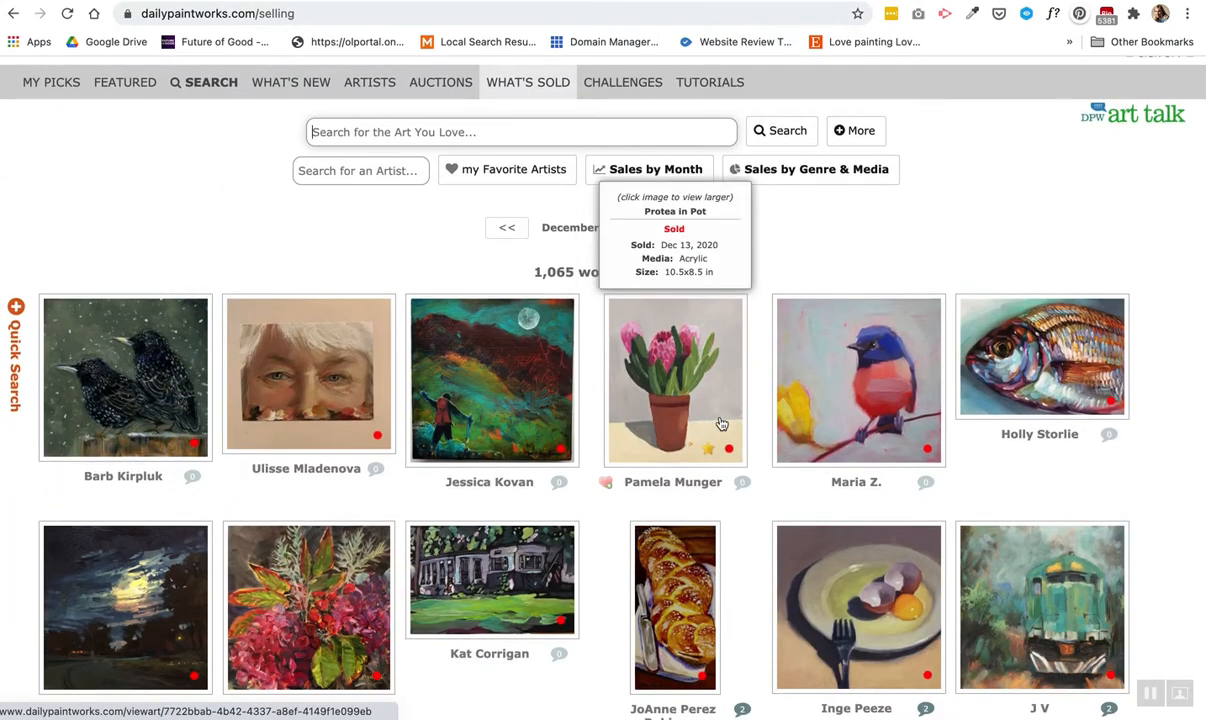
pyautogui.moveTo(340, 404)
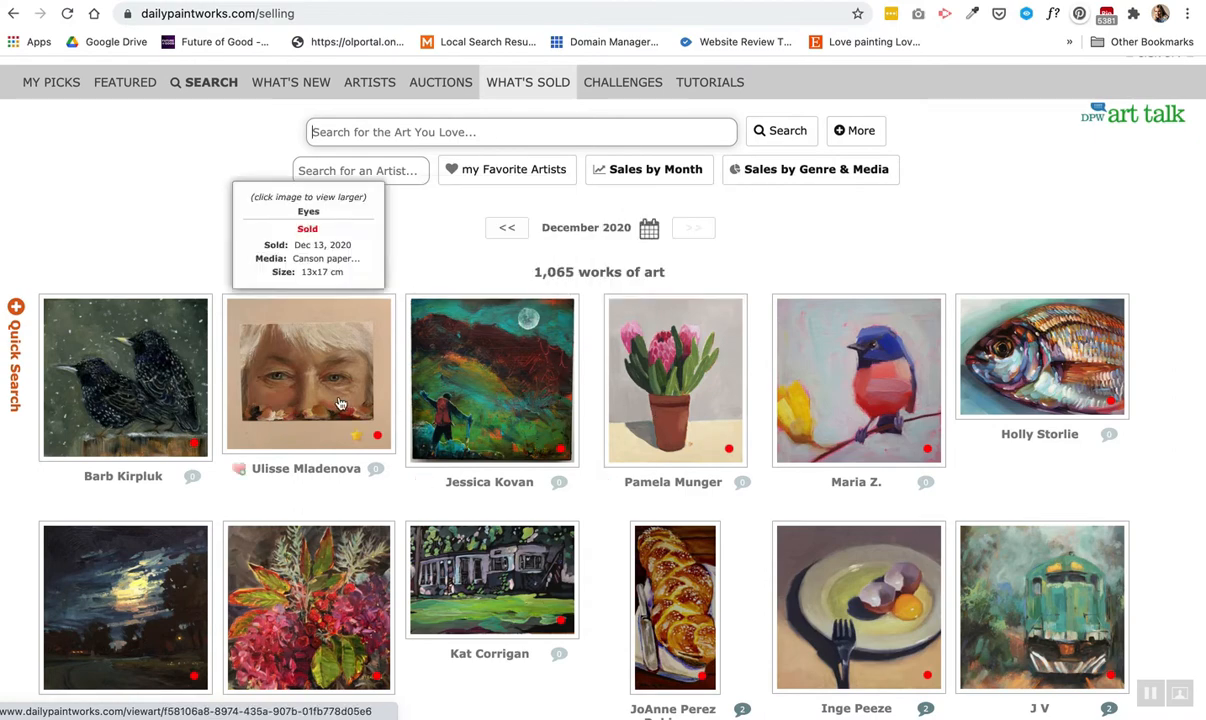
# - Scroll through the Sold Out category's out-of-stock paintings, such as Reflections at $40
pyautogui.scroll(-3)
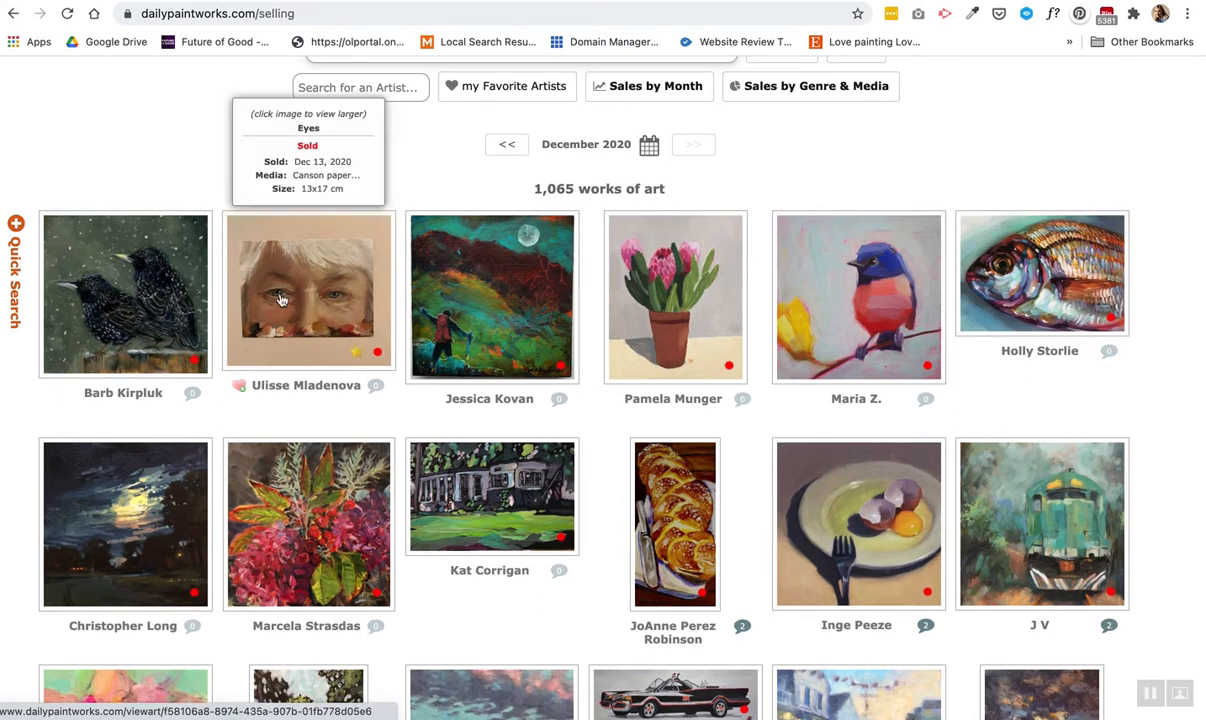
pyautogui.moveTo(237, 142)
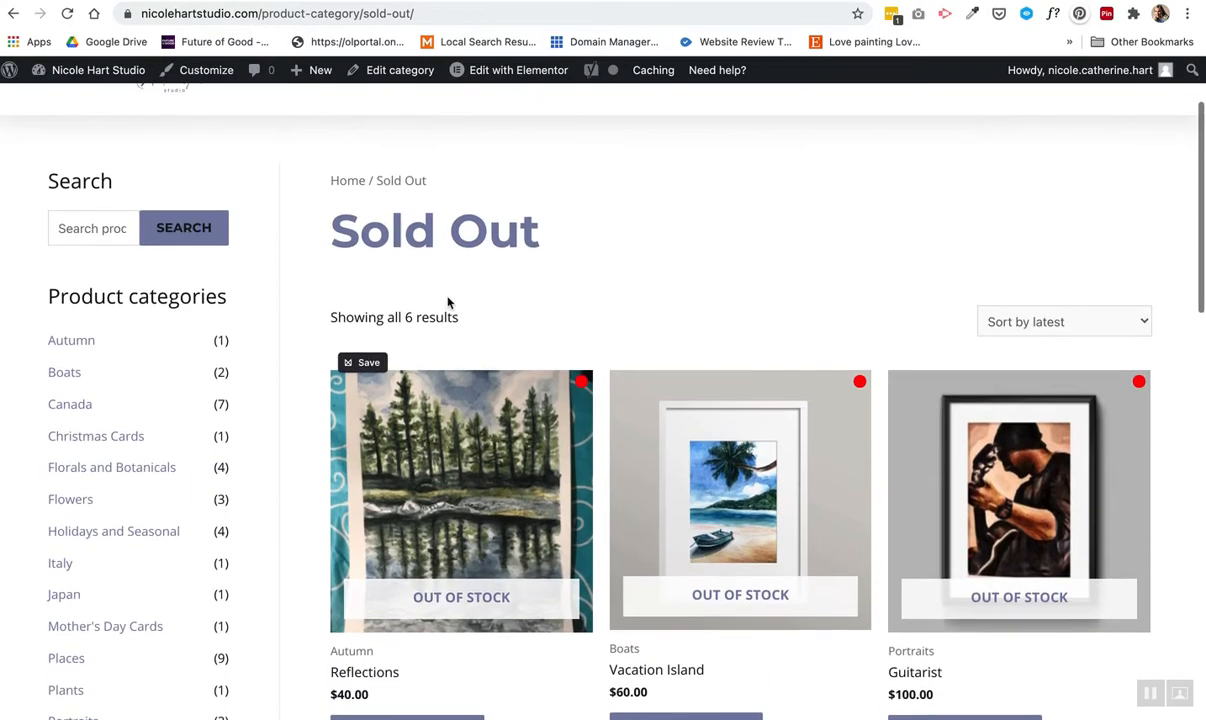
pyautogui.scroll(-3)
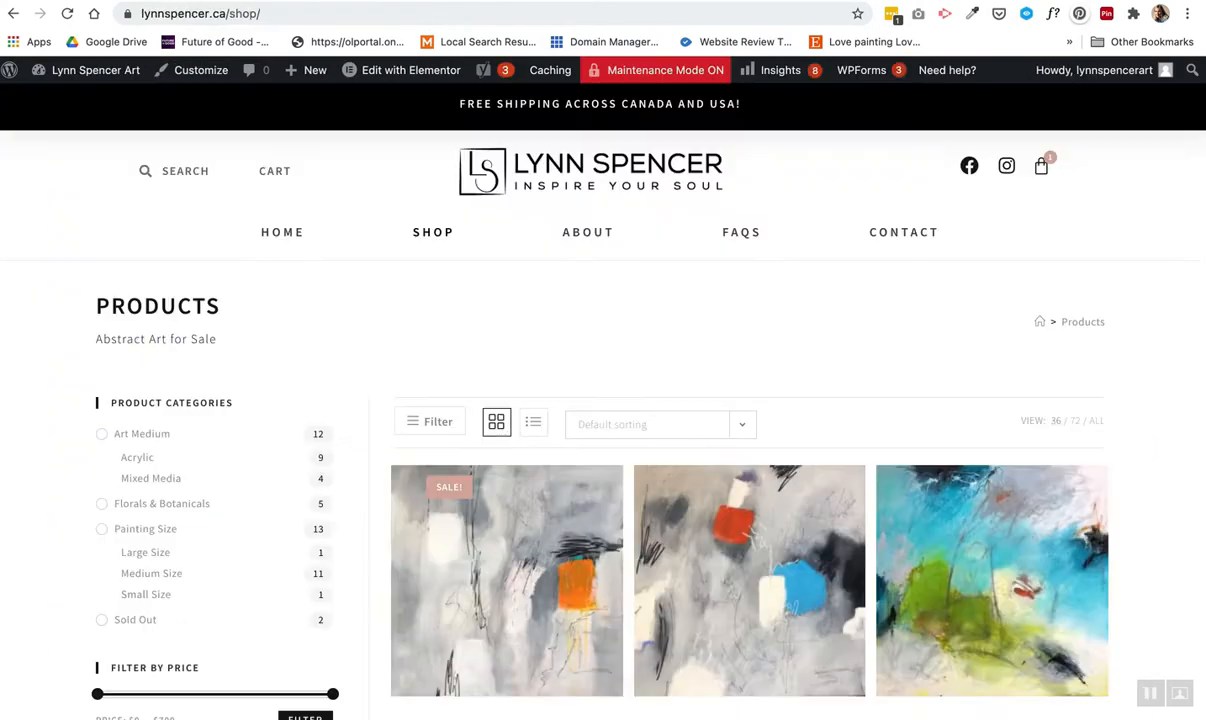
pyautogui.scroll(-3)
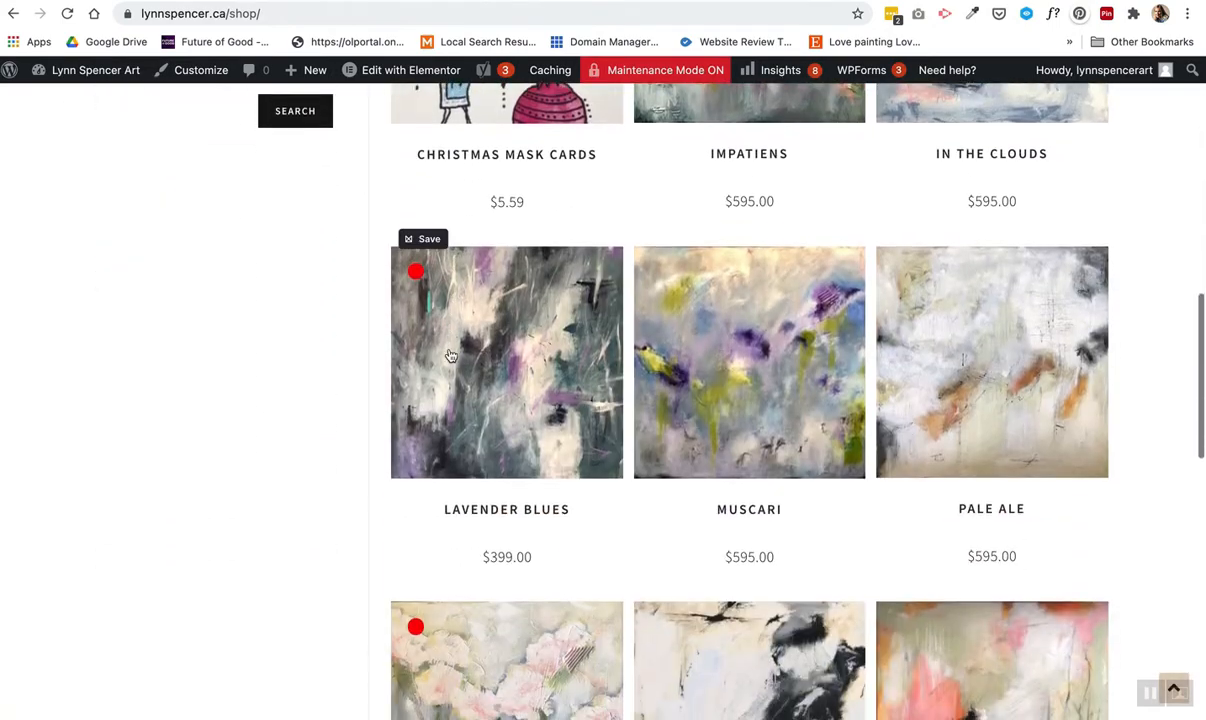
pyautogui.scroll(-3)
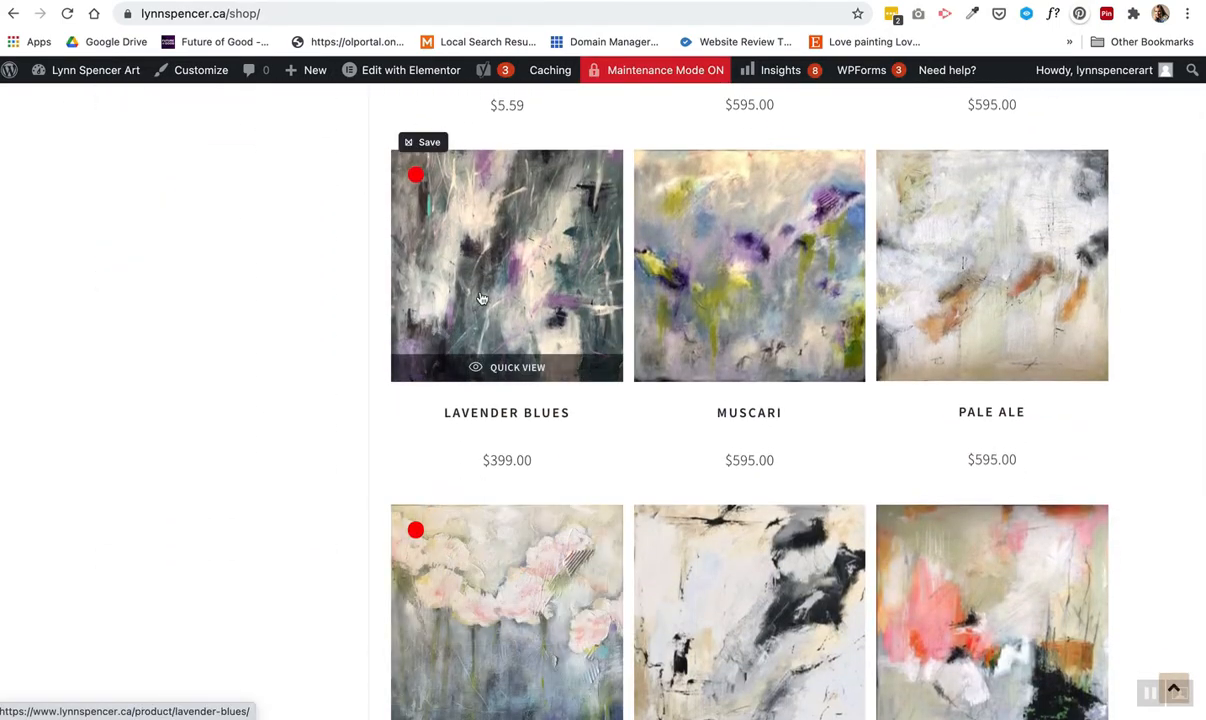
pyautogui.scroll(-3)
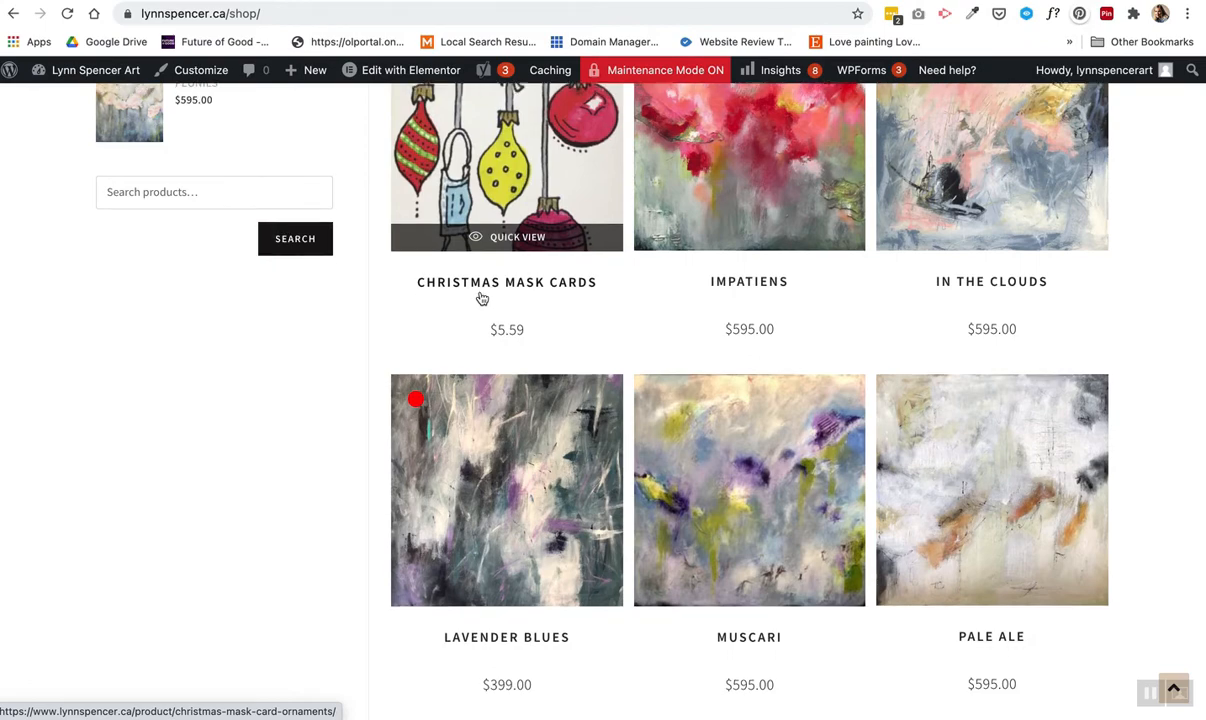
pyautogui.scroll(3)
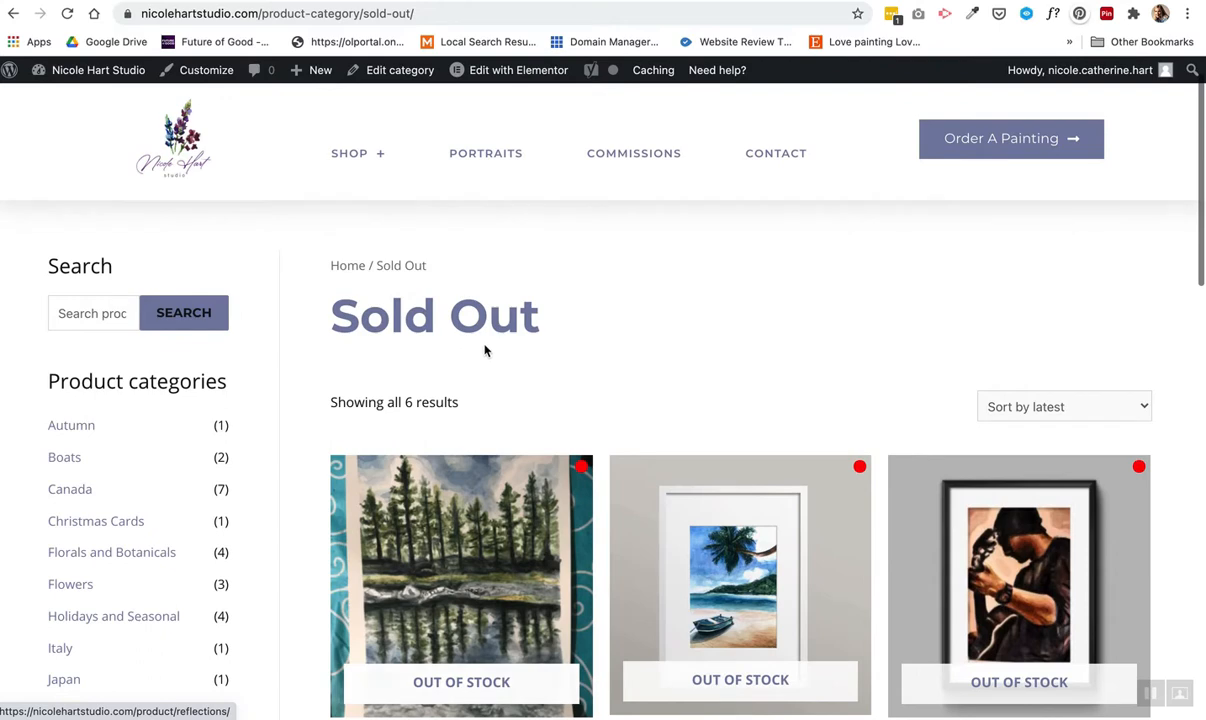
pyautogui.scroll(-3)
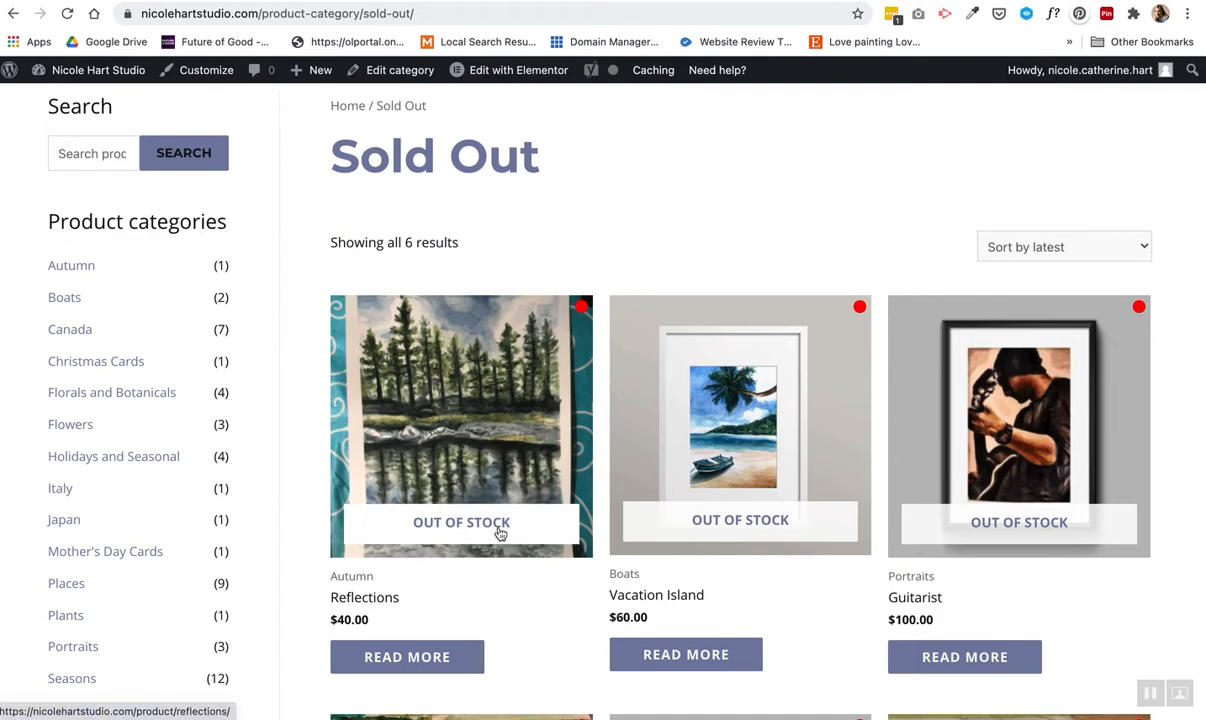
pyautogui.moveTo(714, 534)
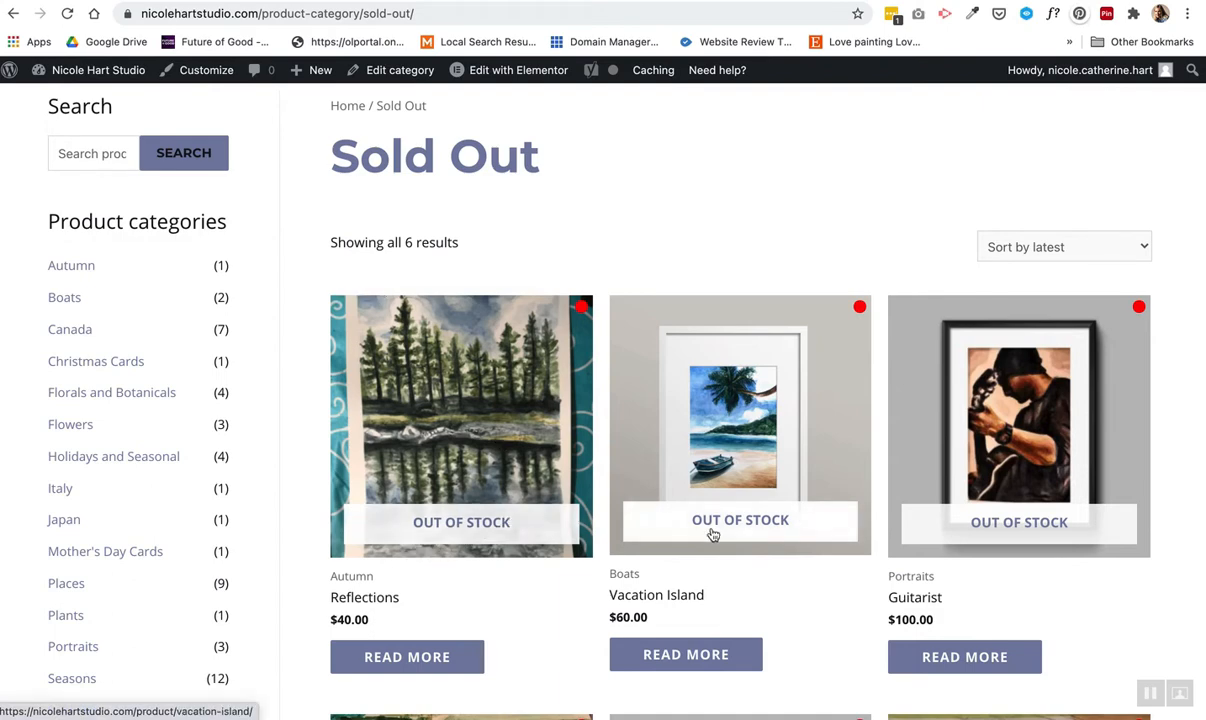
pyautogui.moveTo(583, 320)
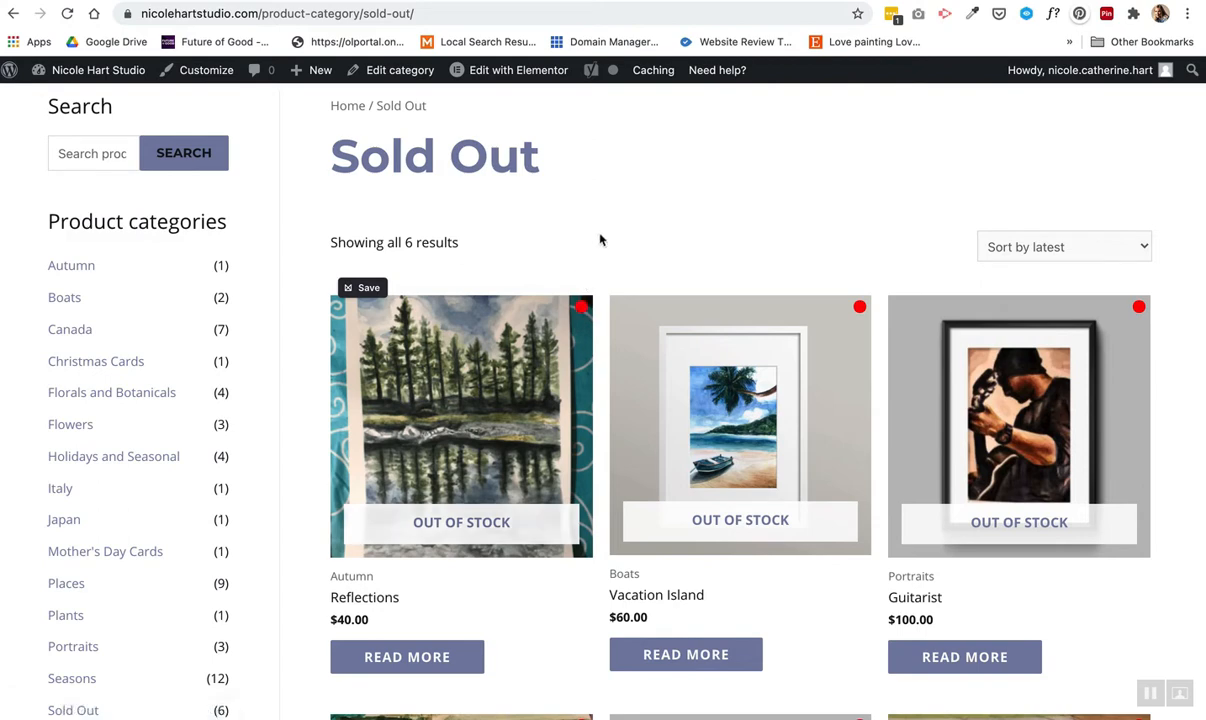
pyautogui.moveTo(575, 281)
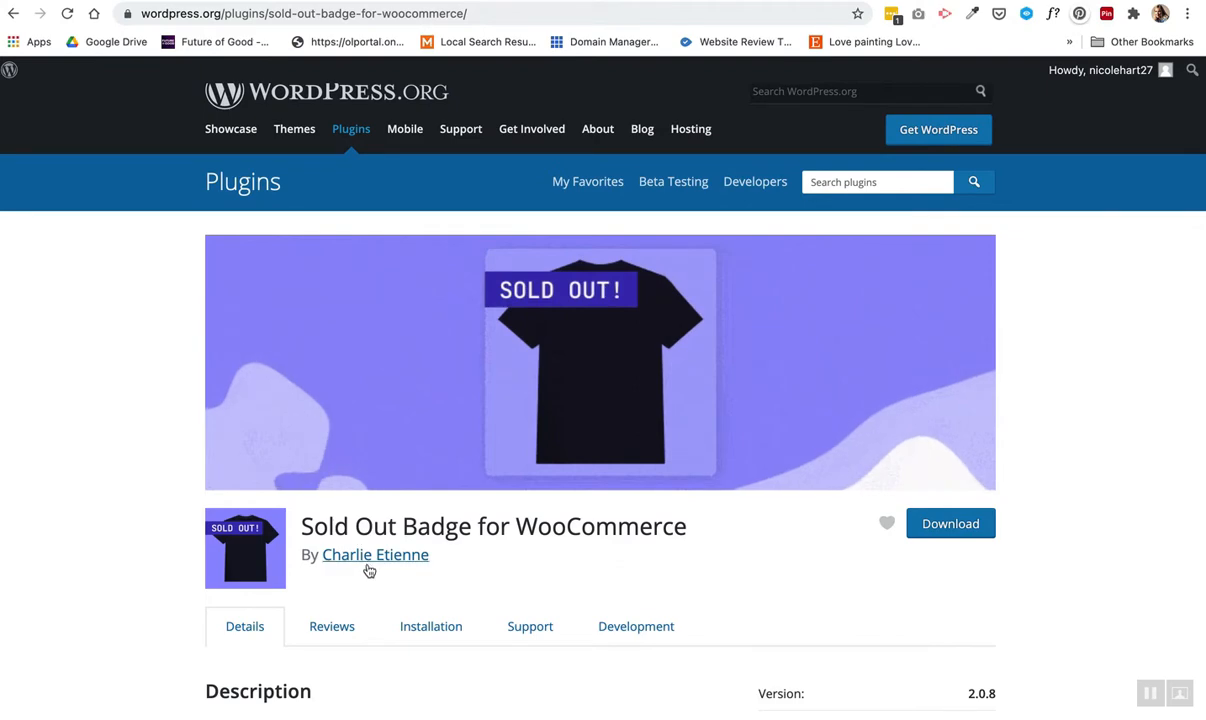
# - Read the Sold Out Badge plugin's description and customization options on wordpress.org
pyautogui.scroll(-3)
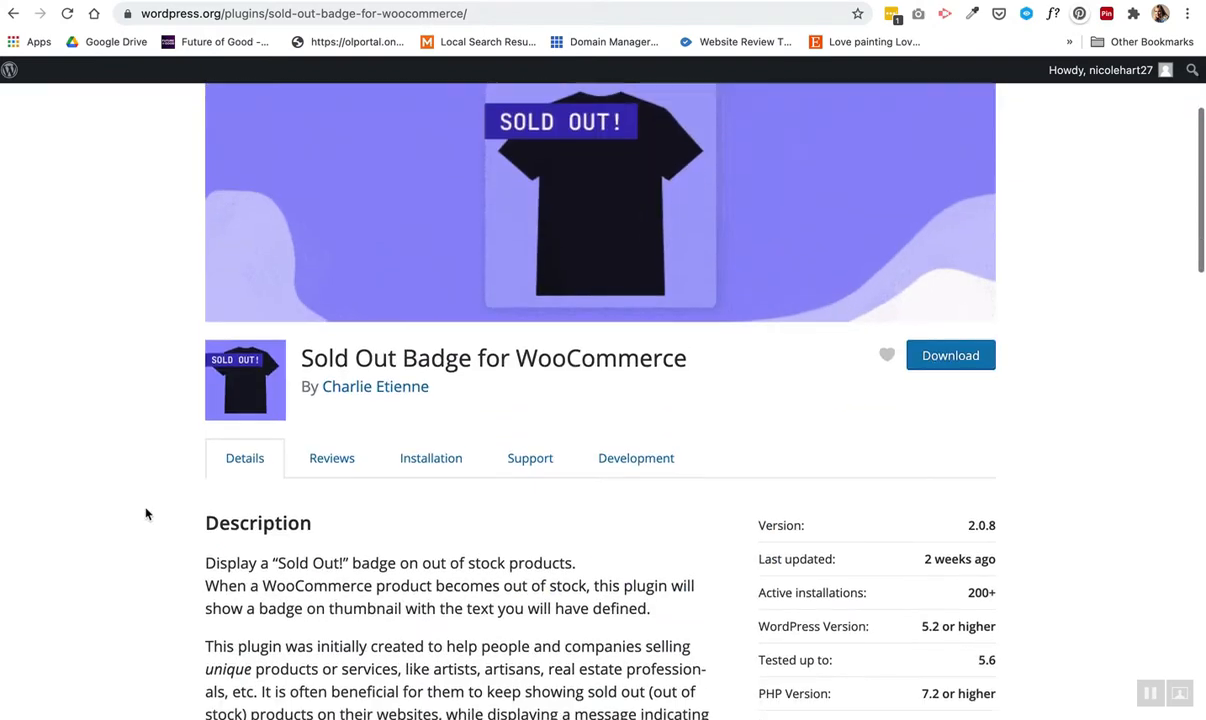
pyautogui.scroll(-3)
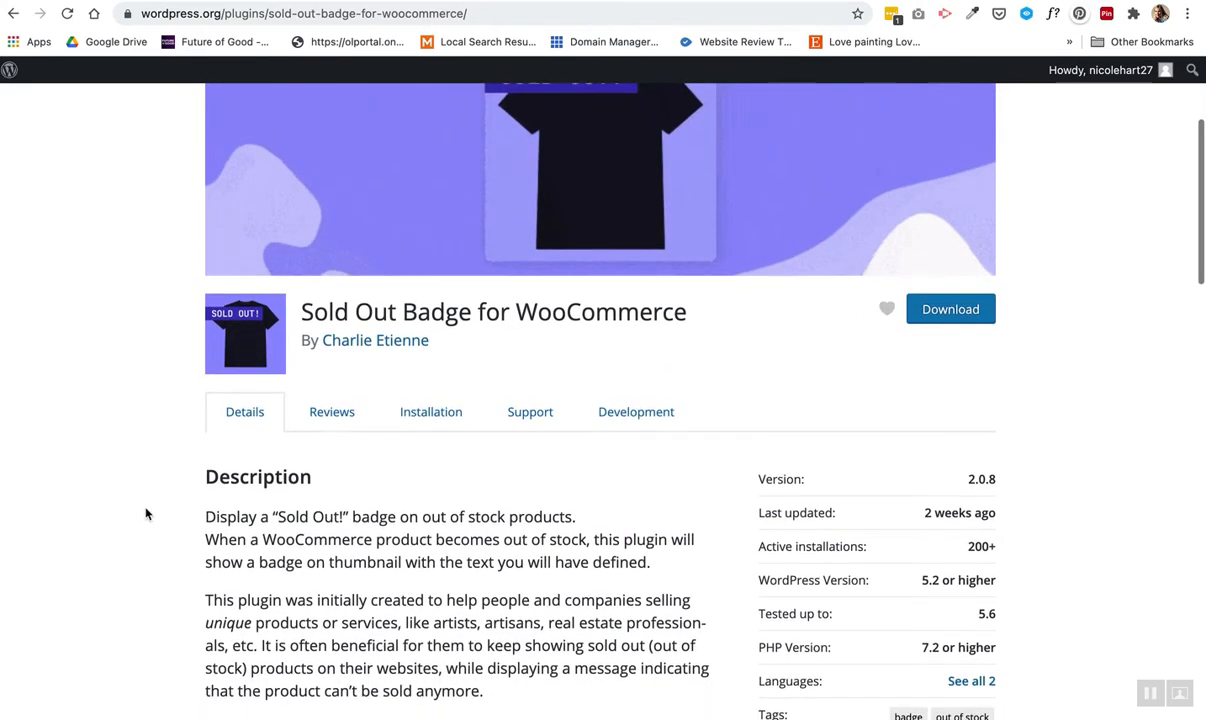
pyautogui.scroll(-3)
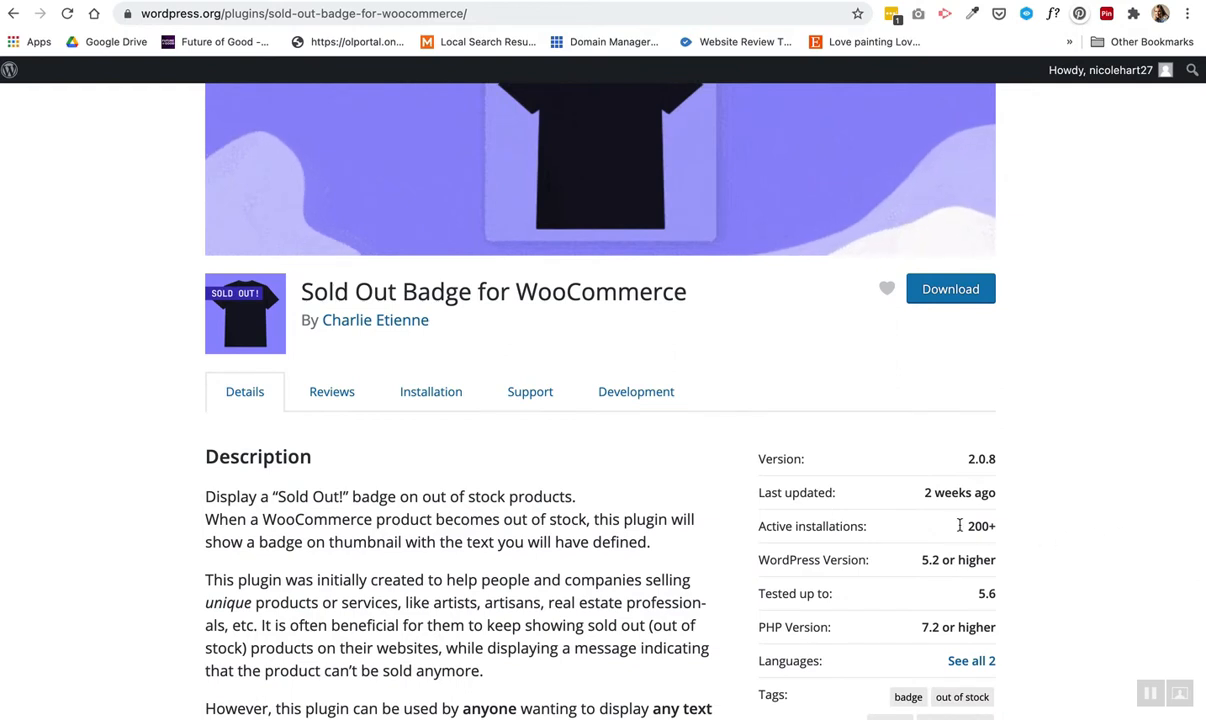
pyautogui.scroll(-3)
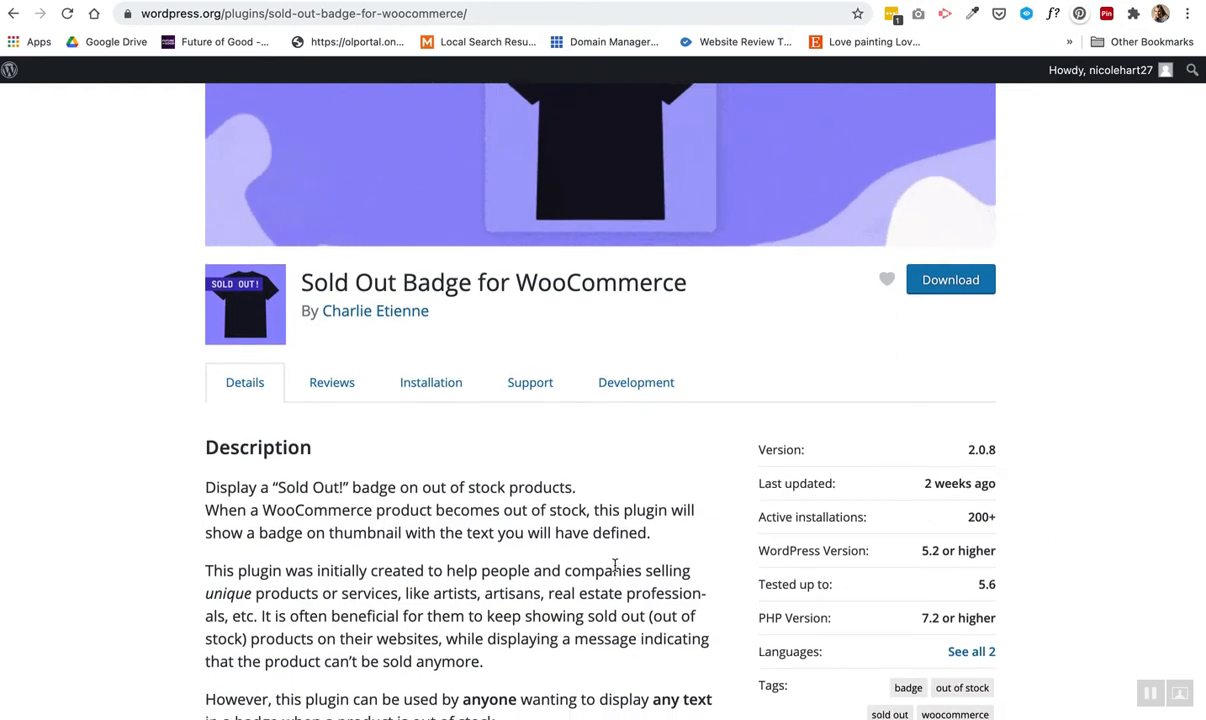
pyautogui.scroll(-3)
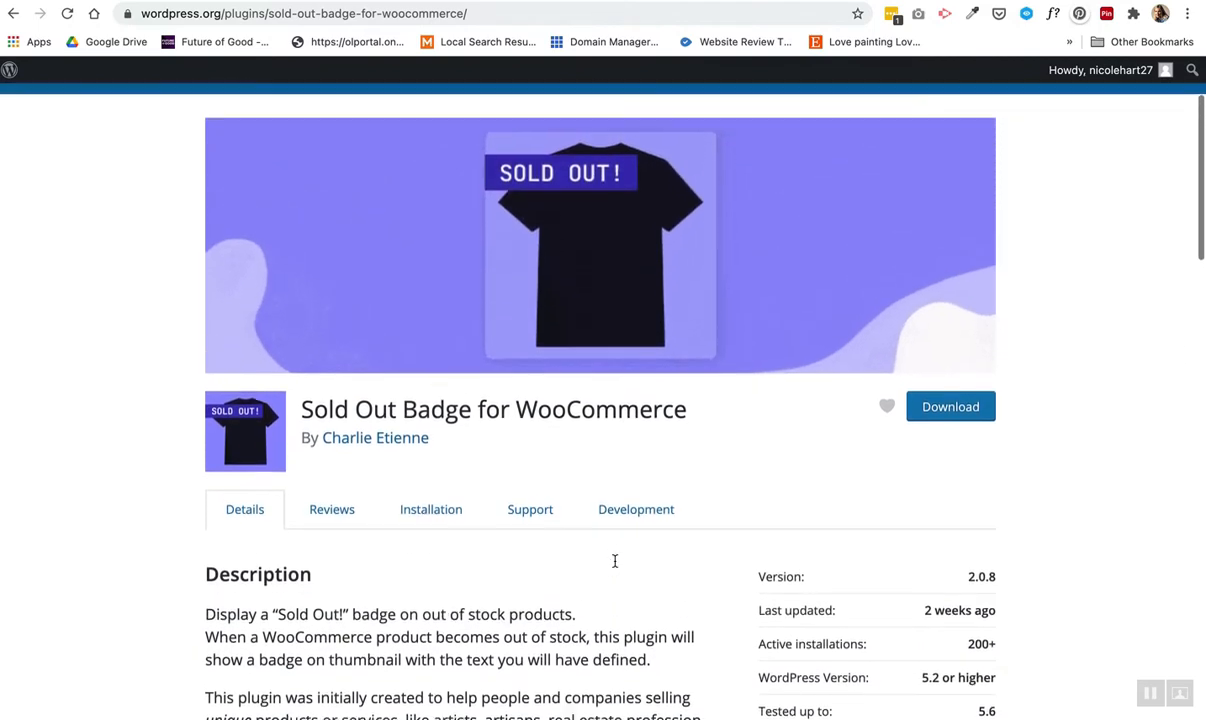
pyautogui.scroll(-3)
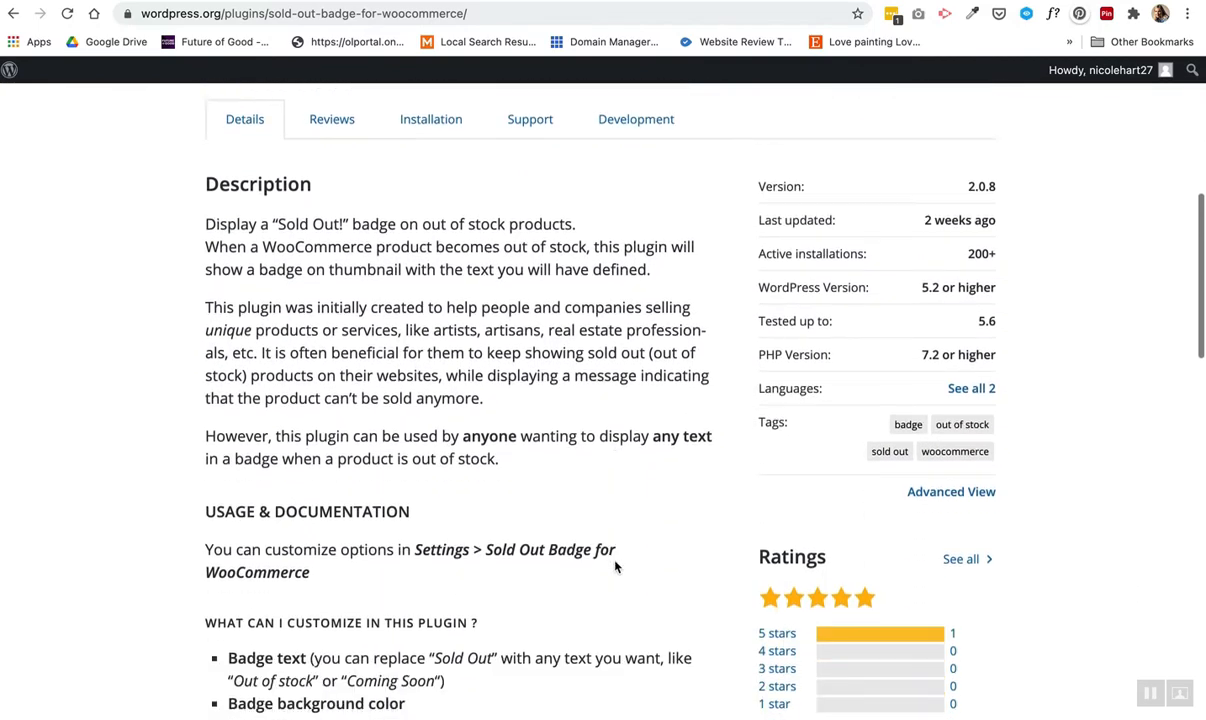
pyautogui.scroll(-3)
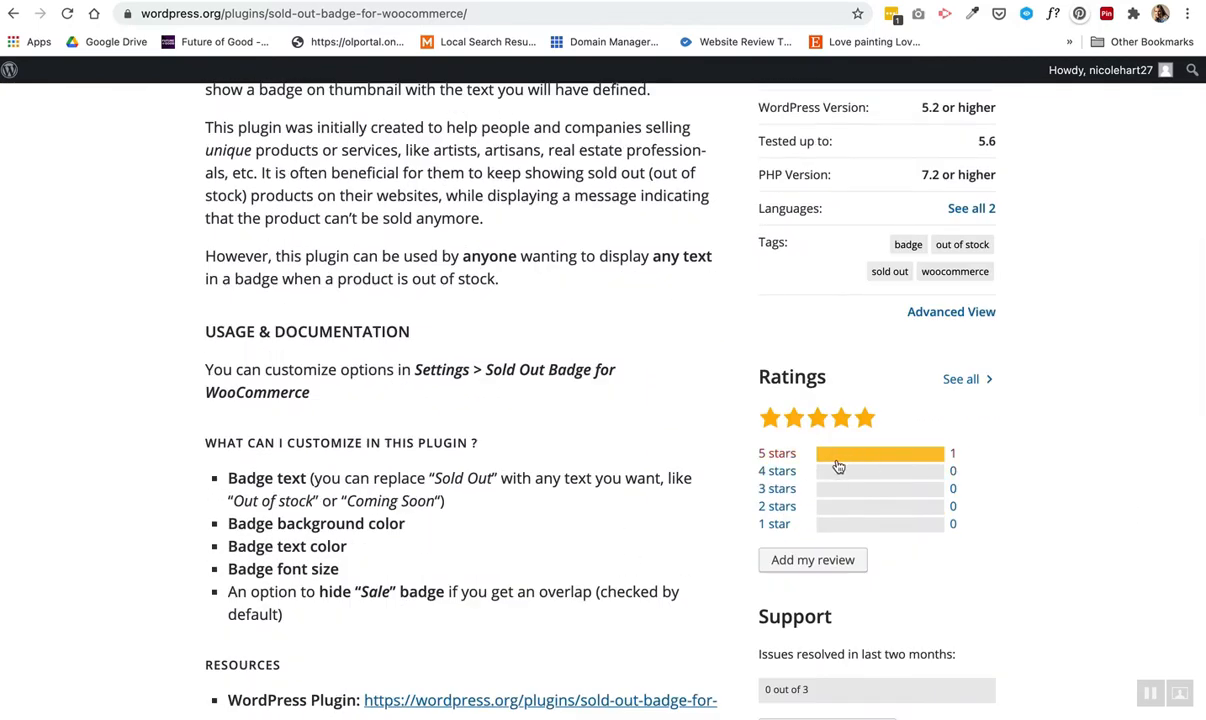
pyautogui.moveTo(610, 407)
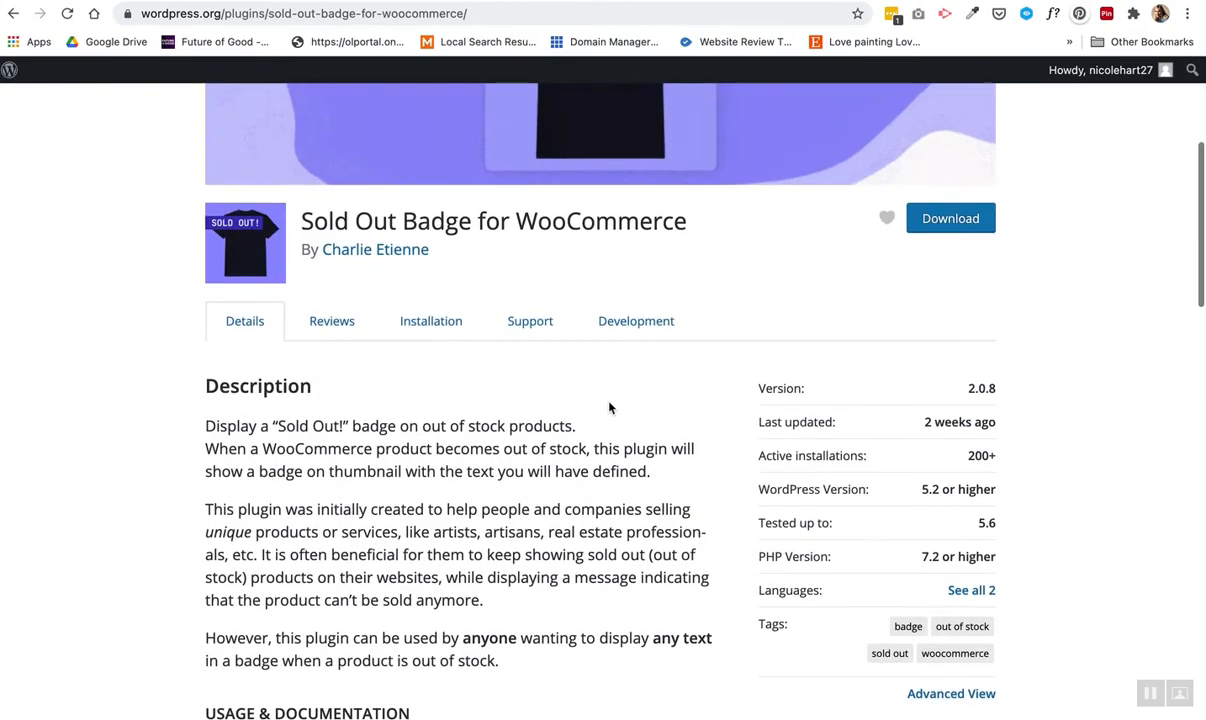
pyautogui.scroll(-3)
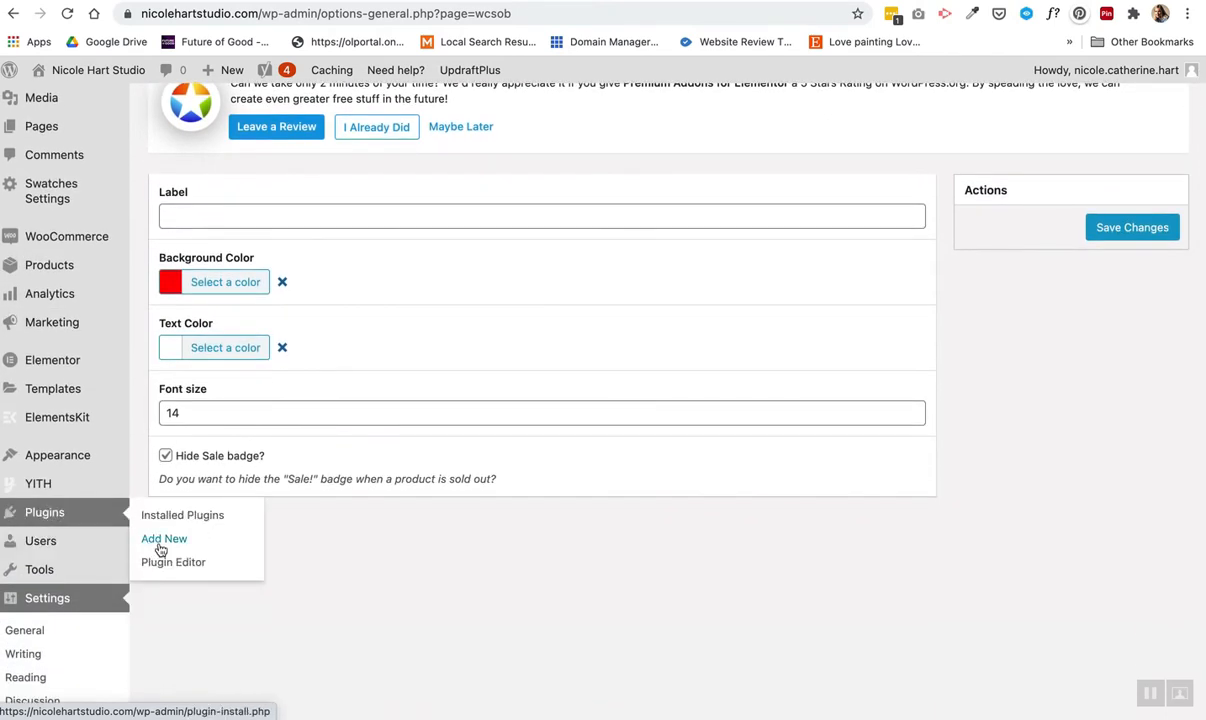
# - Search Add New Plugins for 'sold out badge' to find the active plugin
pyautogui.click(164, 538)
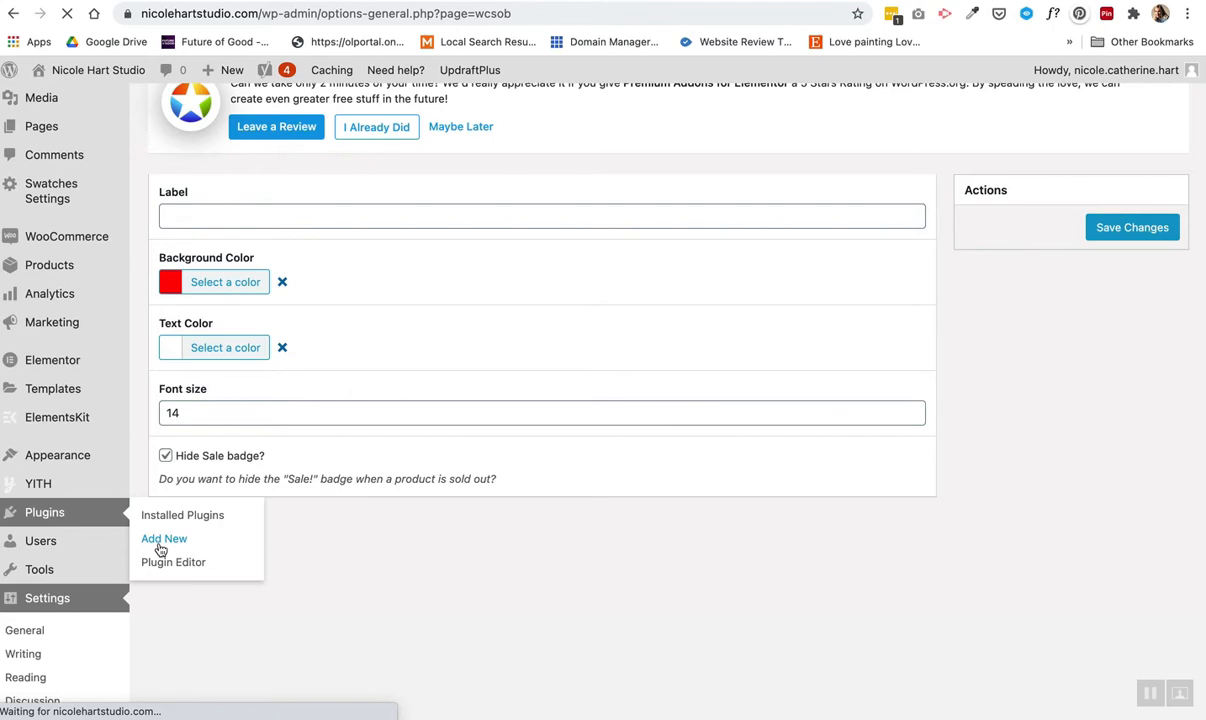
pyautogui.click(164, 538)
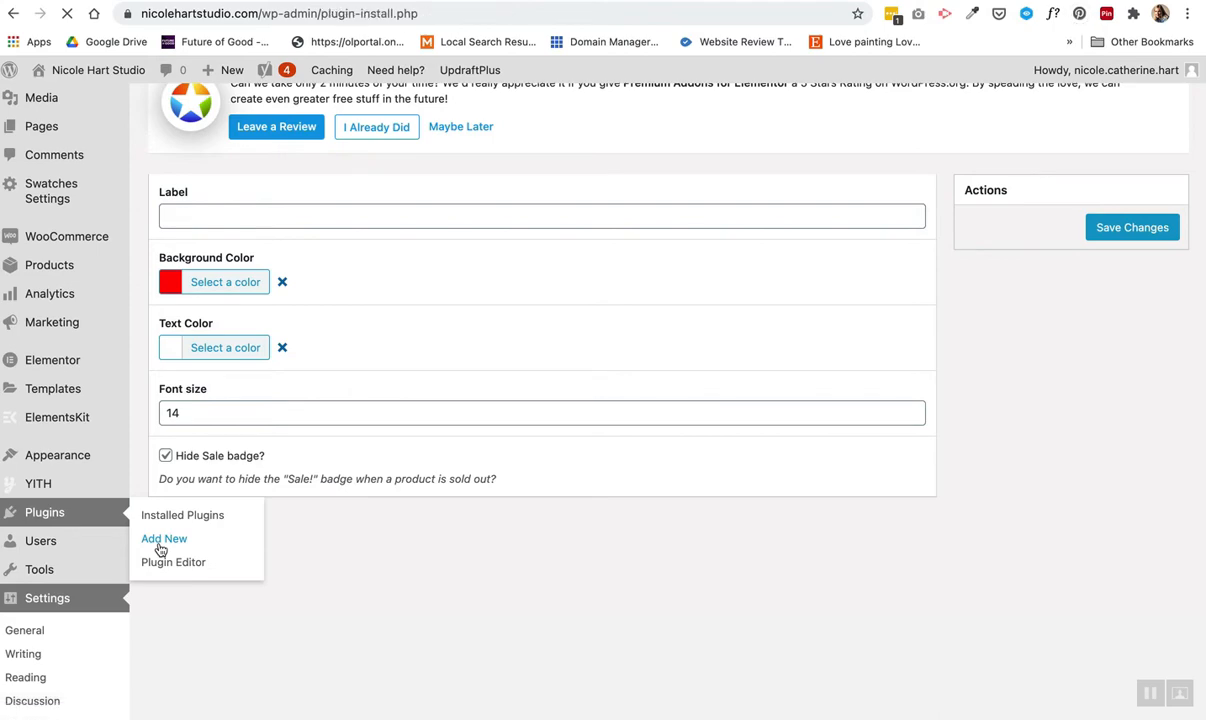
pyautogui.click(164, 538)
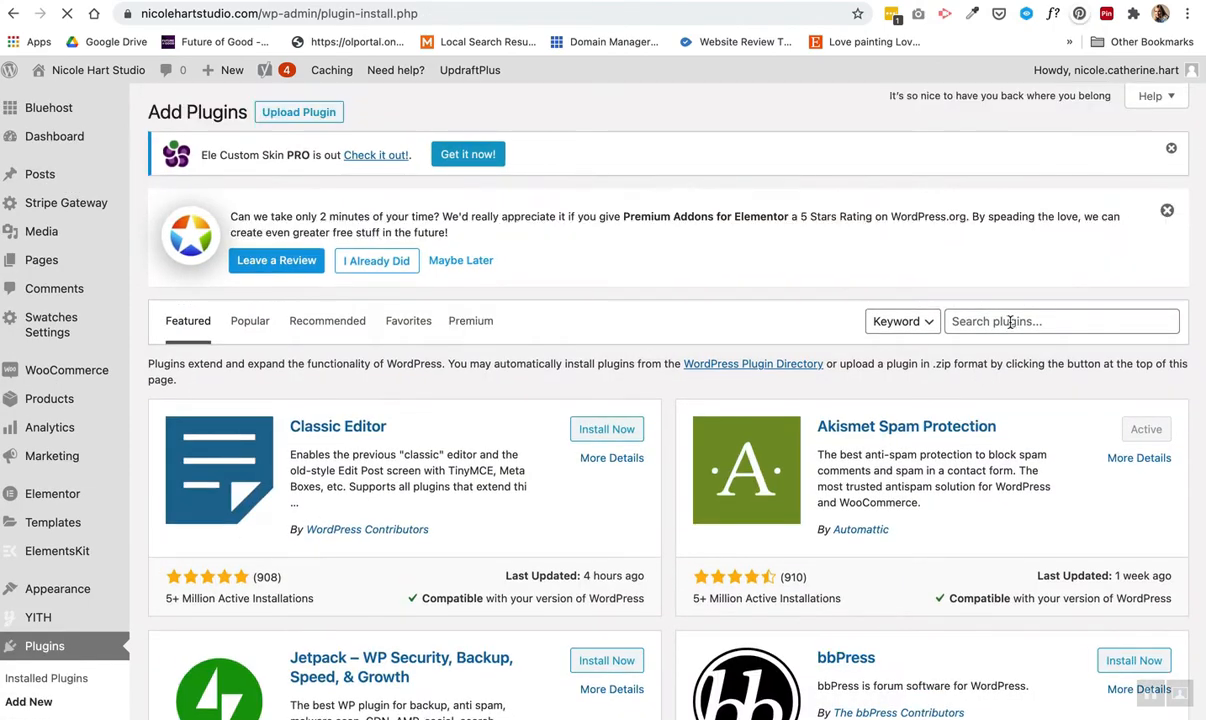
pyautogui.write('sold out badge')
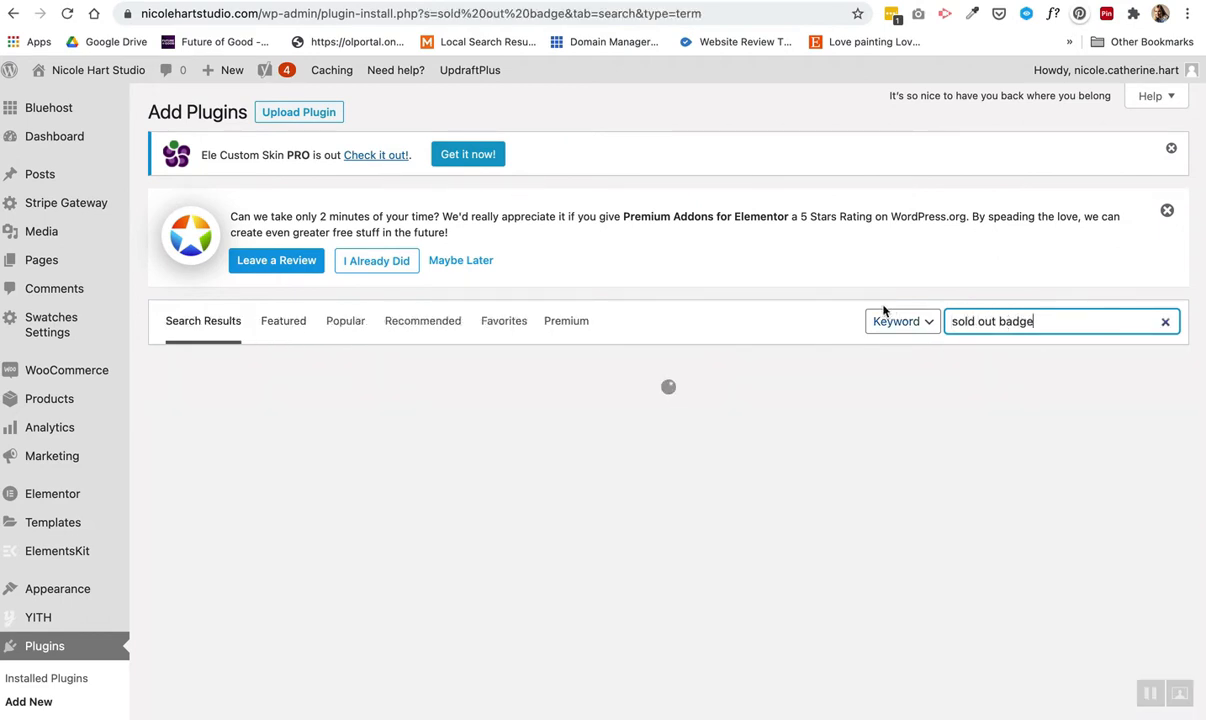
pyautogui.moveTo(811, 278)
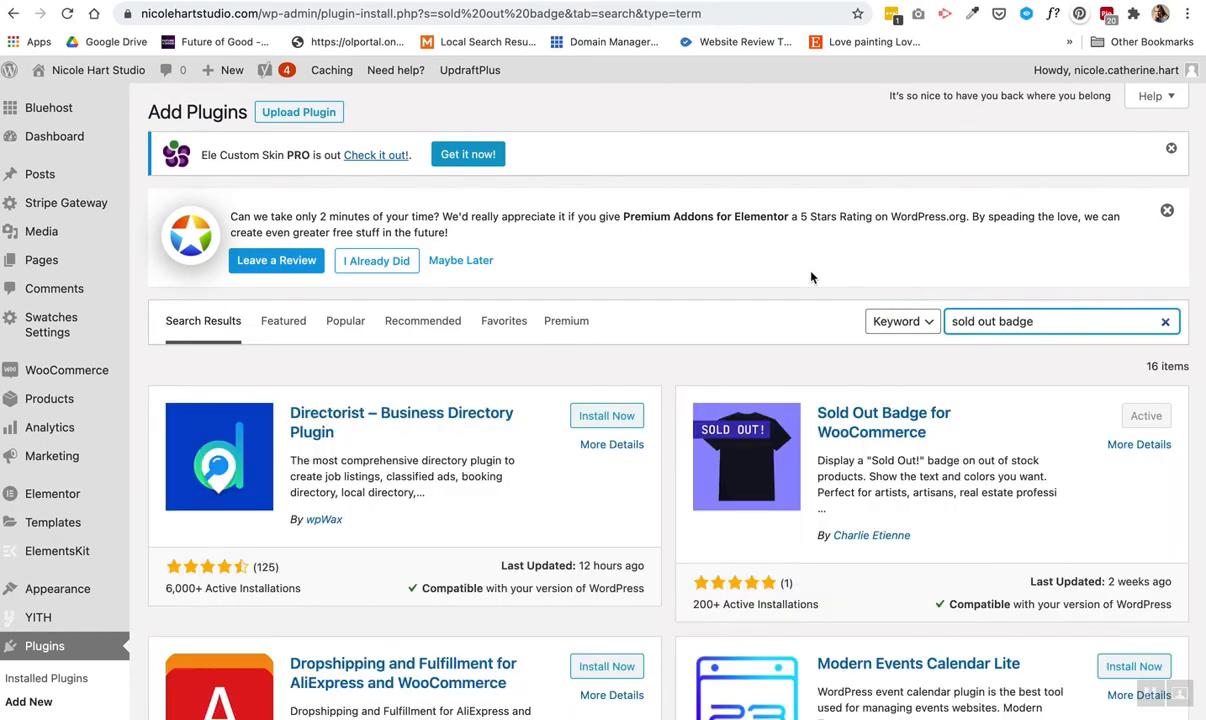
pyautogui.moveTo(883, 421)
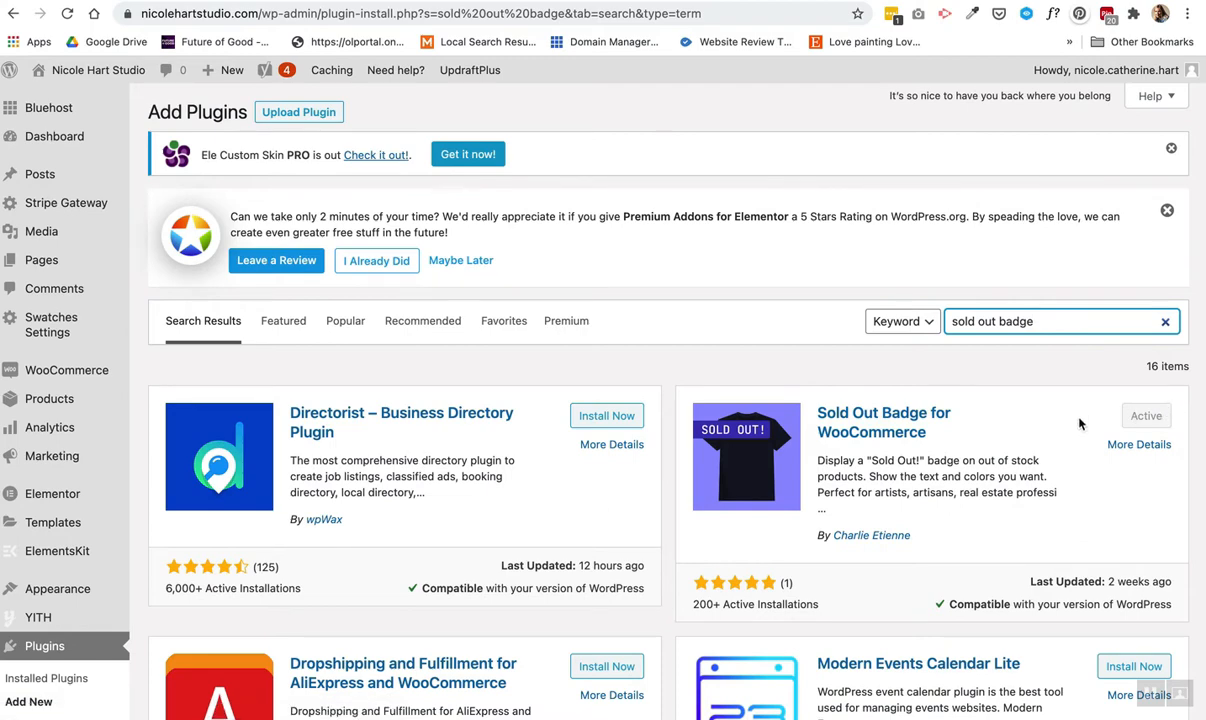
pyautogui.moveTo(754, 352)
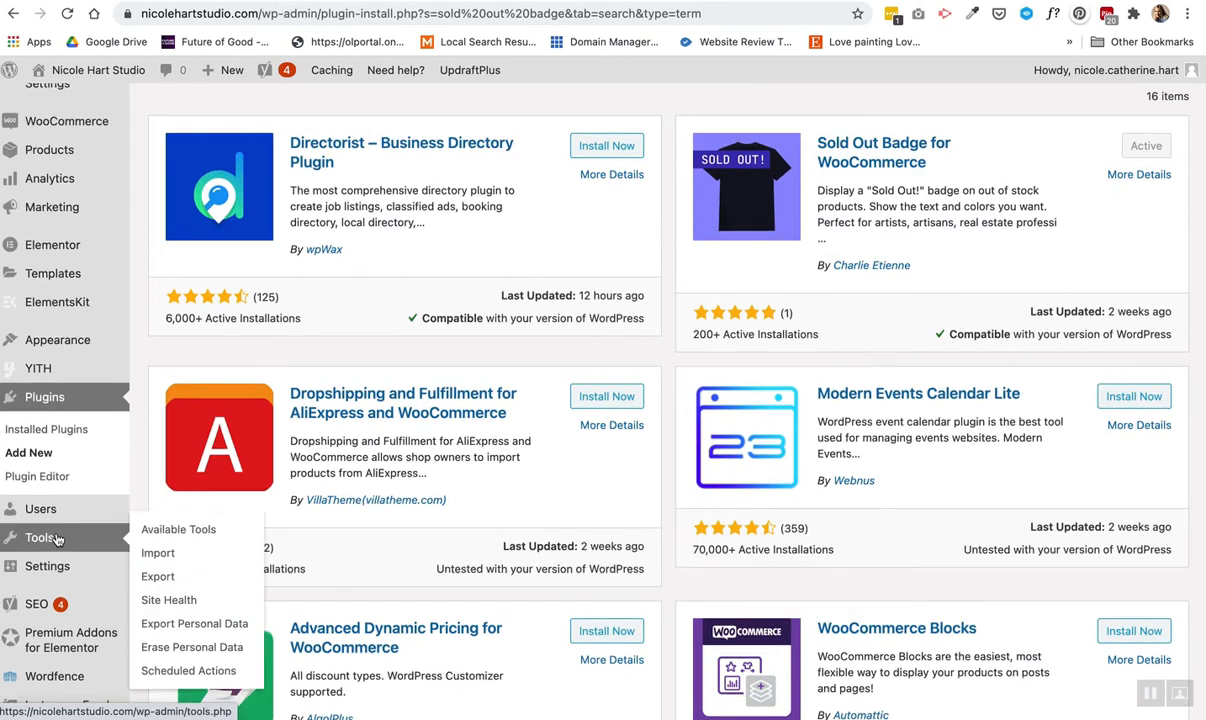
# - Open the Sold Out Badge for WooCommerce settings page from the Settings menu
pyautogui.click(47, 566)
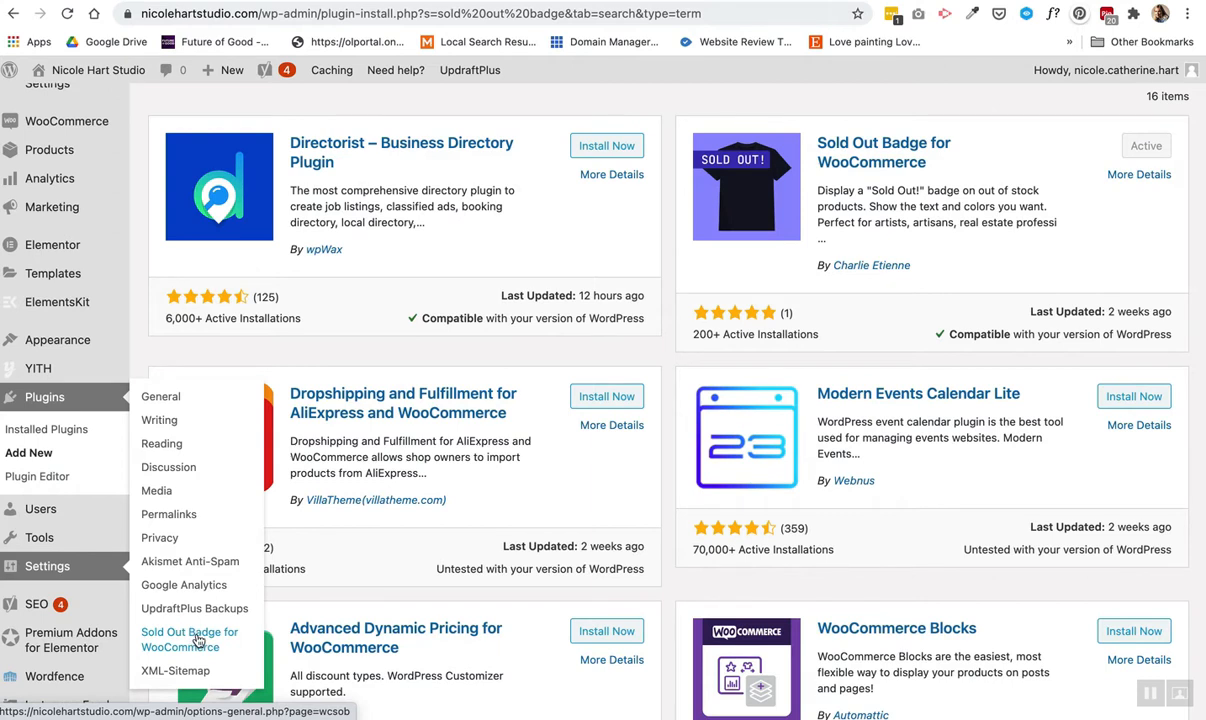
pyautogui.click(189, 638)
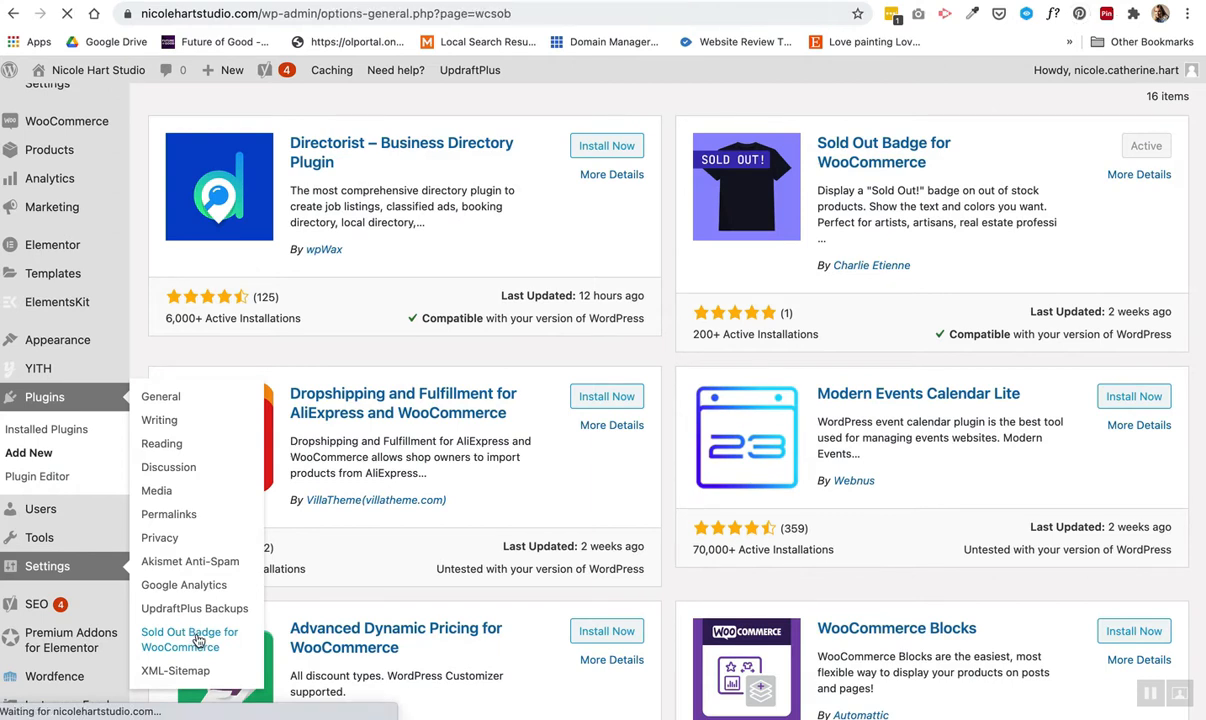
pyautogui.click(189, 638)
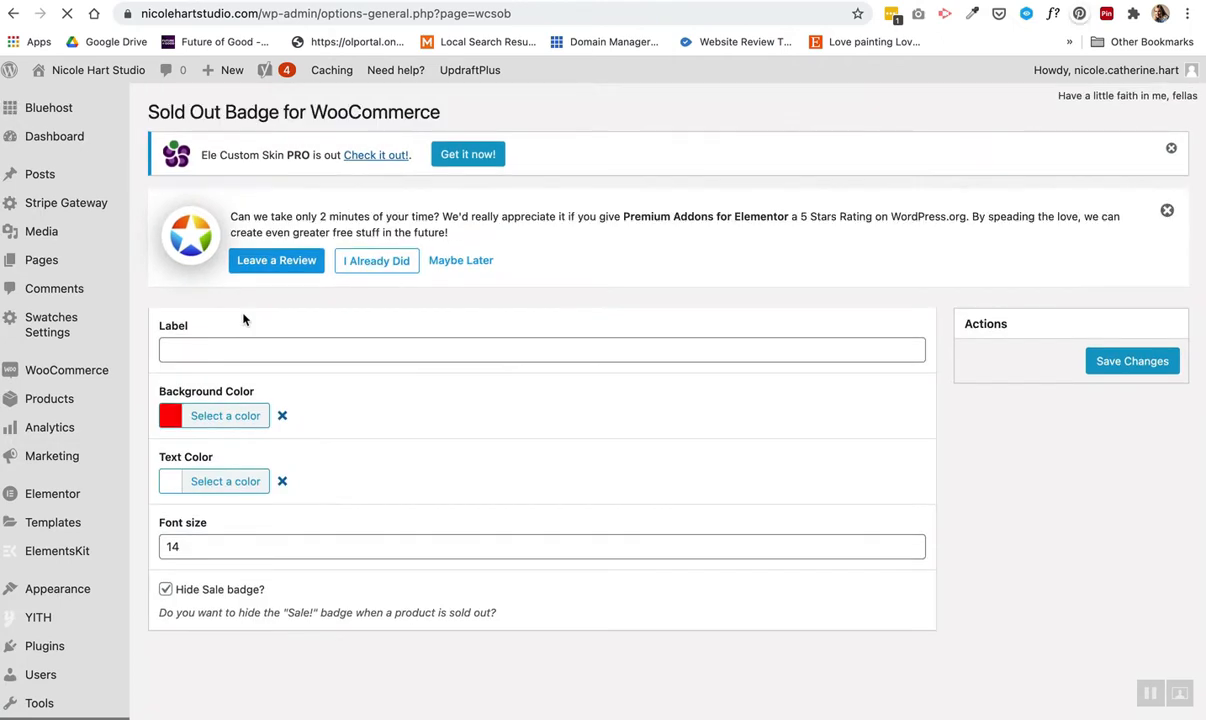
# - Go to the front-end Sold Out category showing six paintings with red-dot badges
pyautogui.write('SOLD')
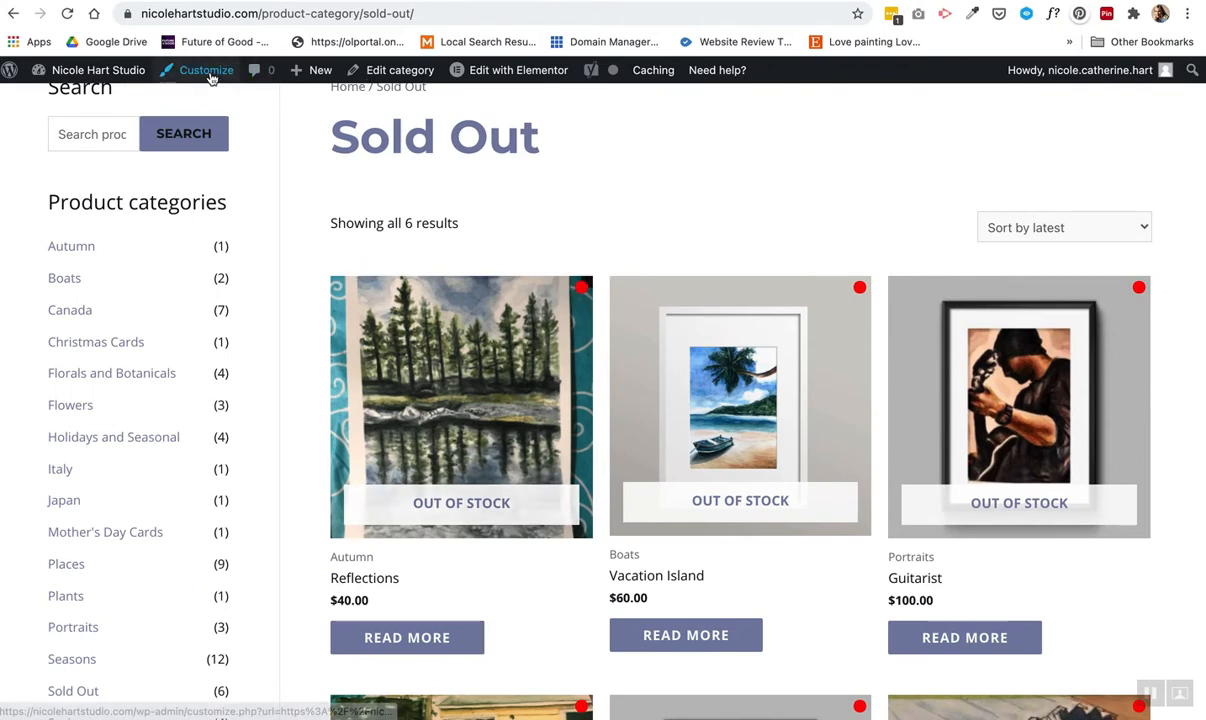
# - Open the Customizer's Additional CSS showing the 15px round .wcsob_soldout rule
pyautogui.click(206, 70)
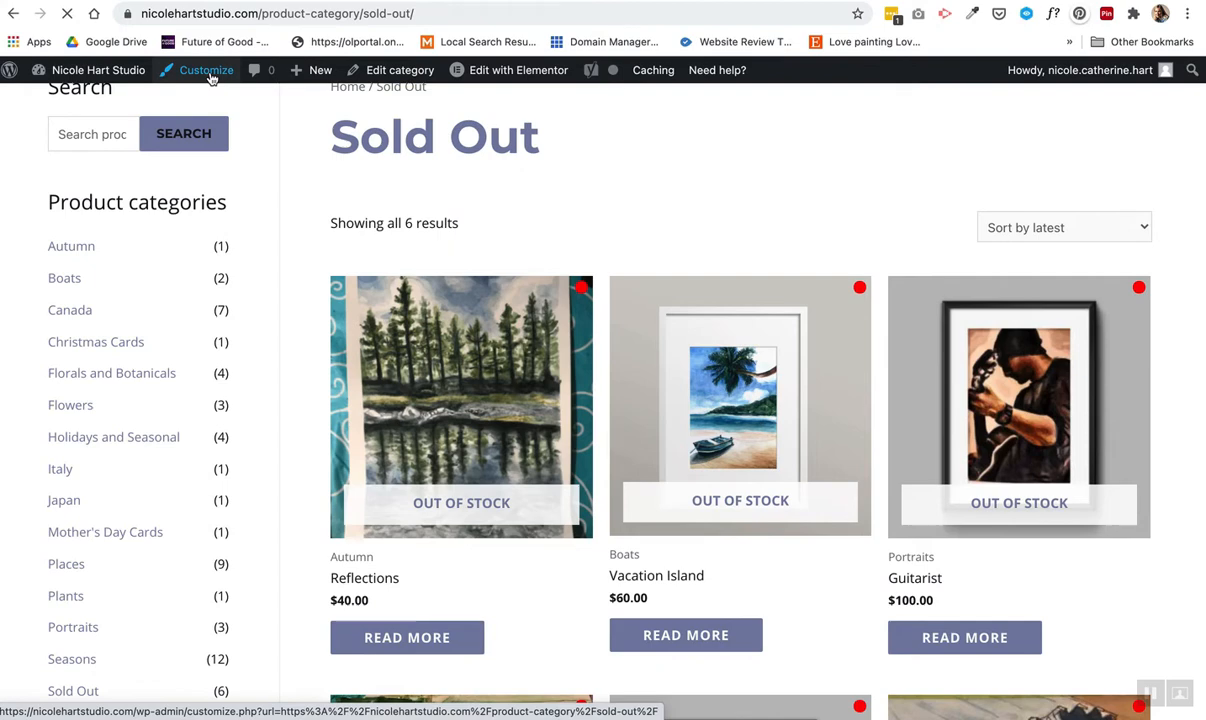
pyautogui.click(206, 70)
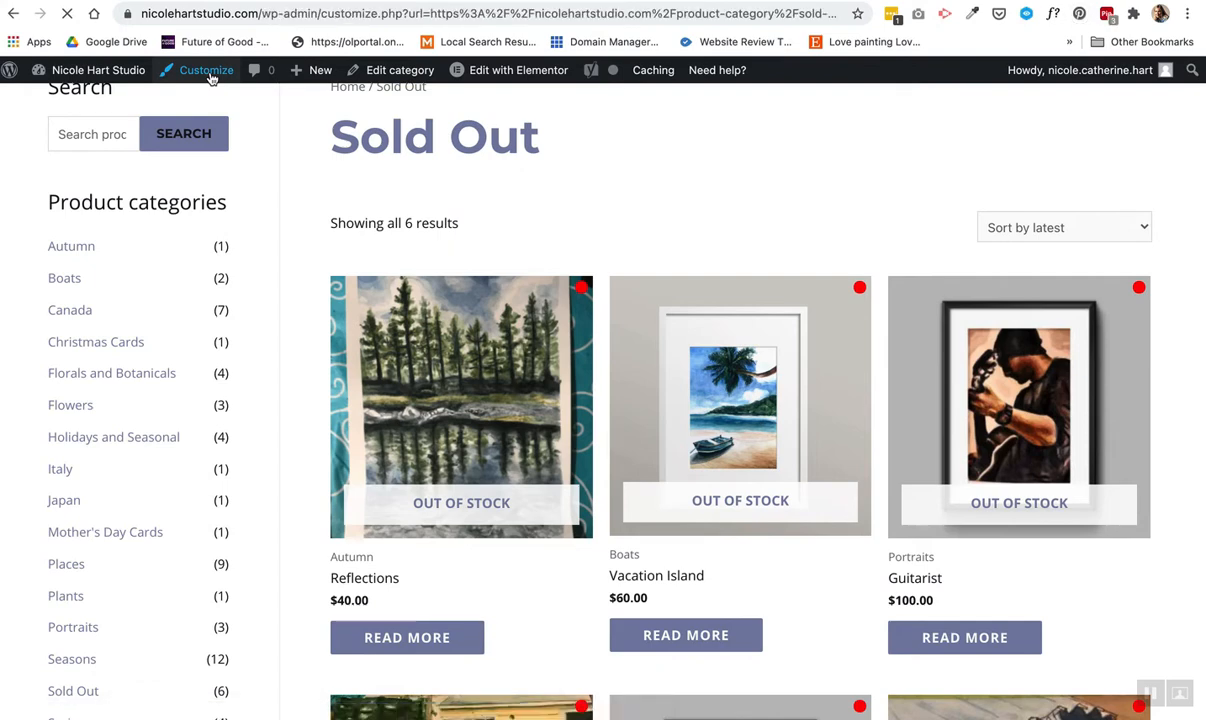
pyautogui.click(206, 69)
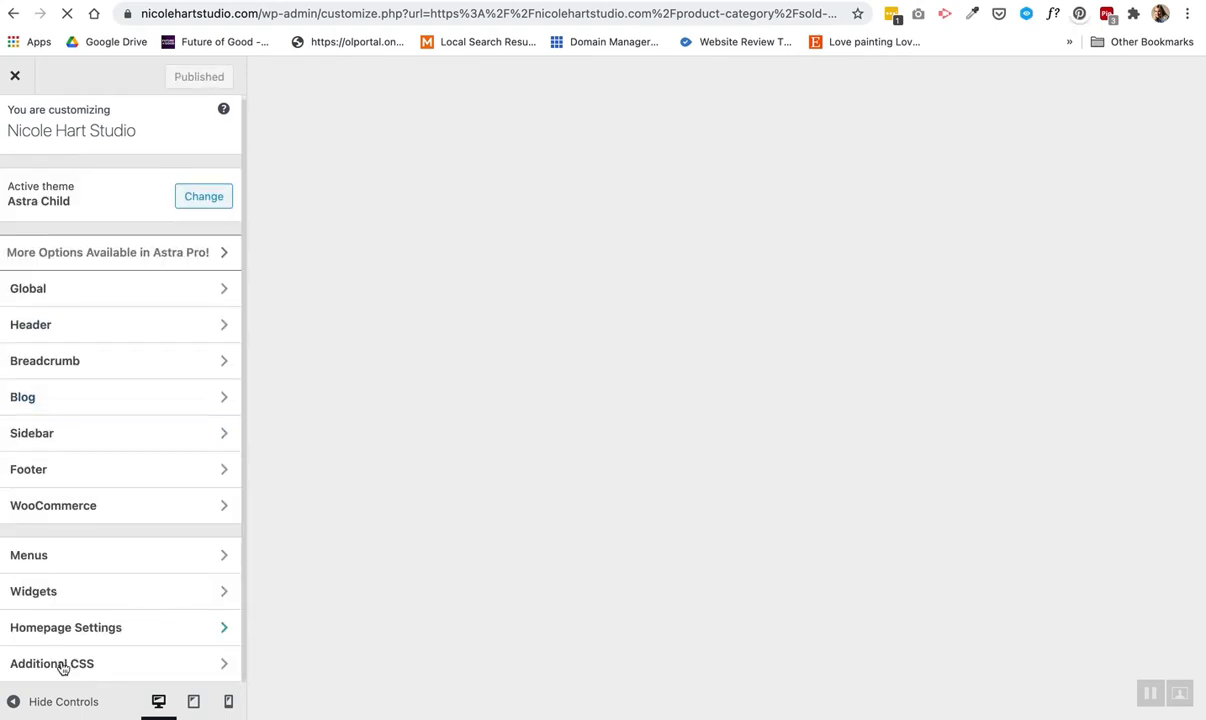
pyautogui.click(51, 663)
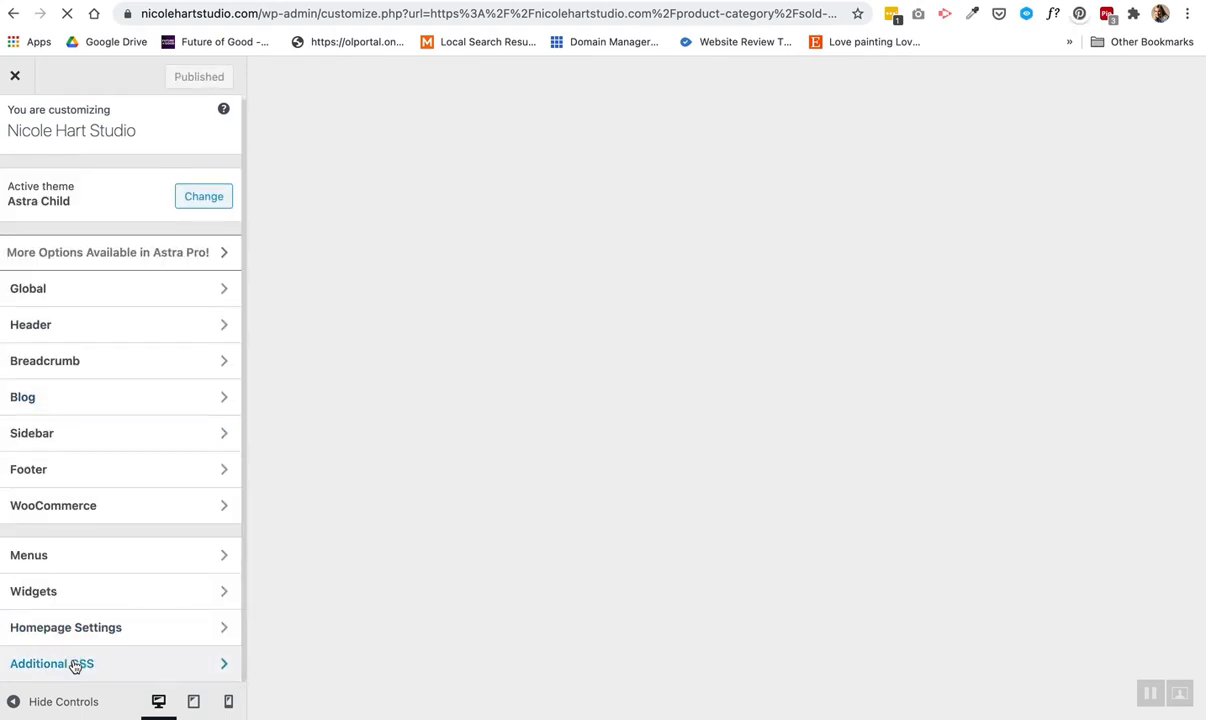
pyautogui.click(52, 663)
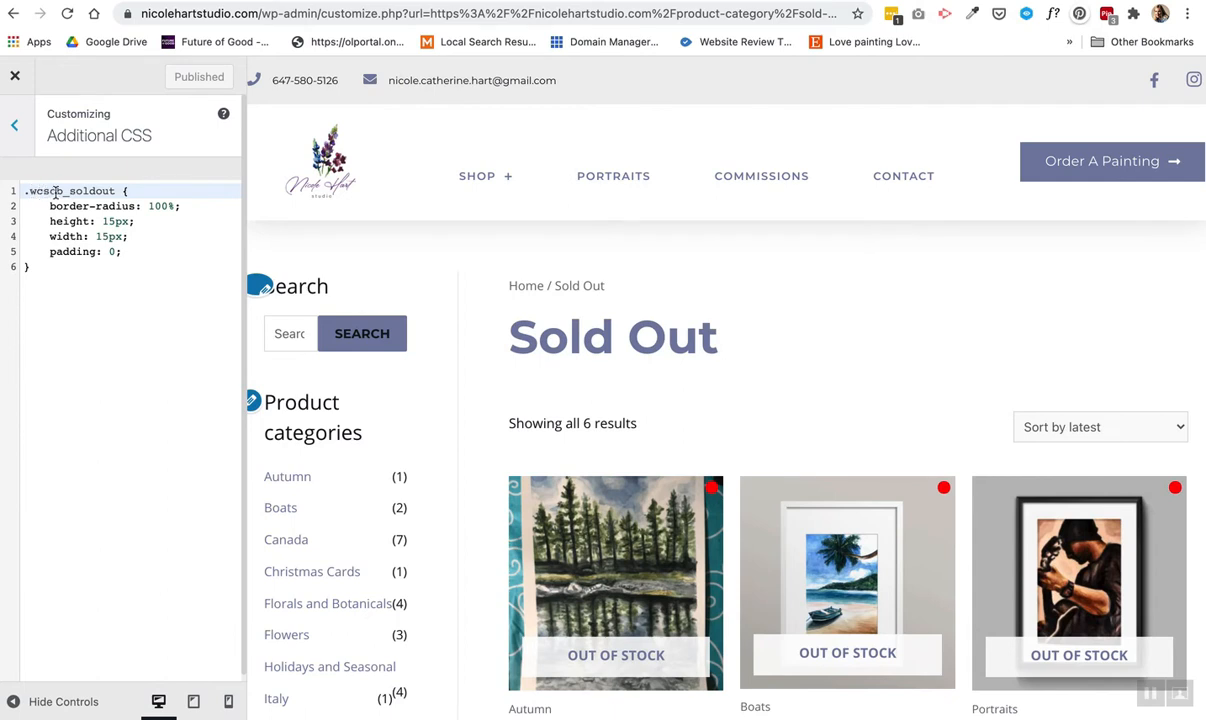
# - Inspect the preview's span.wcsob_soldout badge and its red-background styles in developer tools
pyautogui.scroll(-3)
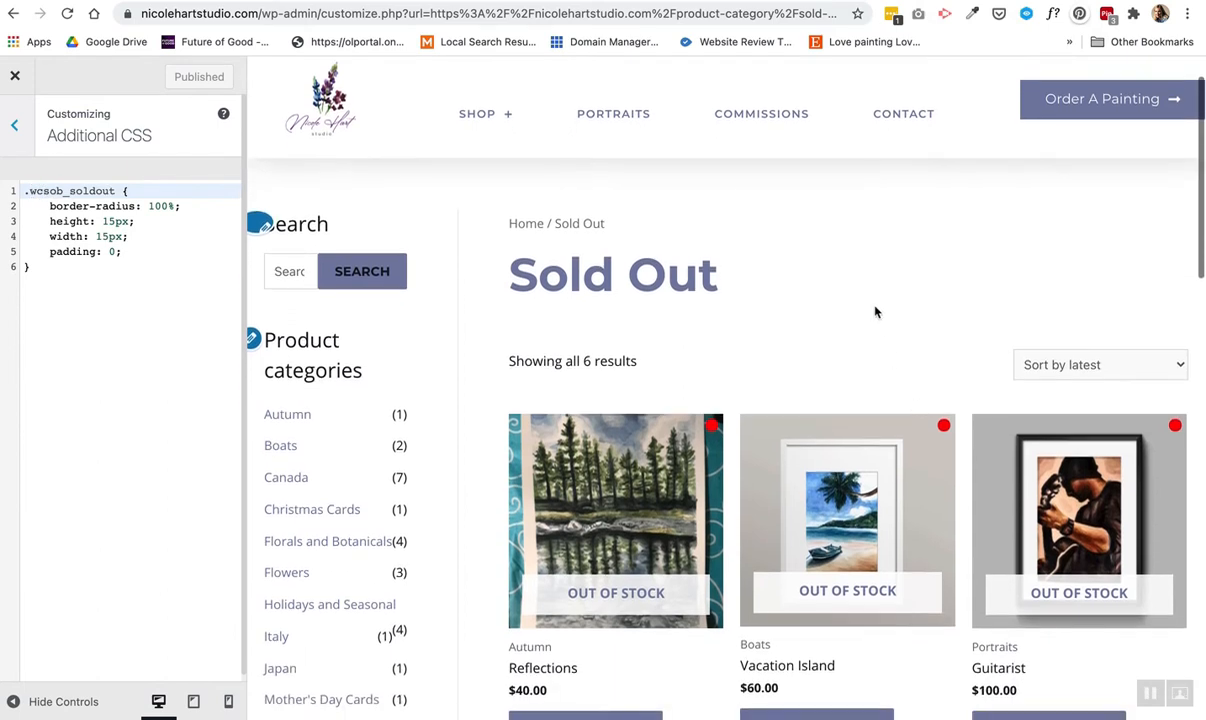
pyautogui.rightClick(875, 520)
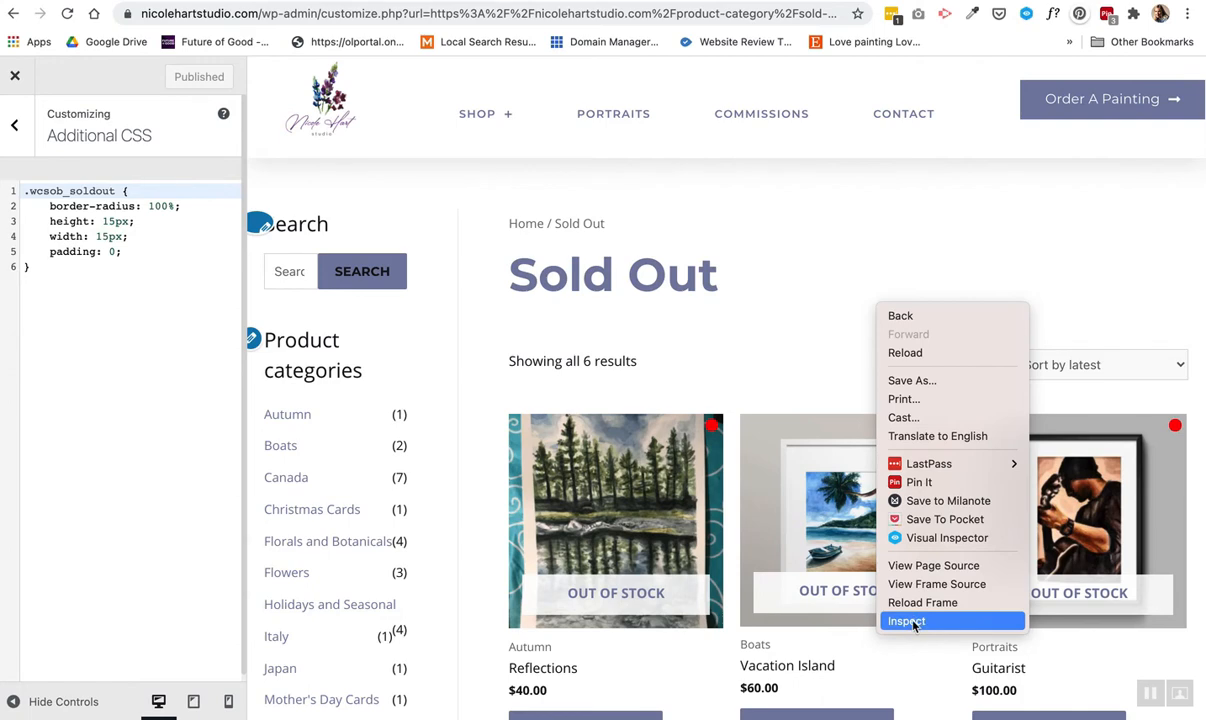
pyautogui.click(906, 621)
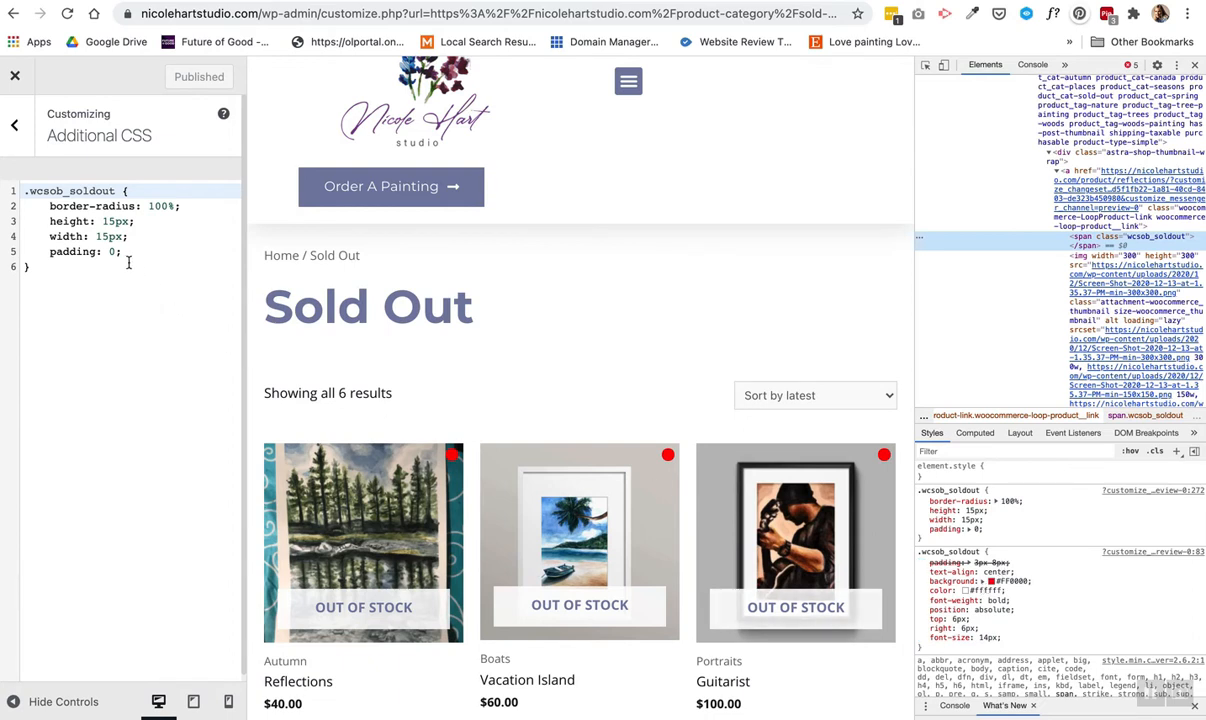
pyautogui.moveTo(141, 258)
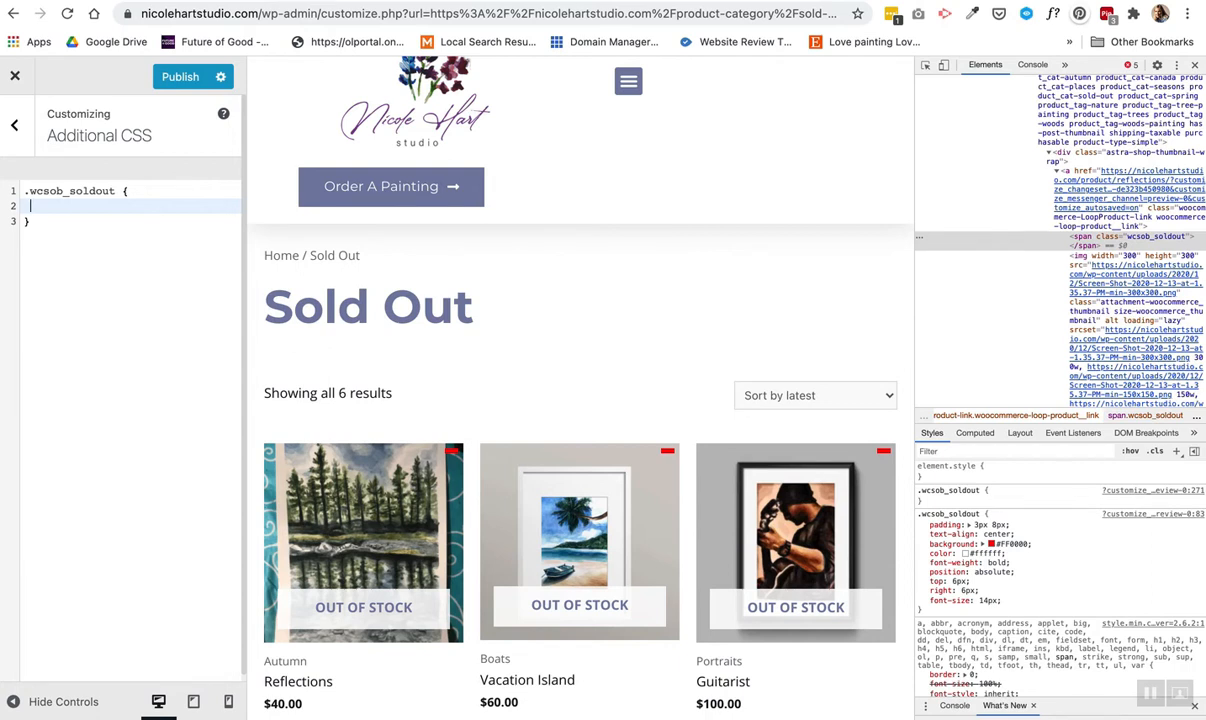
# - Make .wcsob_soldout an 18px dot with border-radius 100%, then publish
pyautogui.write('border-radius: 100%;')
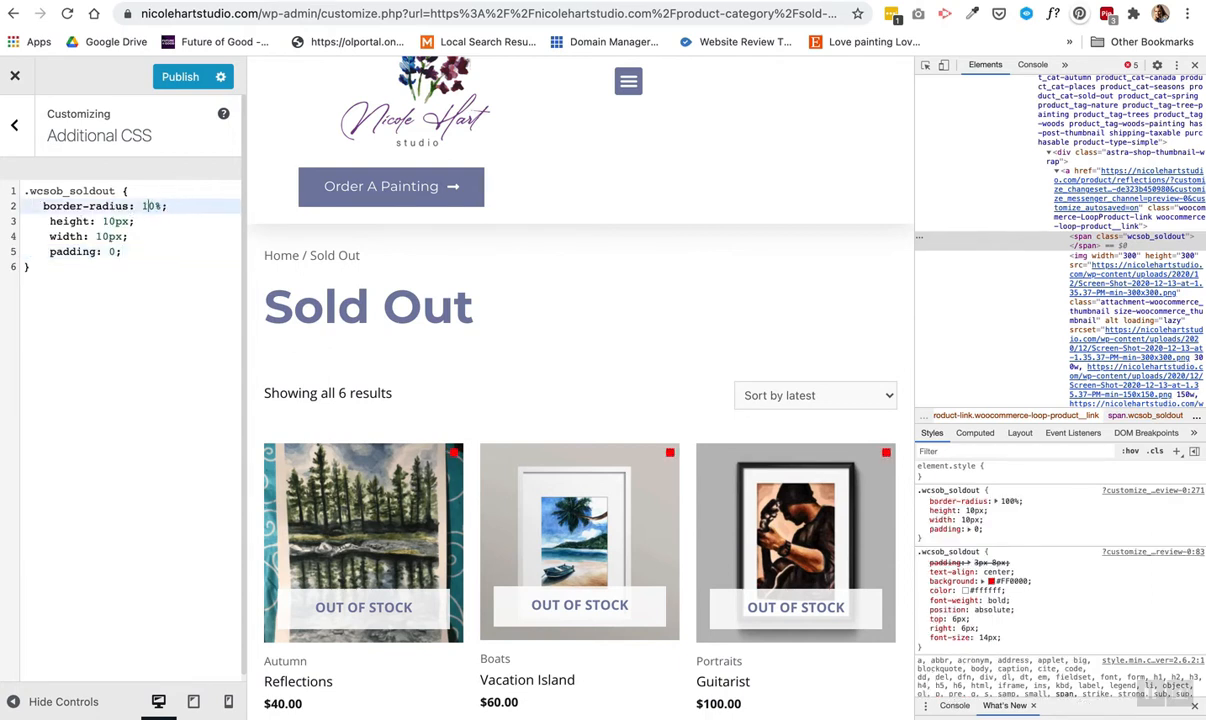
pyautogui.write('50')
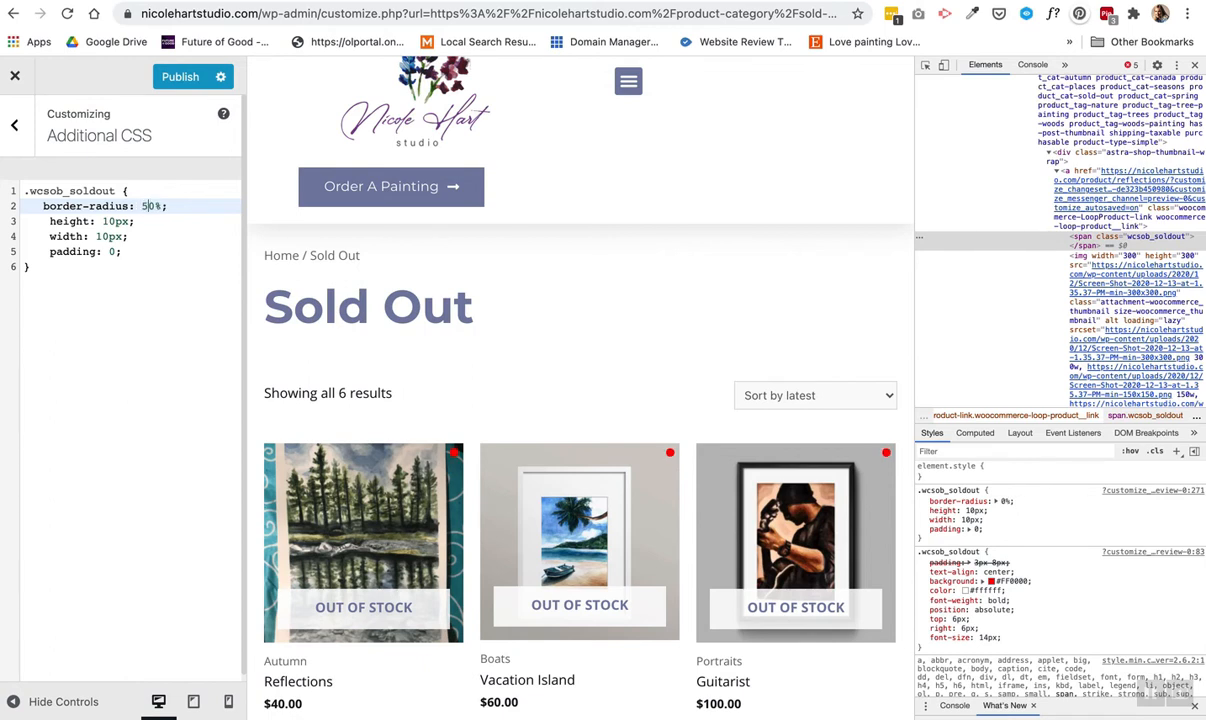
pyautogui.write('100%')
pyautogui.click(90, 221)
pyautogui.write('8')
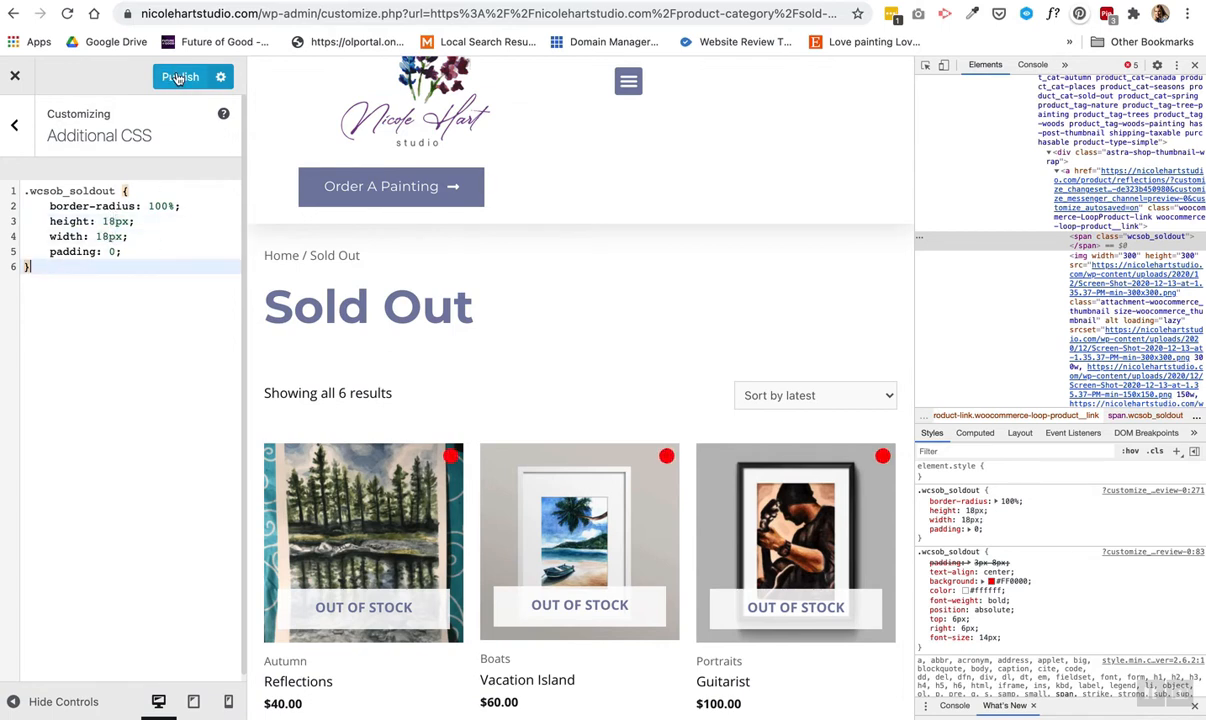
pyautogui.click(180, 77)
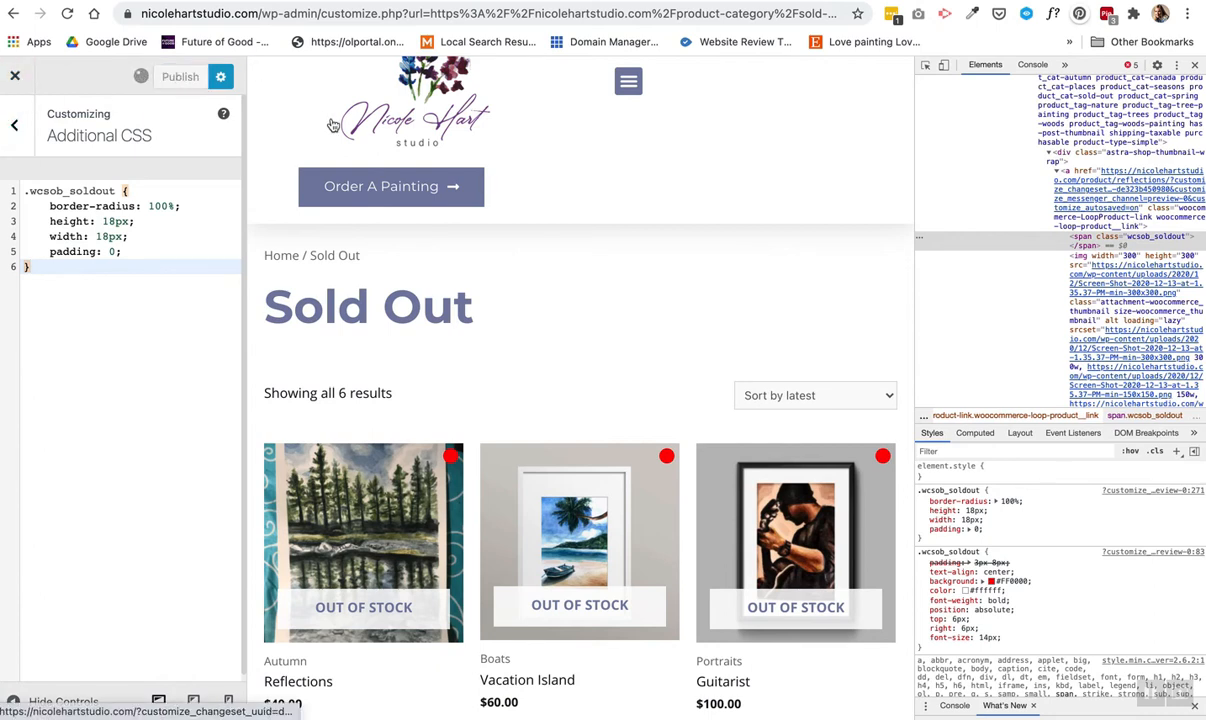
# - Finish publishing the round-dot styling, then scroll Lynn Spencer's WooCommerce shop page
pyautogui.click(180, 76)
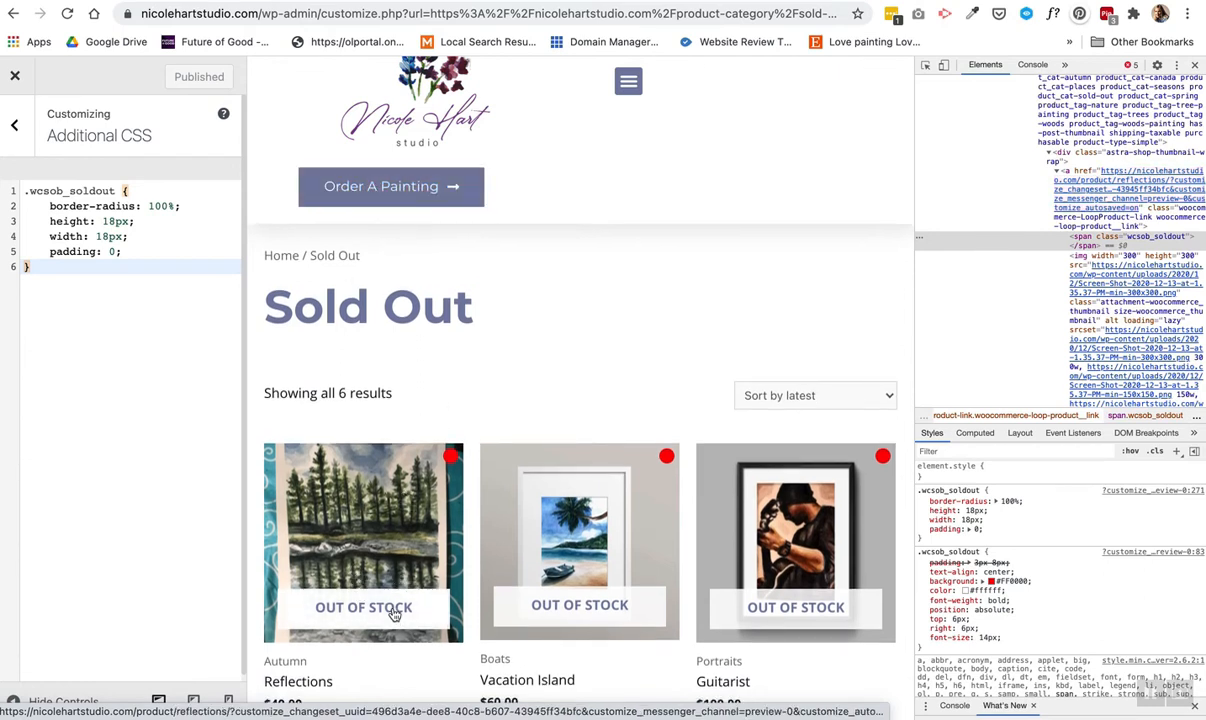
pyautogui.scroll(-3)
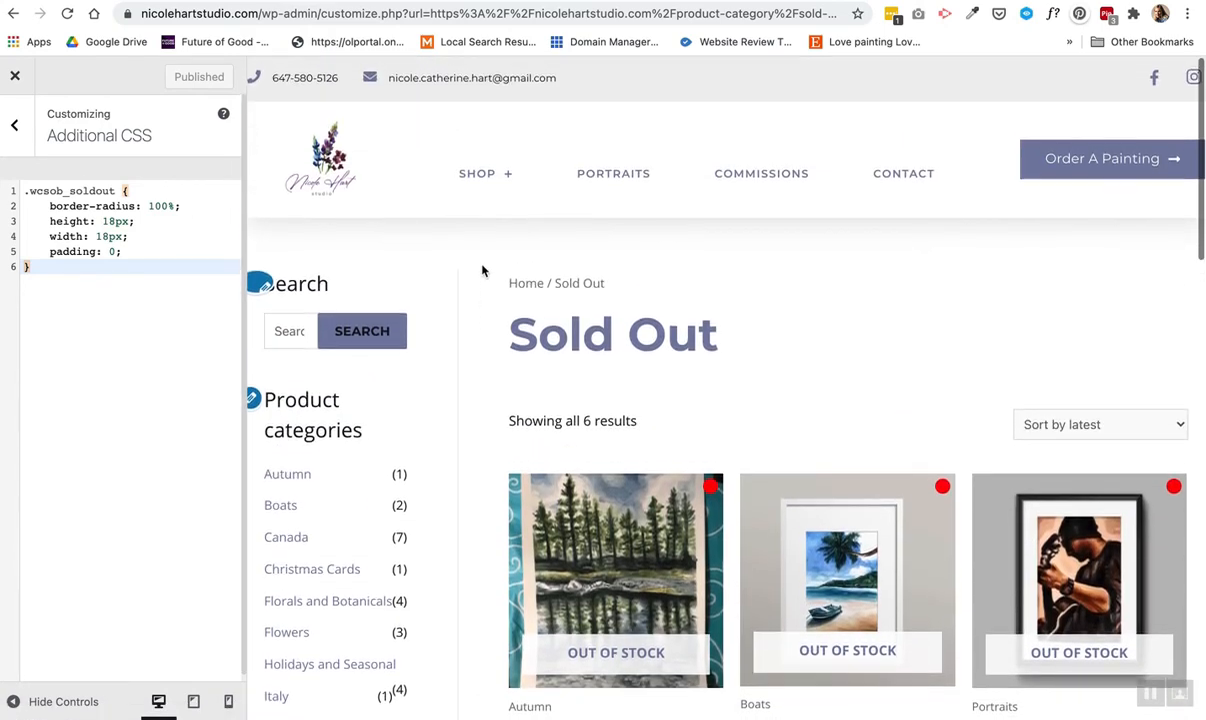
pyautogui.scroll(-3)
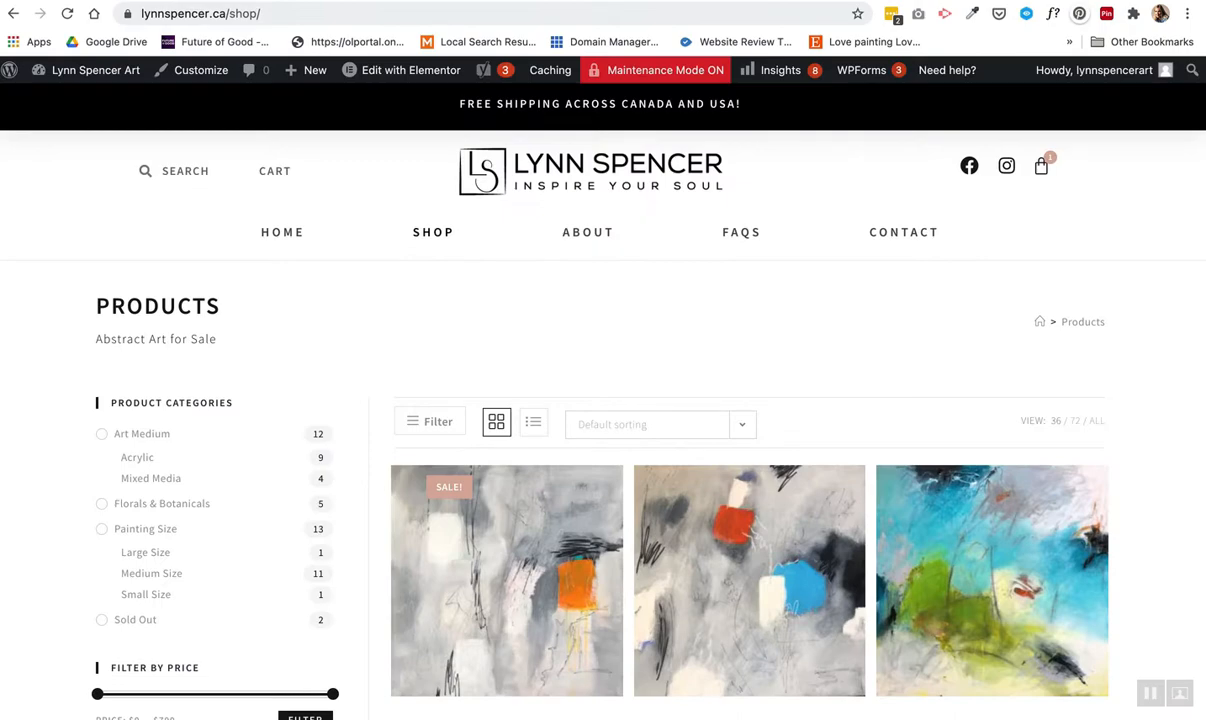
# - Scroll Lynn Spencer's shop to check red-dot badges on paintings like Lavender Blues ($399)
pyautogui.scroll(-3)
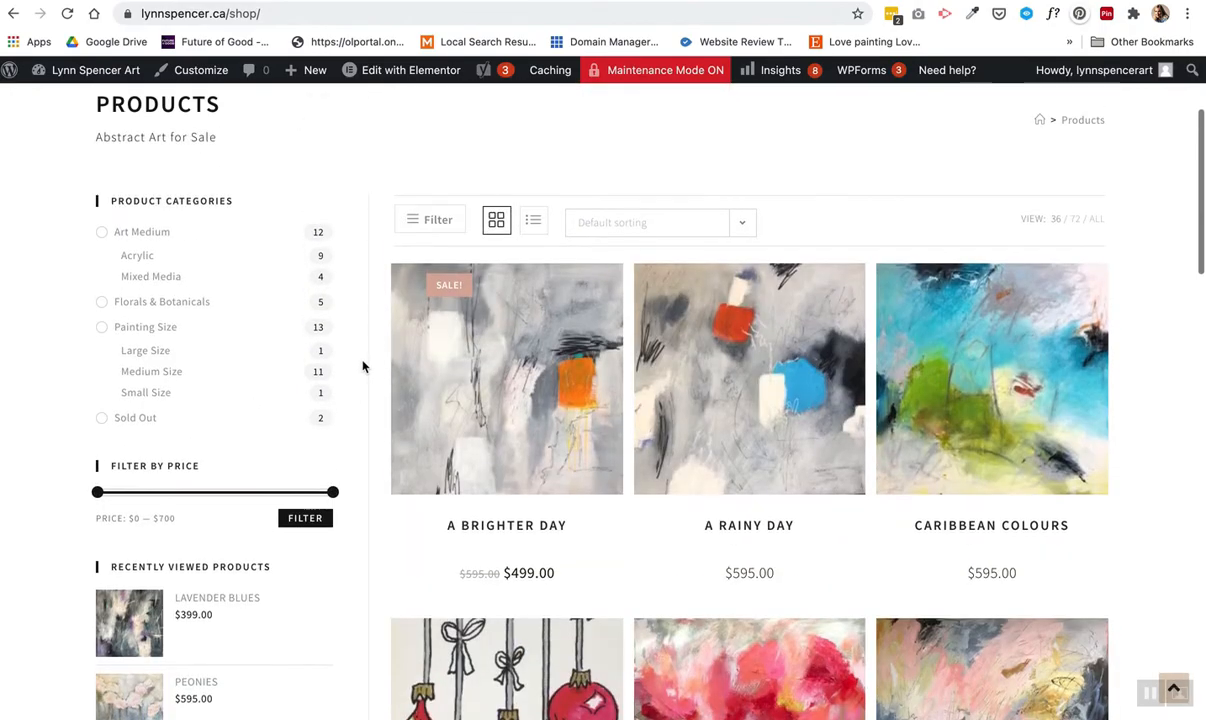
pyautogui.scroll(-3)
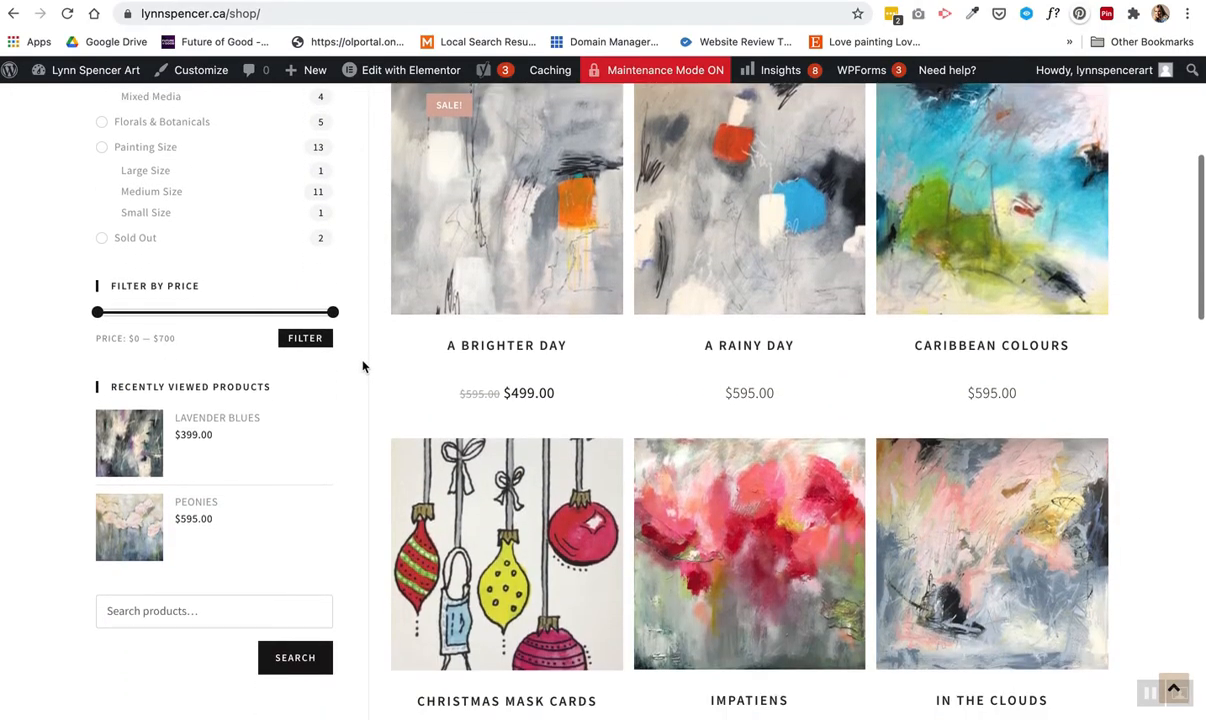
pyautogui.scroll(-3)
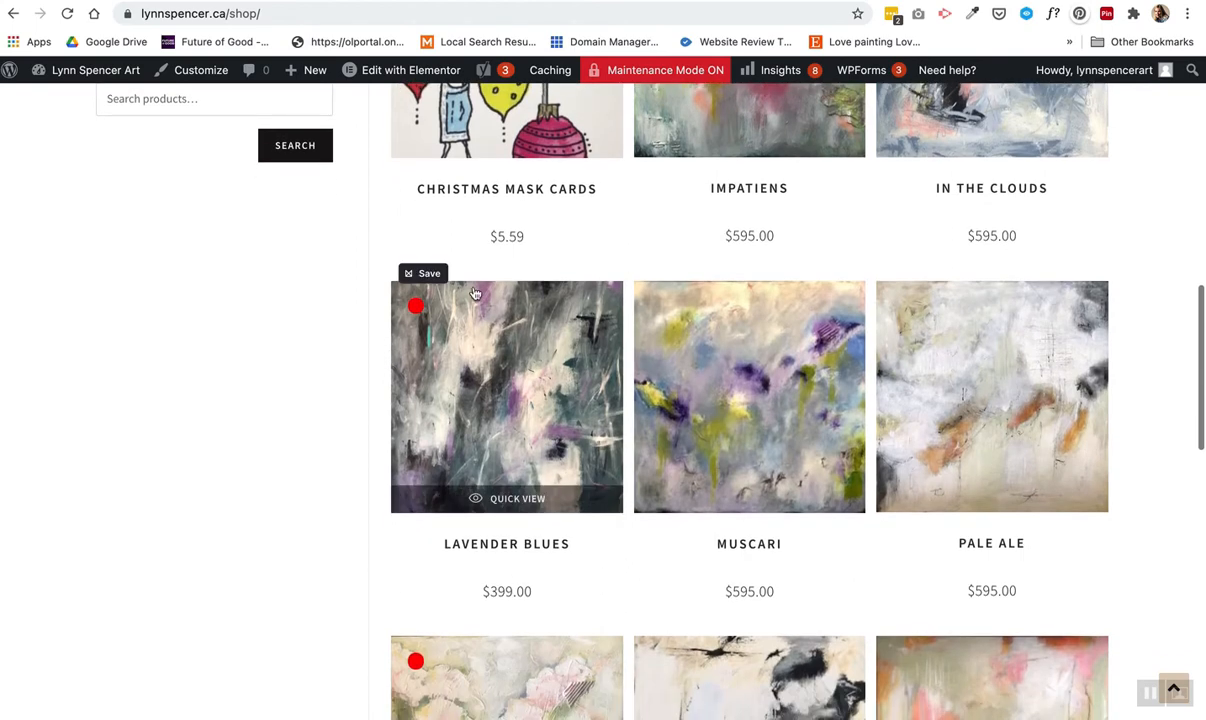
pyautogui.scroll(-3)
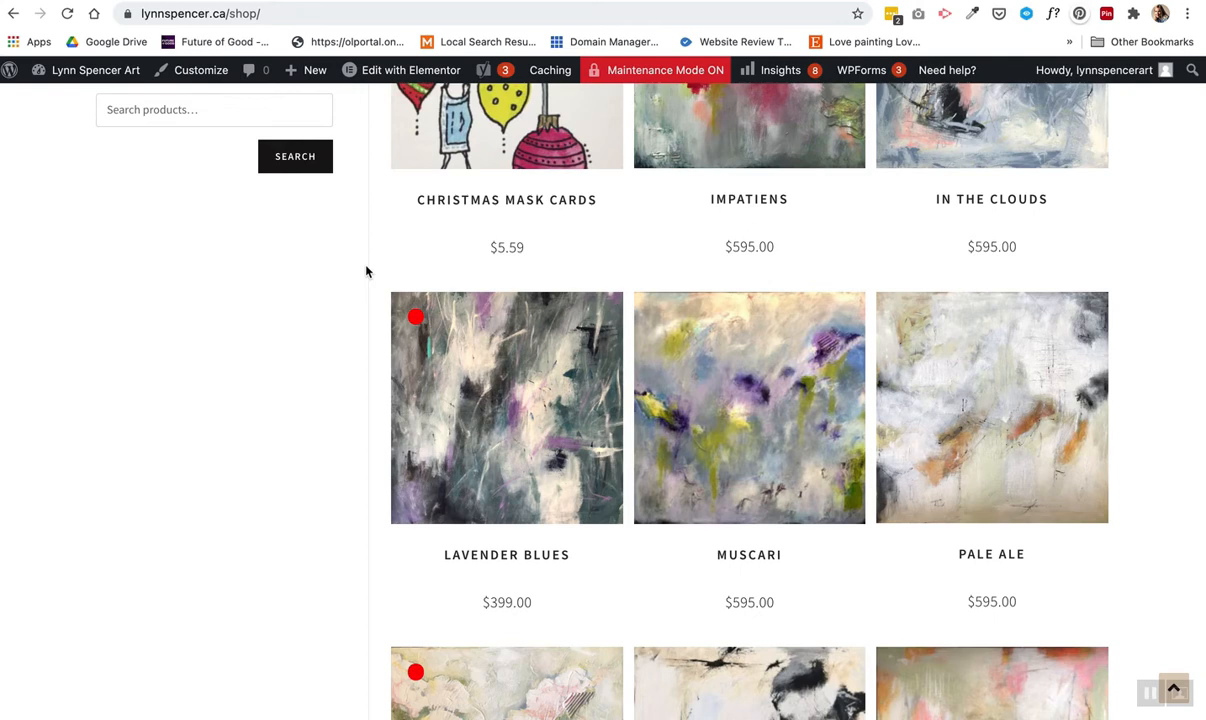
pyautogui.scroll(-3)
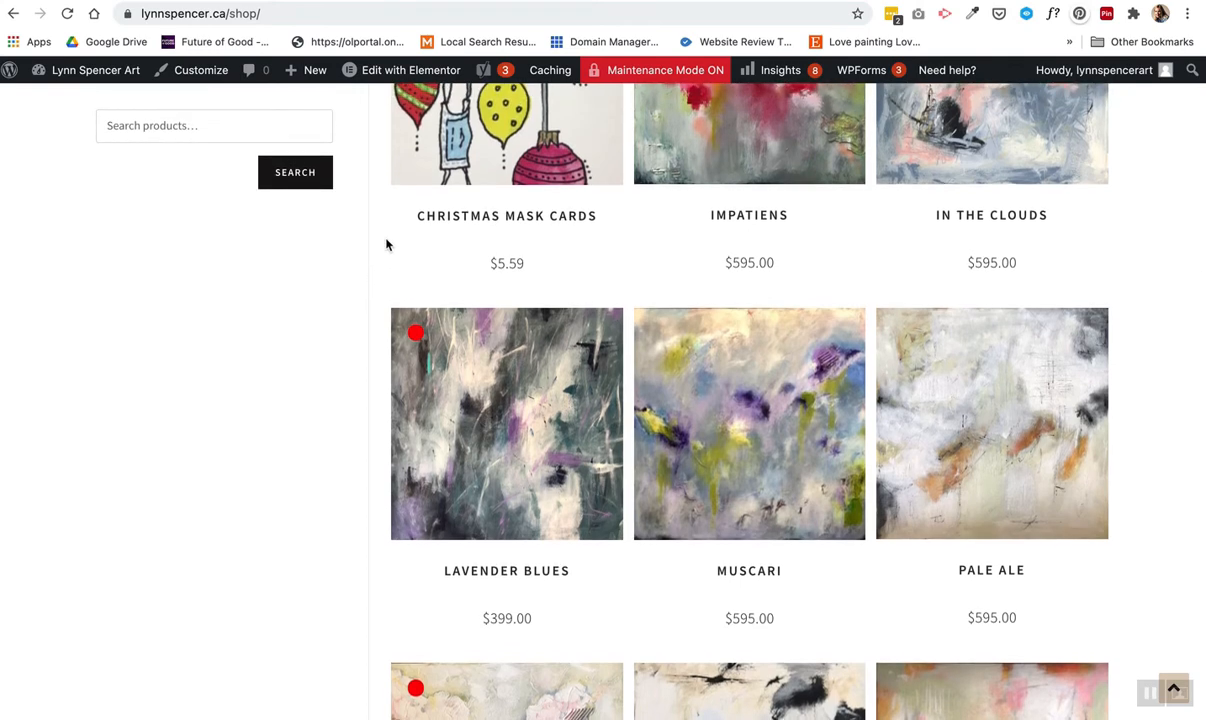
pyautogui.scroll(-3)
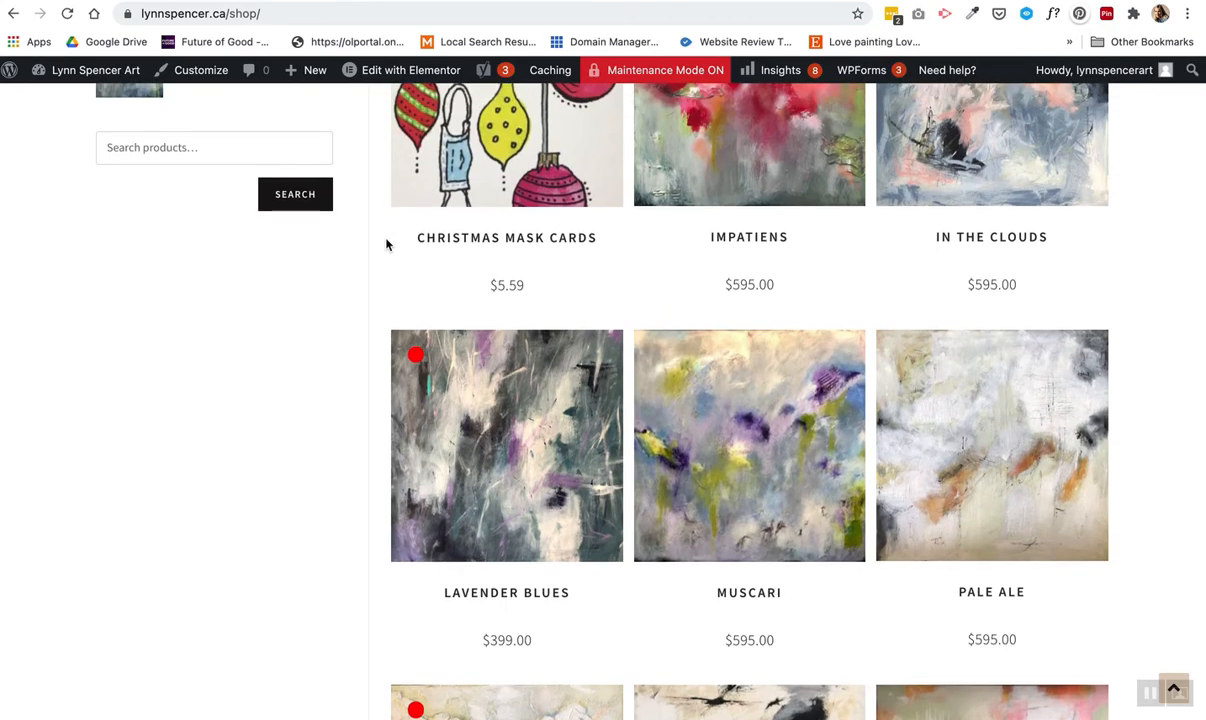
pyautogui.scroll(-3)
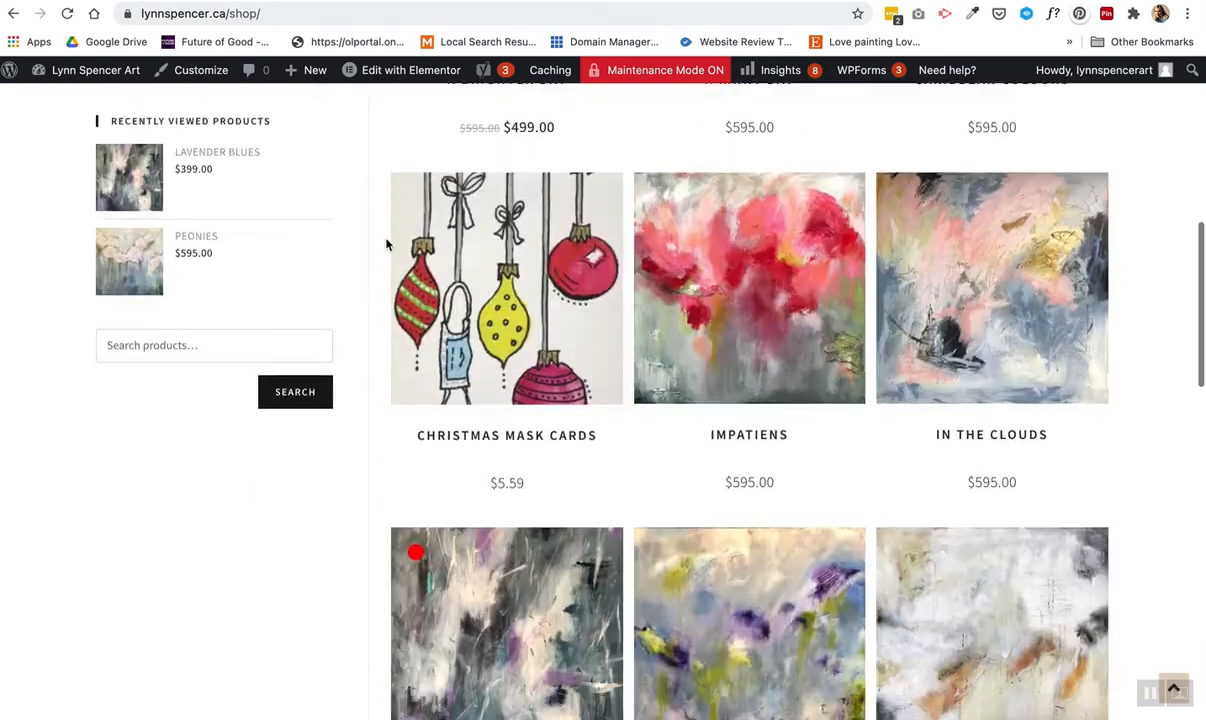
pyautogui.scroll(-3)
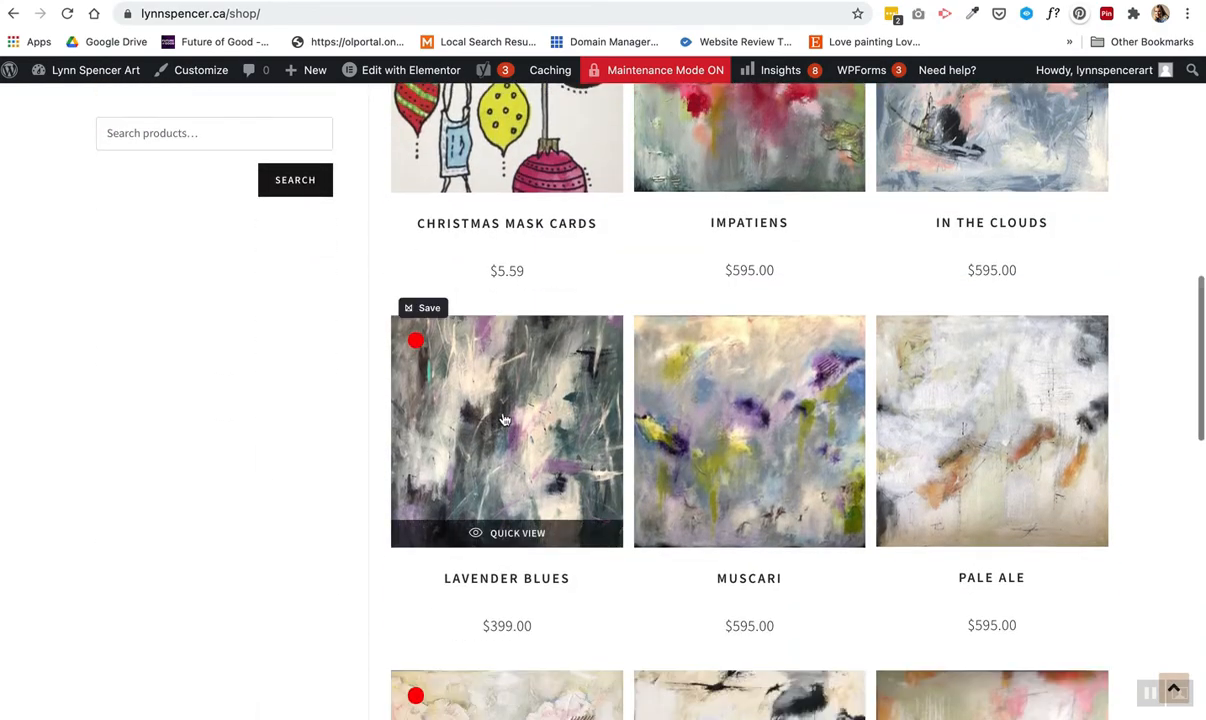
pyautogui.moveTo(463, 376)
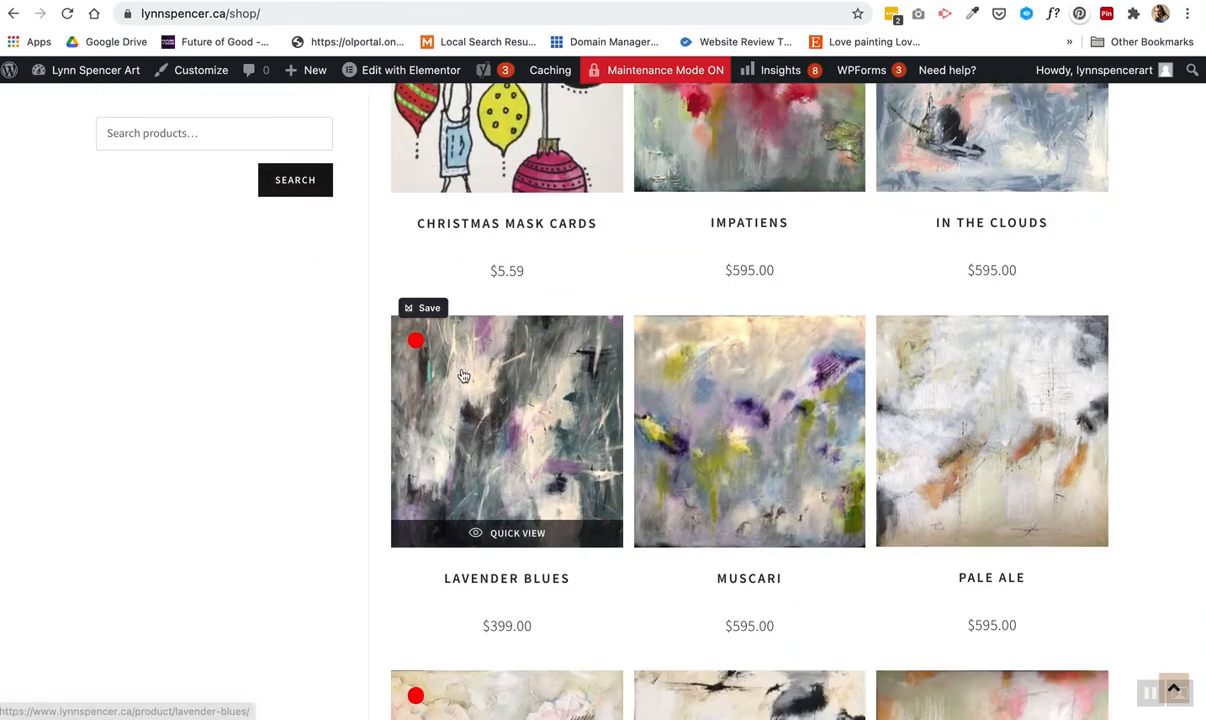
pyautogui.moveTo(446, 379)
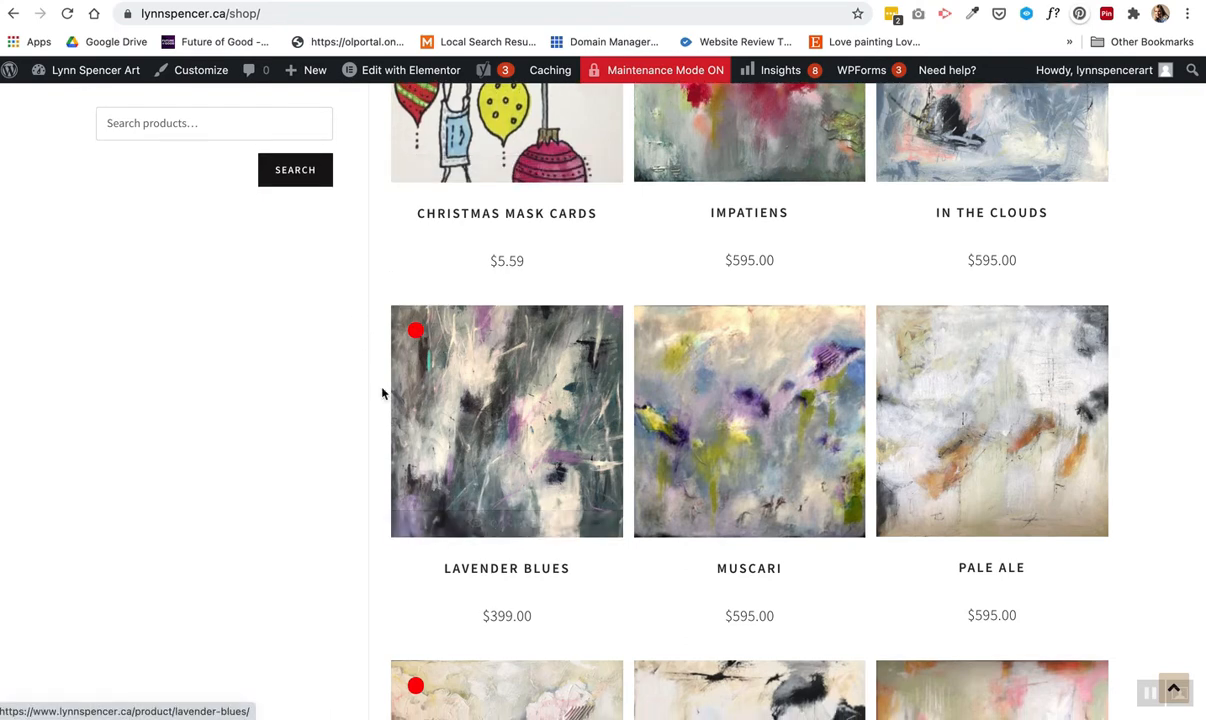
pyautogui.scroll(-3)
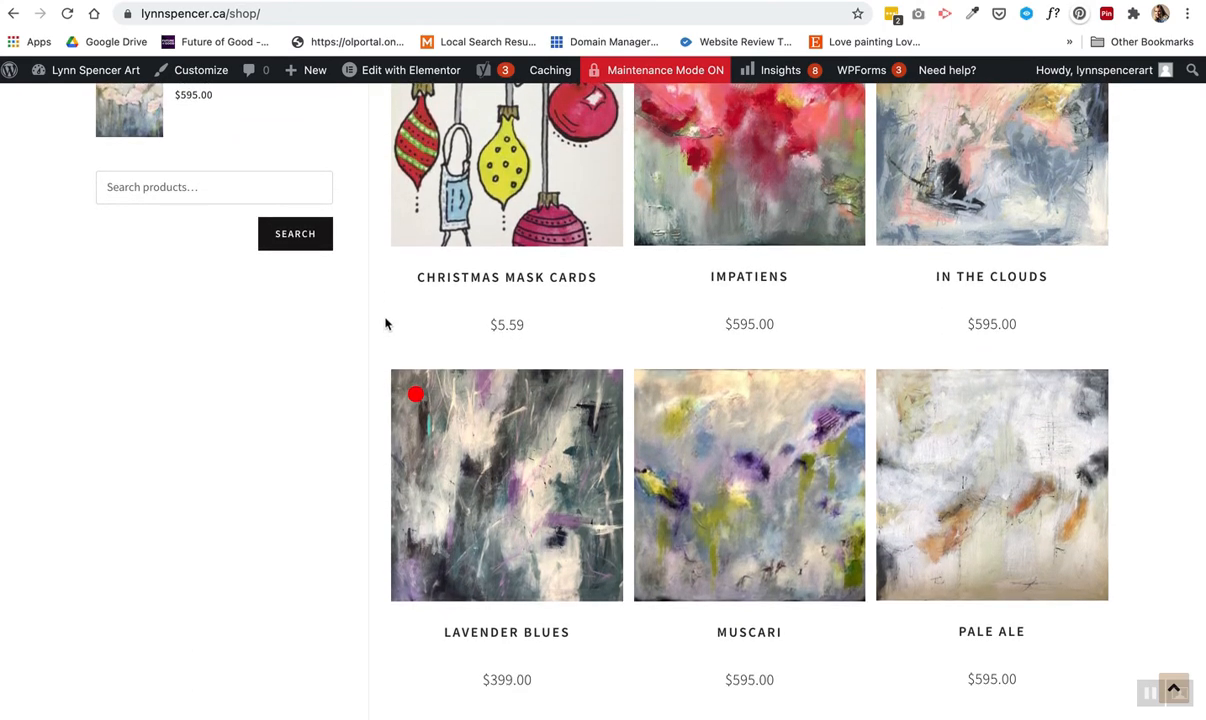
pyautogui.moveTo(264, 130)
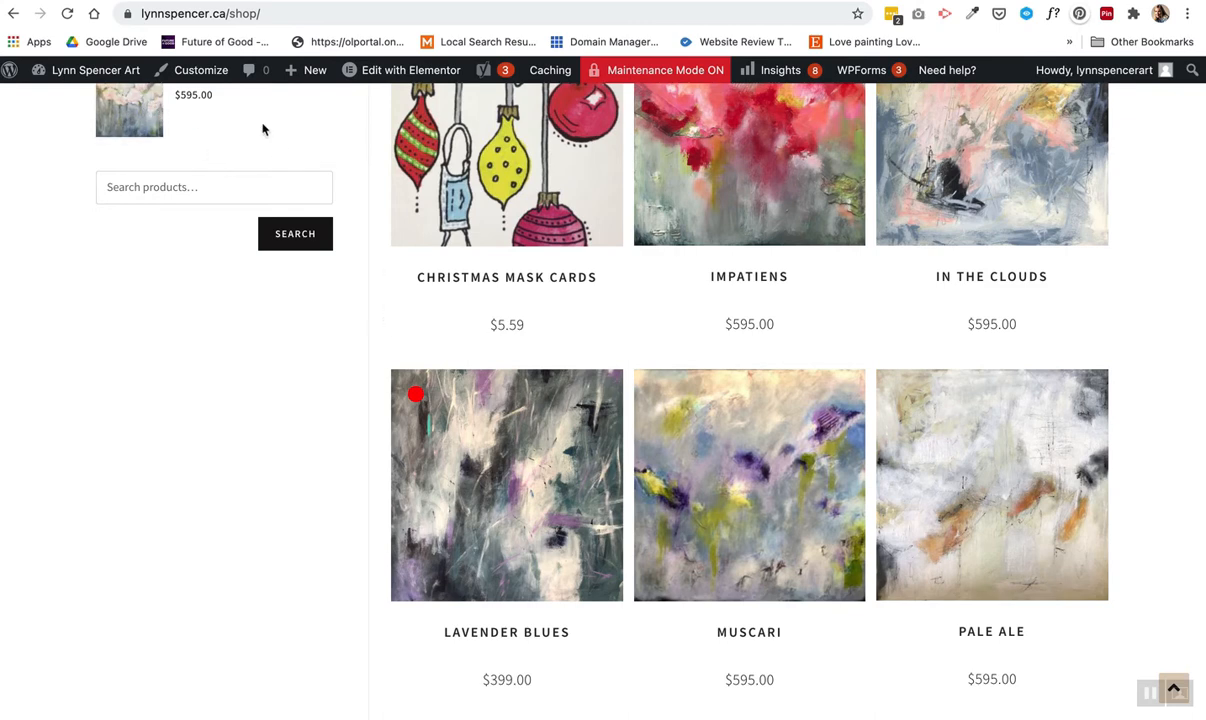
pyautogui.moveTo(289, 159)
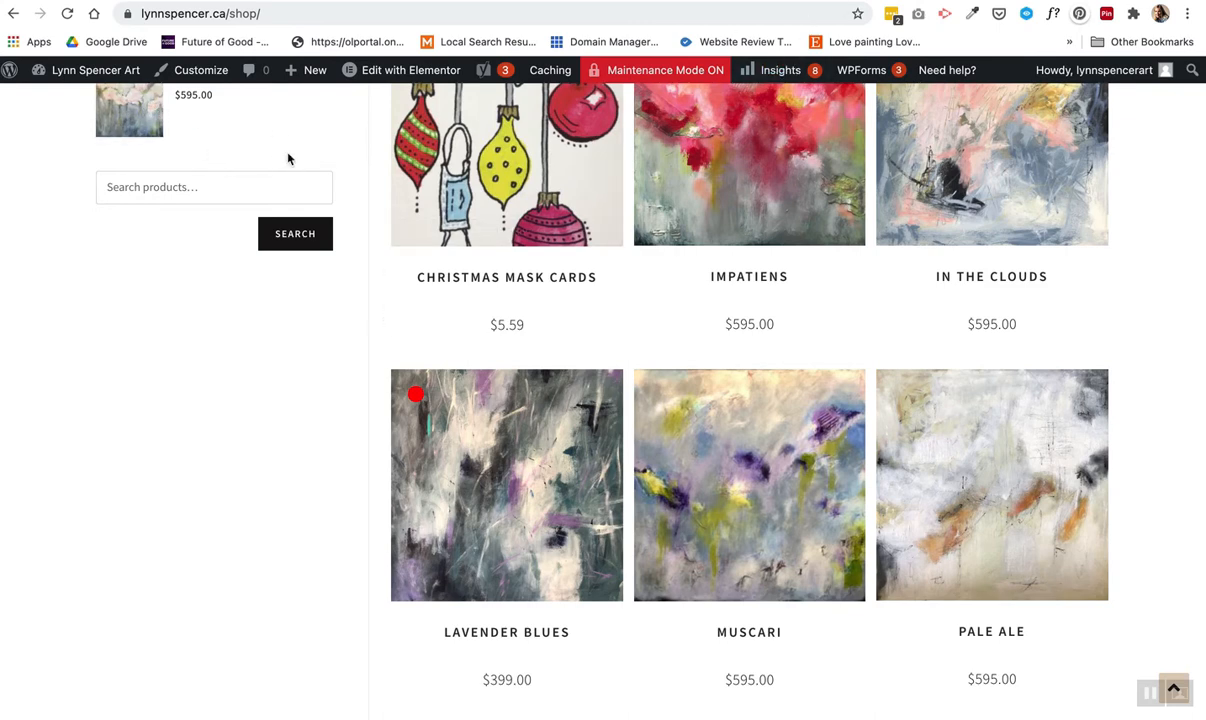
pyautogui.moveTo(410, 70)
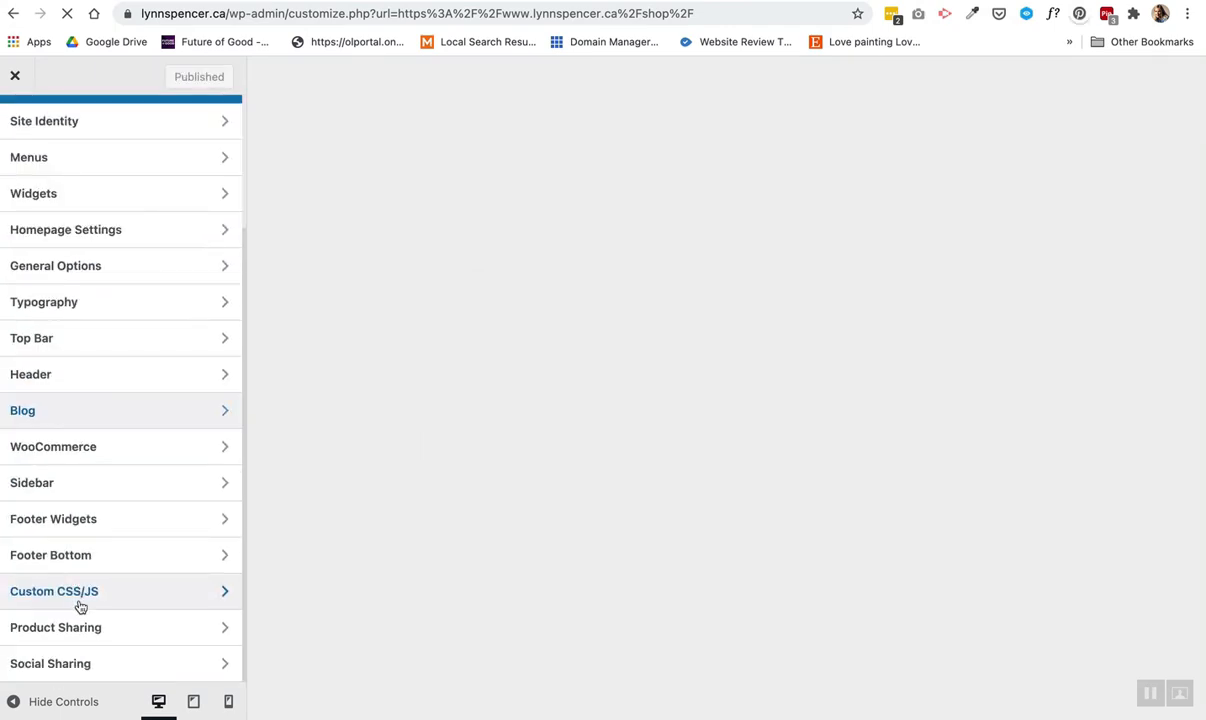
# - Open Custom CSS/JS and review the 24px .wcsob_soldout and OceanWP red-dot rules
pyautogui.click(54, 591)
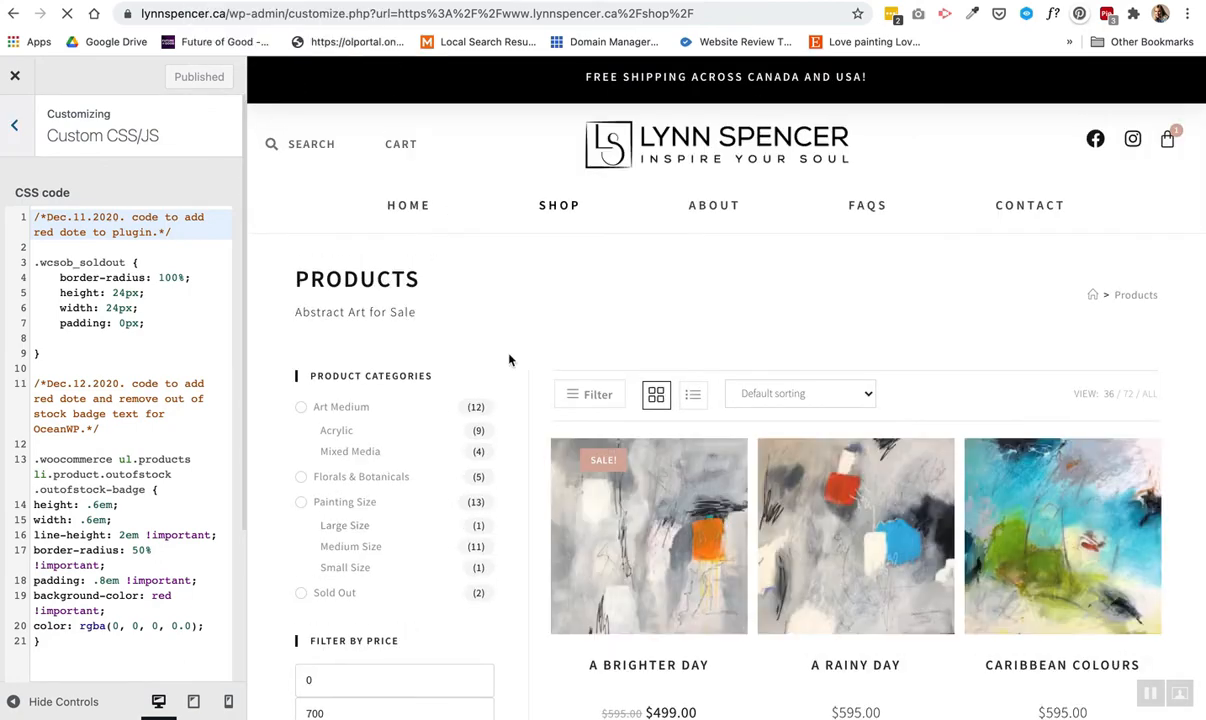
pyautogui.scroll(-3)
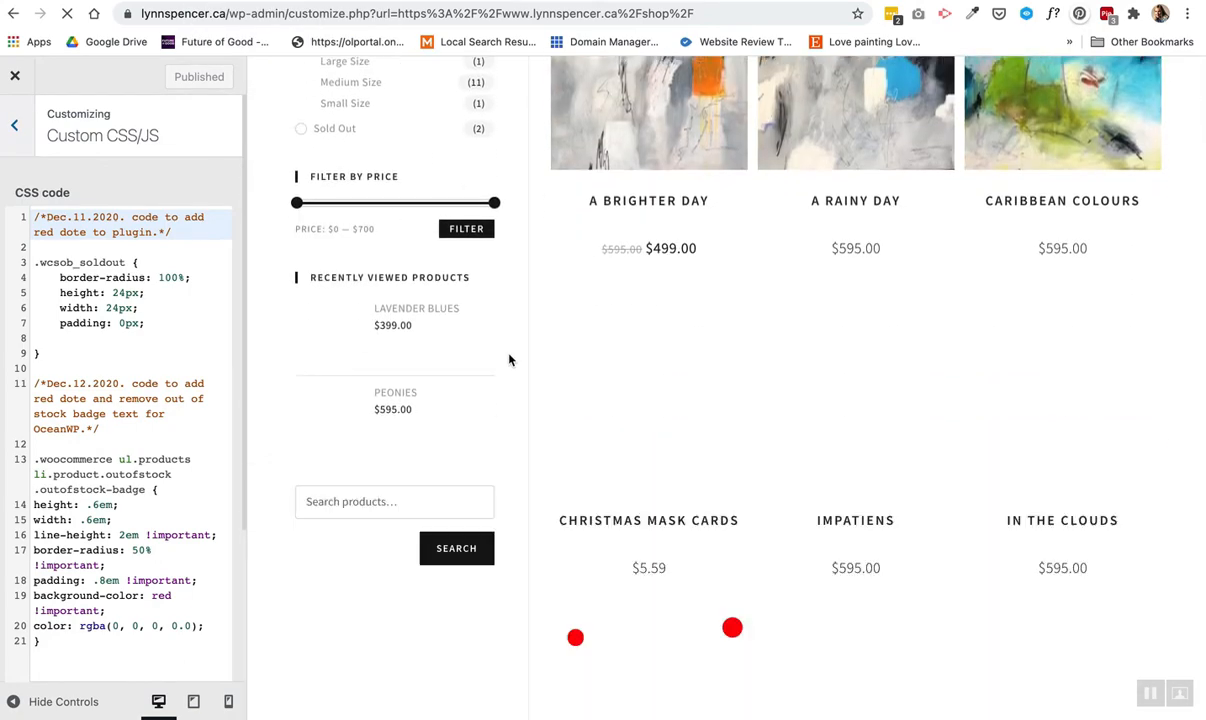
pyautogui.moveTo(517, 417)
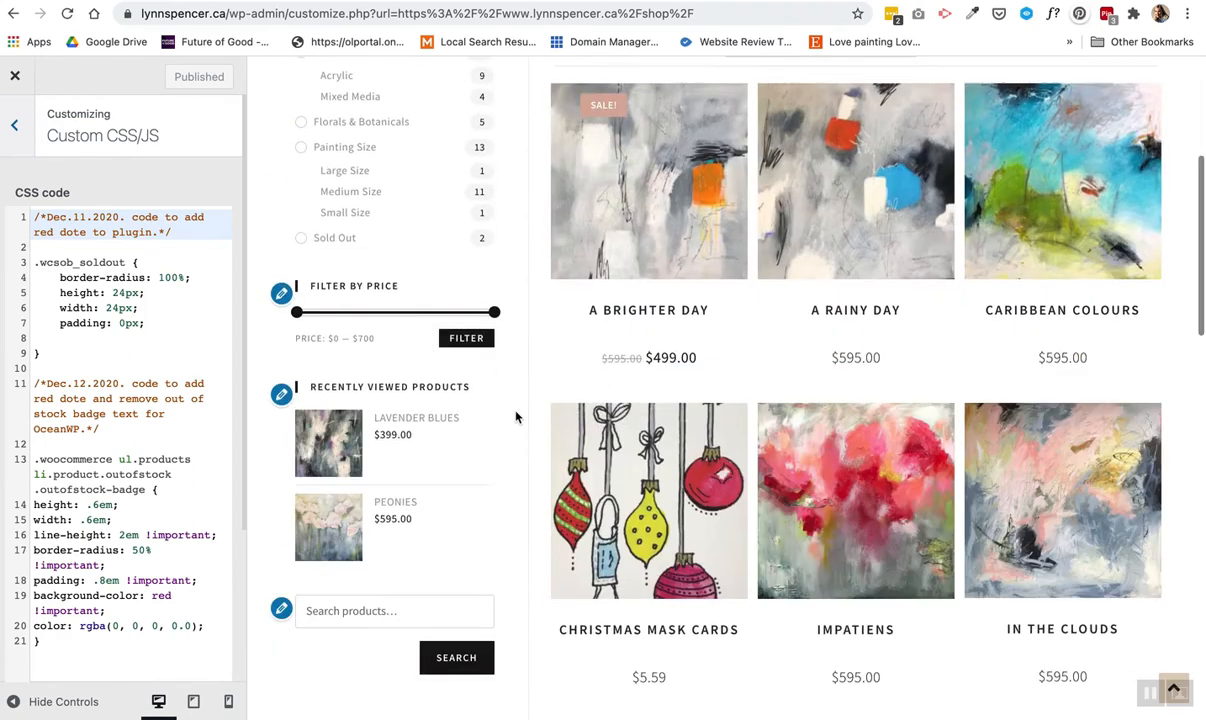
pyautogui.scroll(-3)
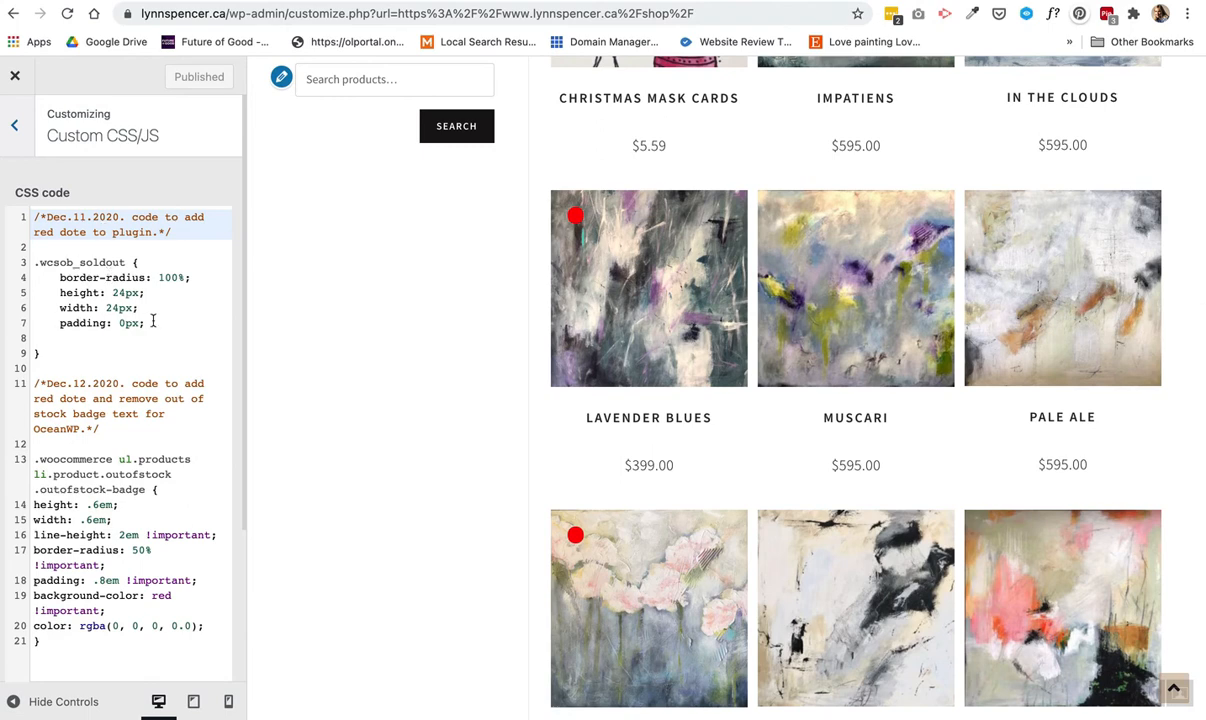
pyautogui.moveTo(33, 262); pyautogui.dragTo(145, 323)
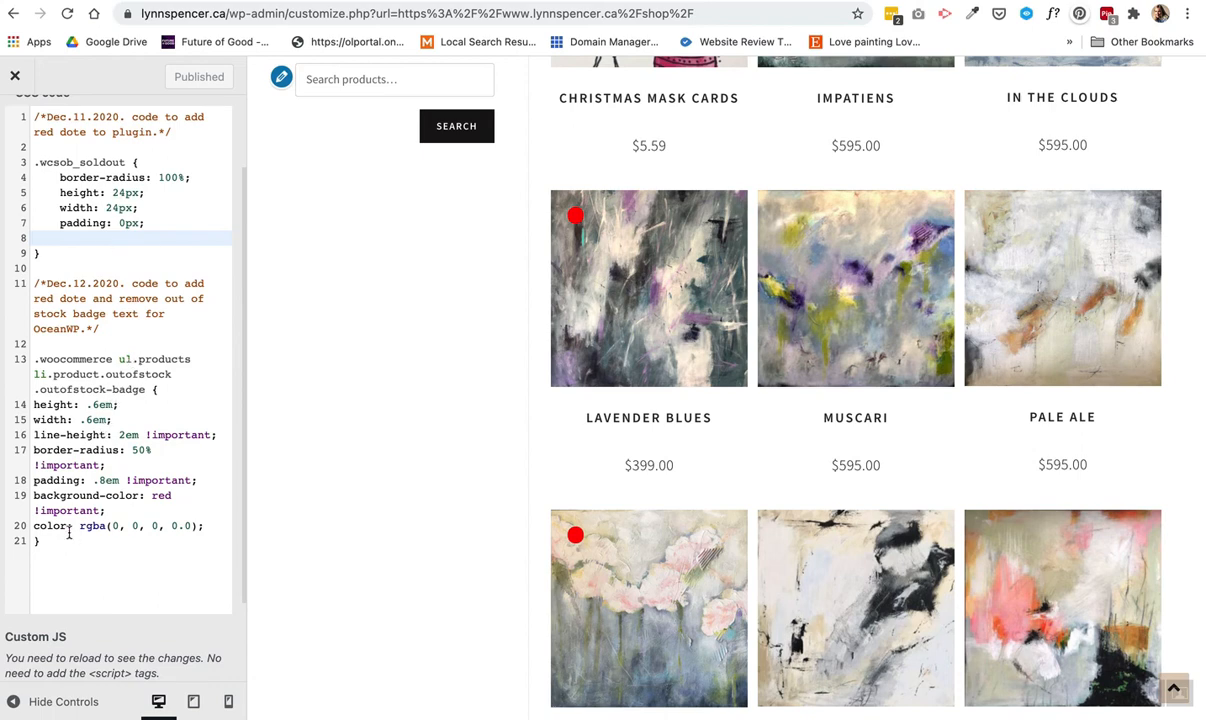
pyautogui.moveTo(32, 283); pyautogui.dragTo(40, 540)
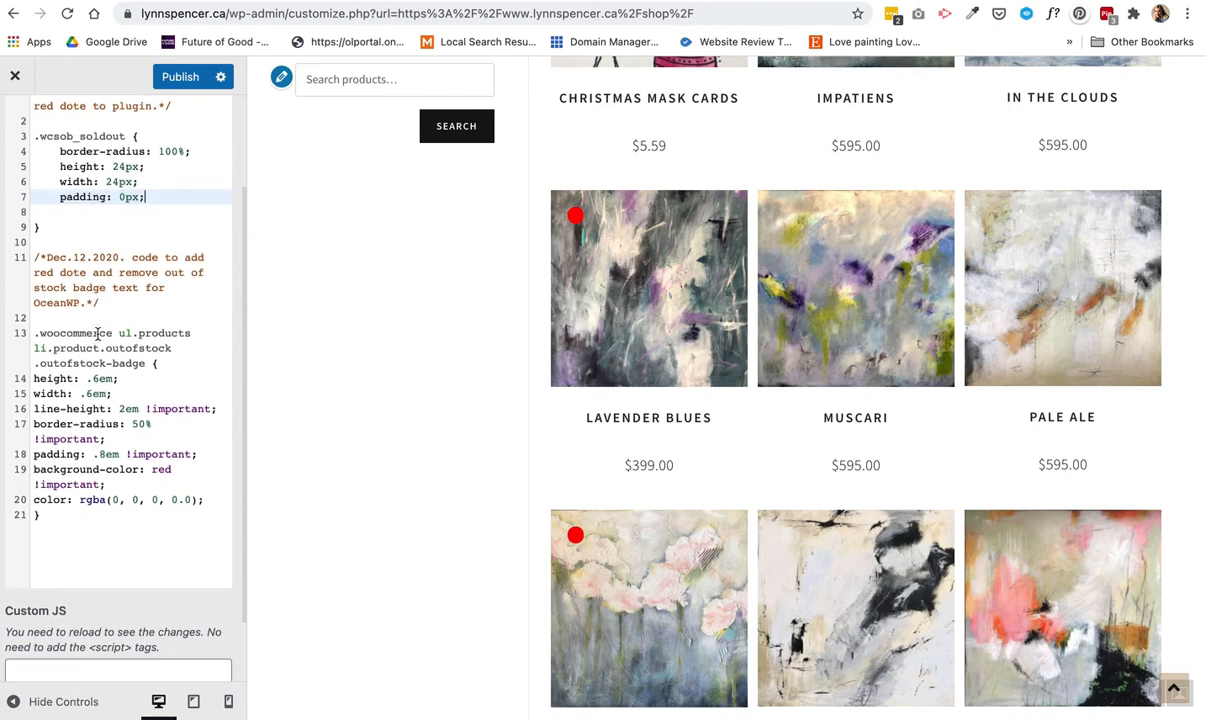
pyautogui.doubleClick(67, 333)
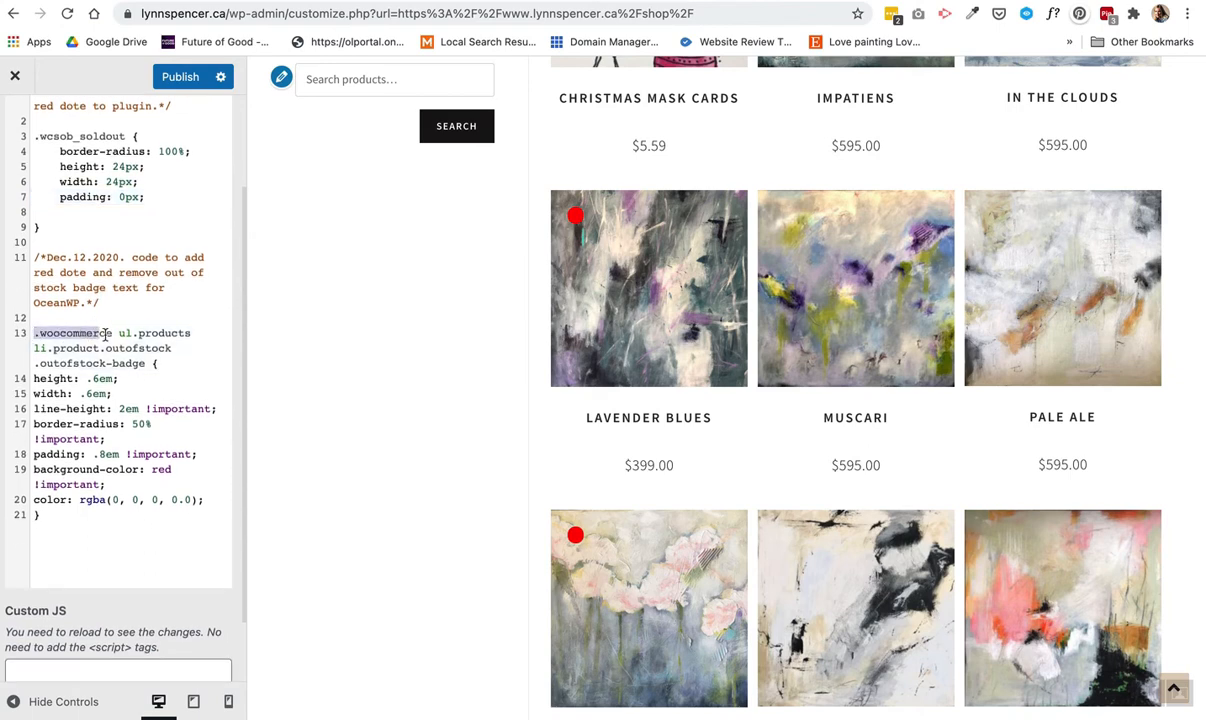
pyautogui.moveTo(33, 333); pyautogui.dragTo(157, 363)
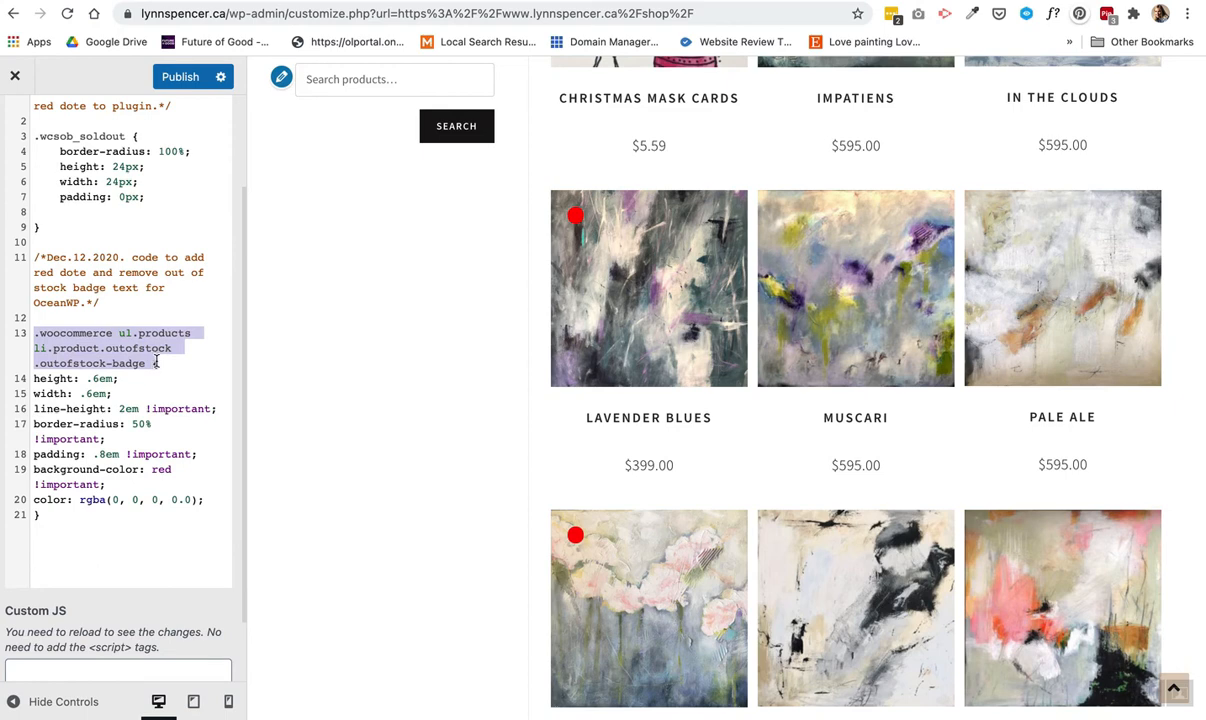
pyautogui.moveTo(393, 341)
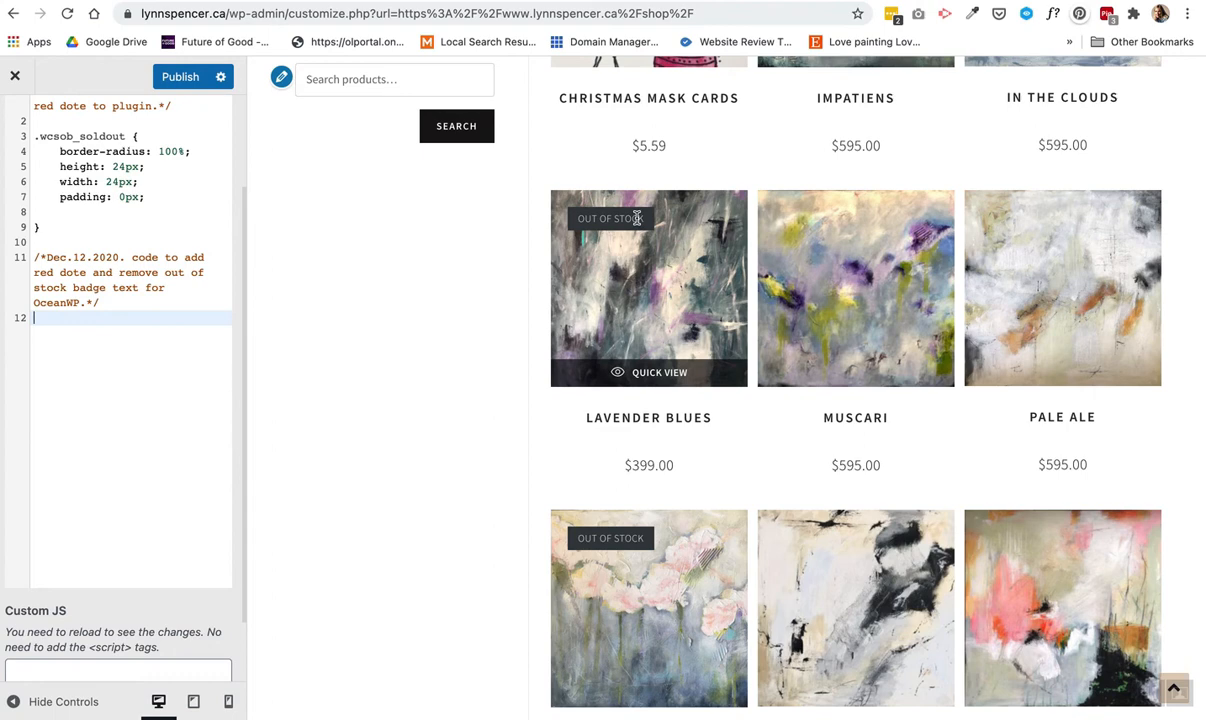
pyautogui.moveTo(590, 218)
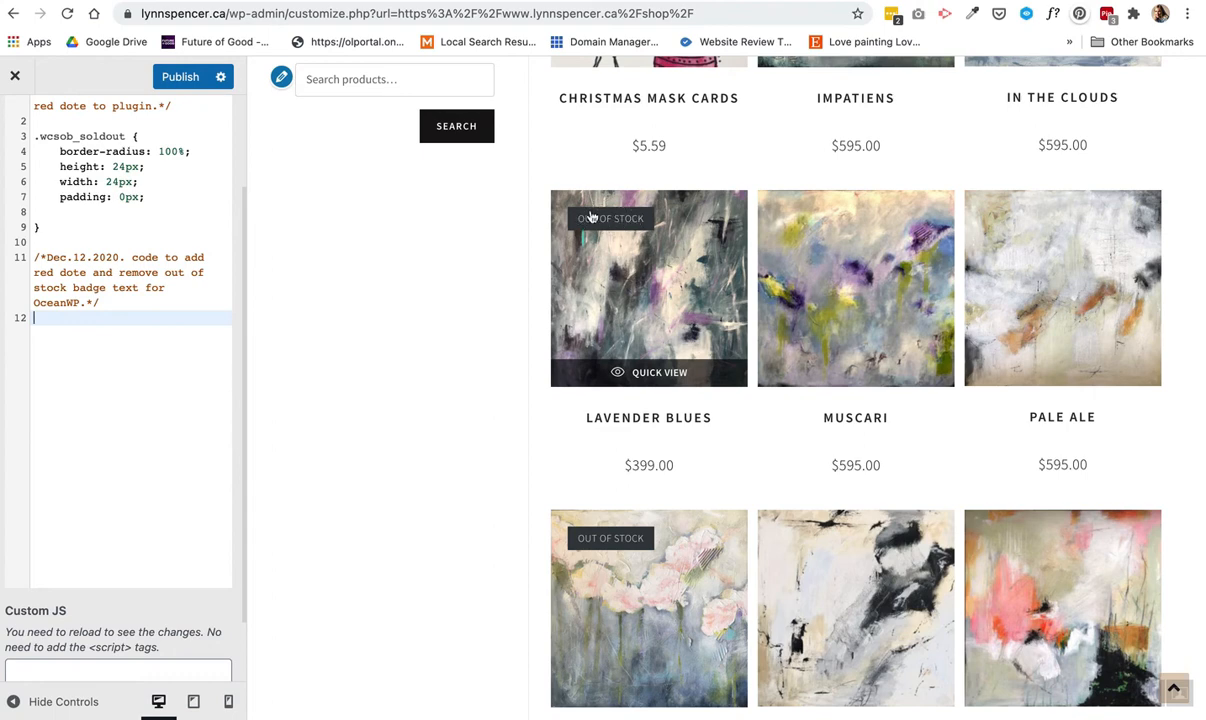
pyautogui.moveTo(629, 212)
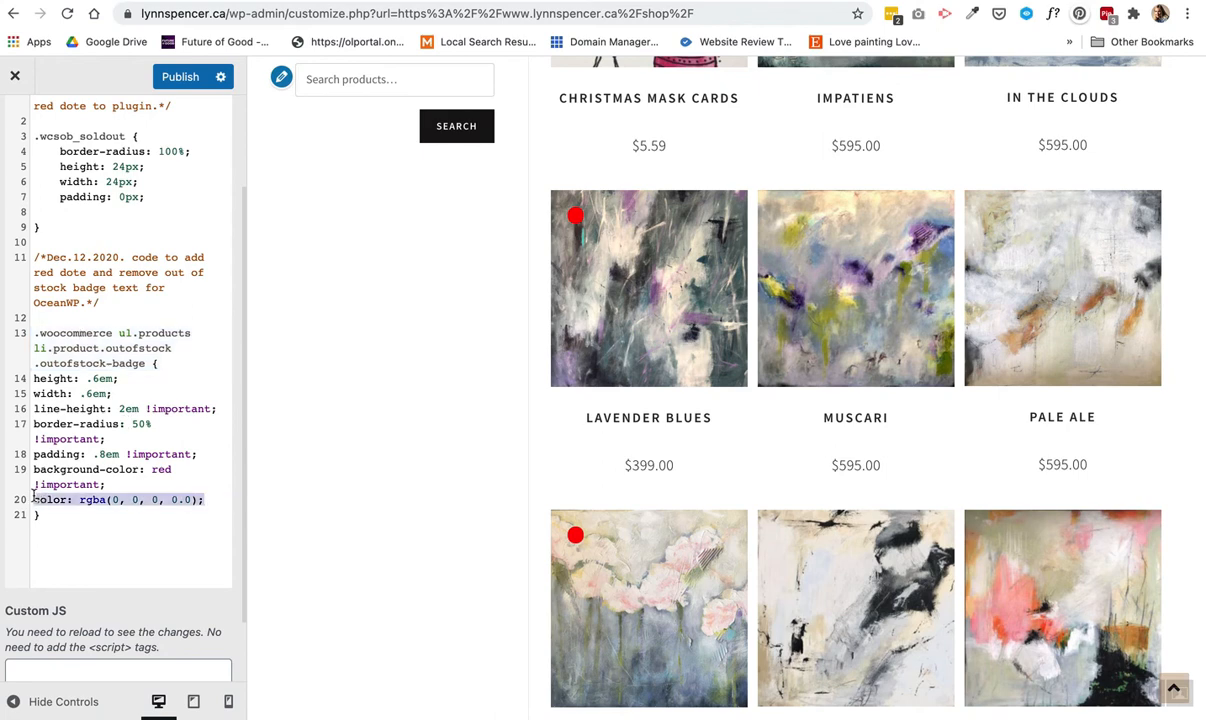
pyautogui.click(130, 499)
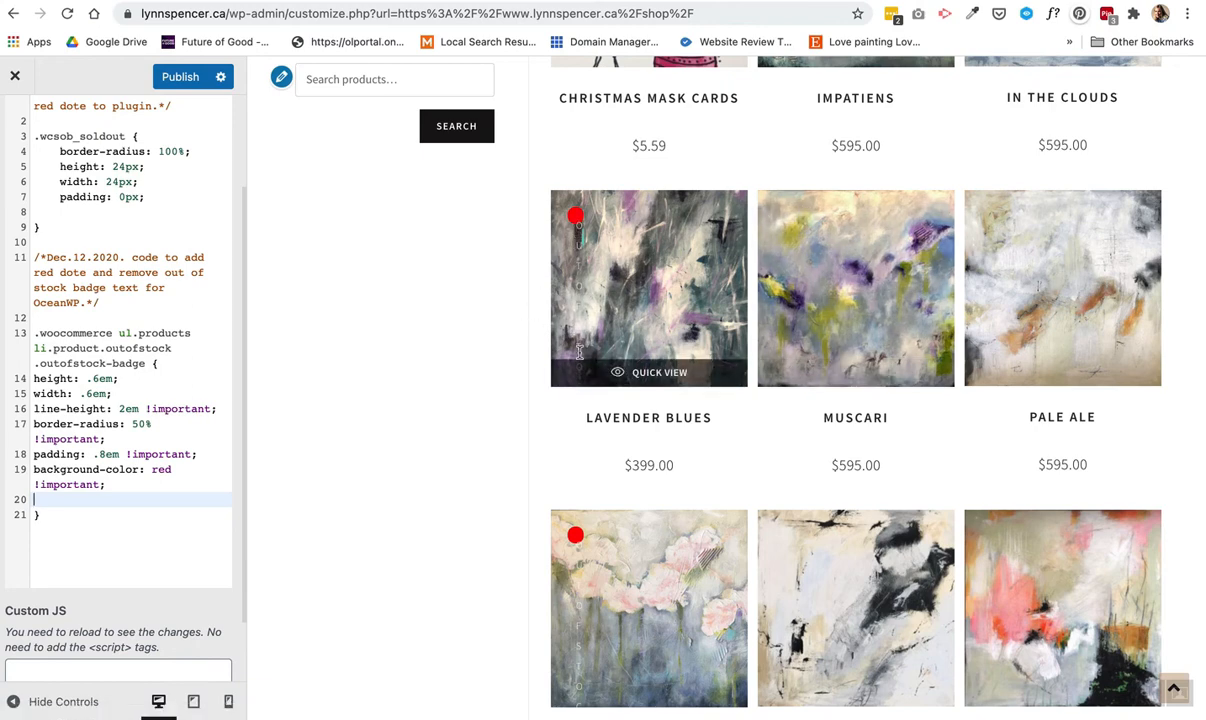
pyautogui.write('color: rgba(0, 0, 0, 0.0);')
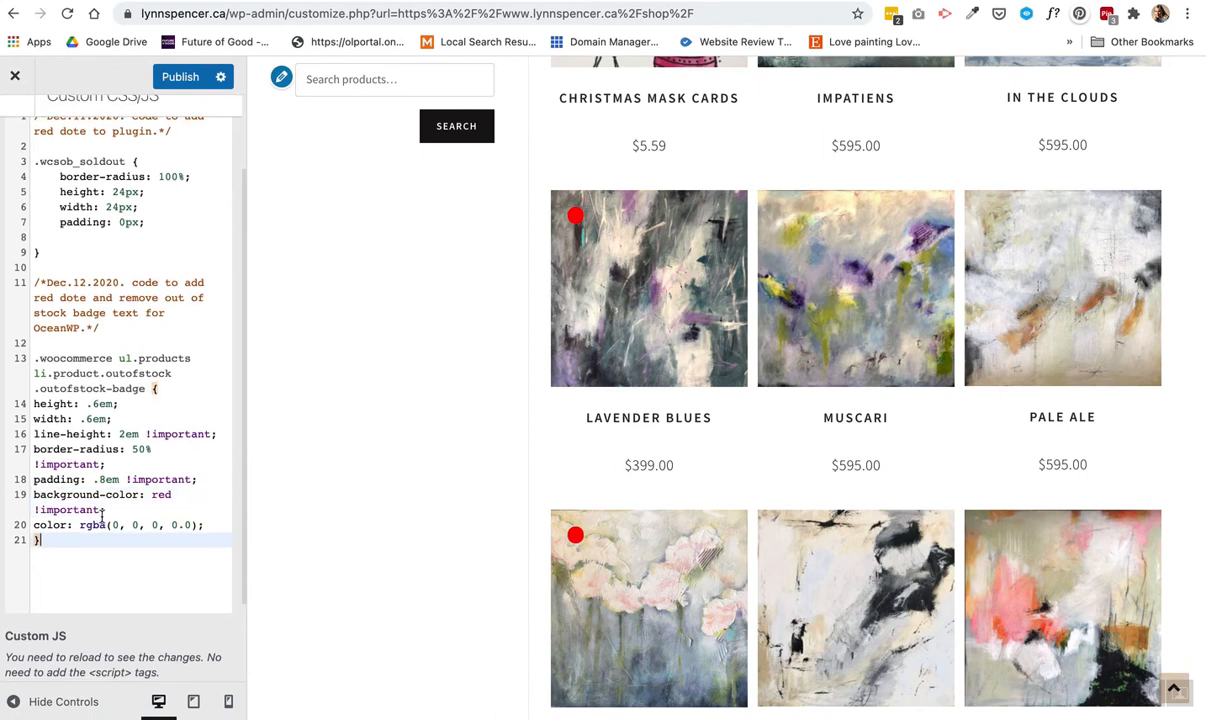
pyautogui.scroll(-3)
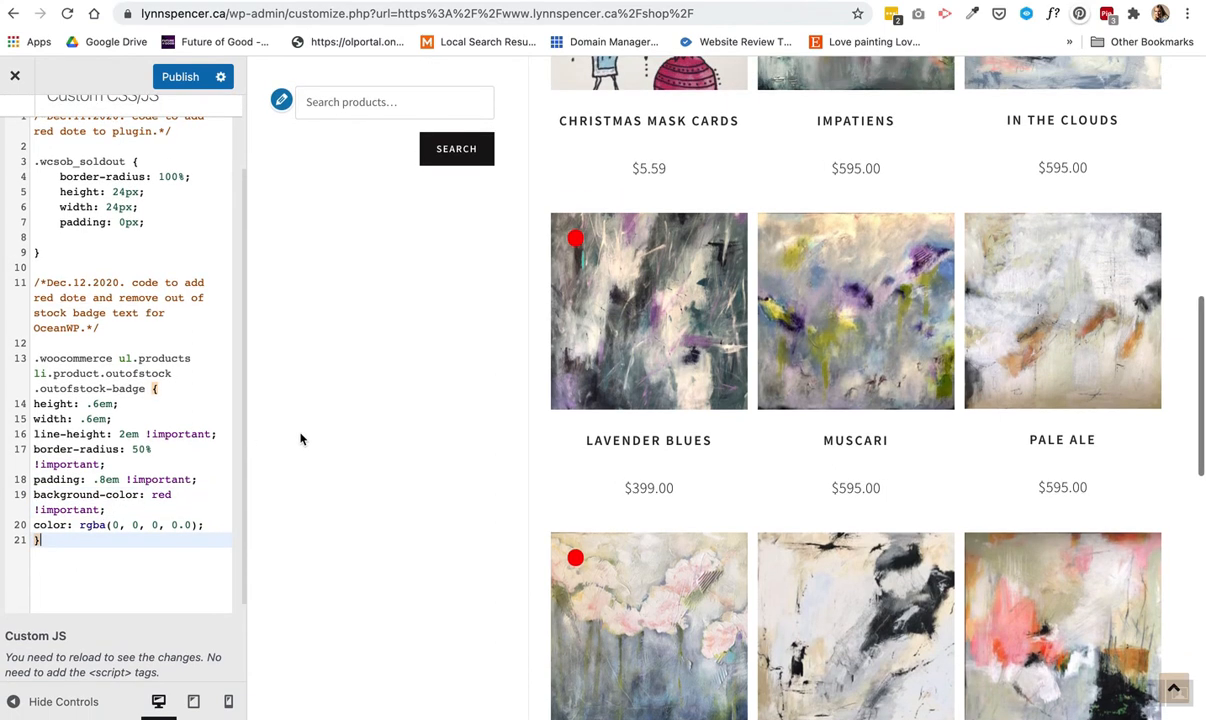
pyautogui.scroll(-3)
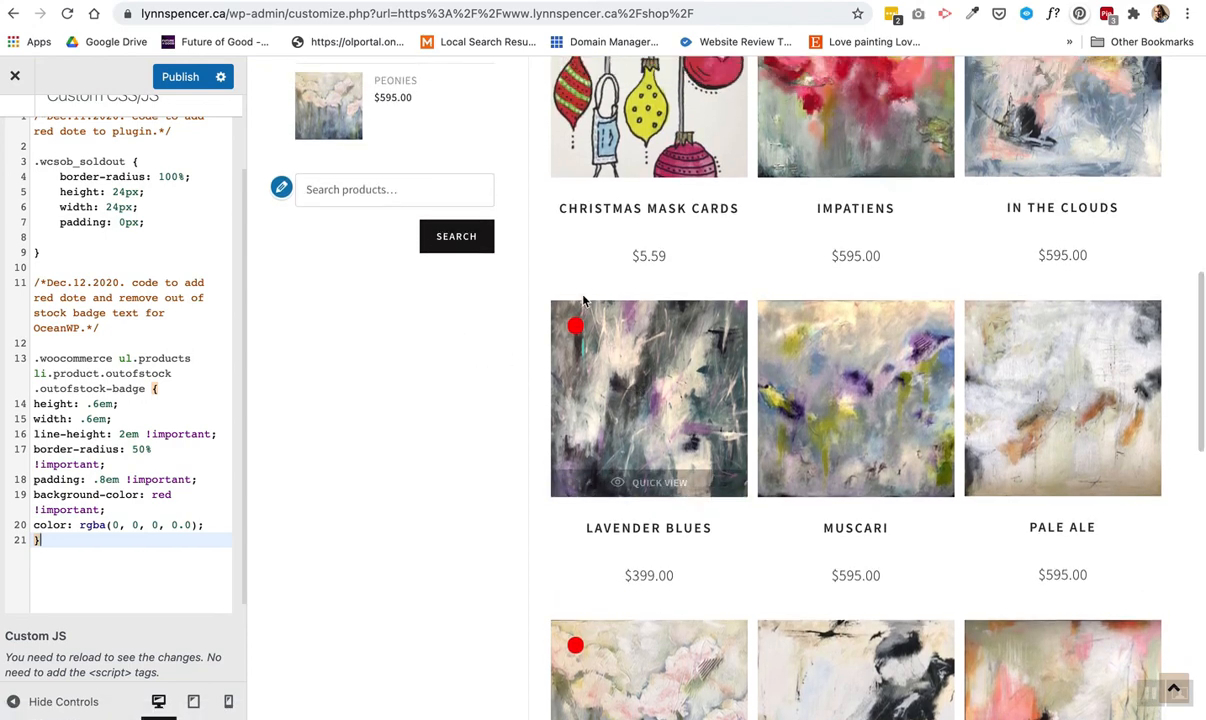
pyautogui.scroll(-3)
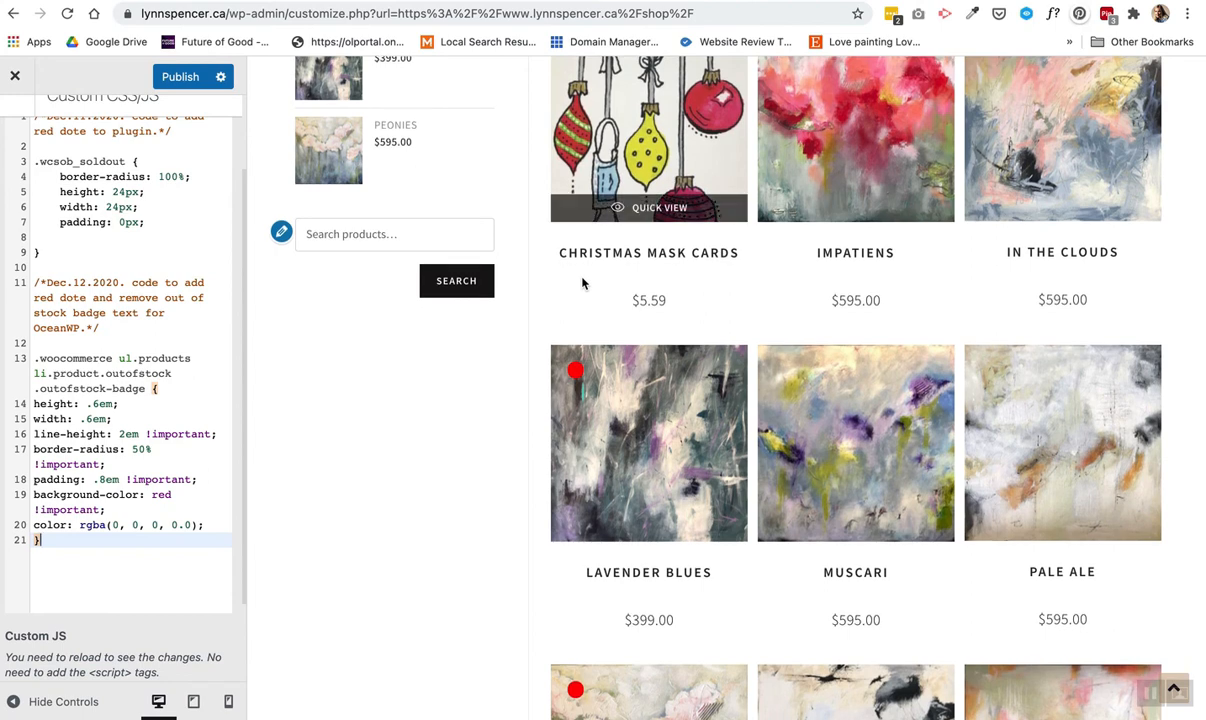
pyautogui.scroll(-3)
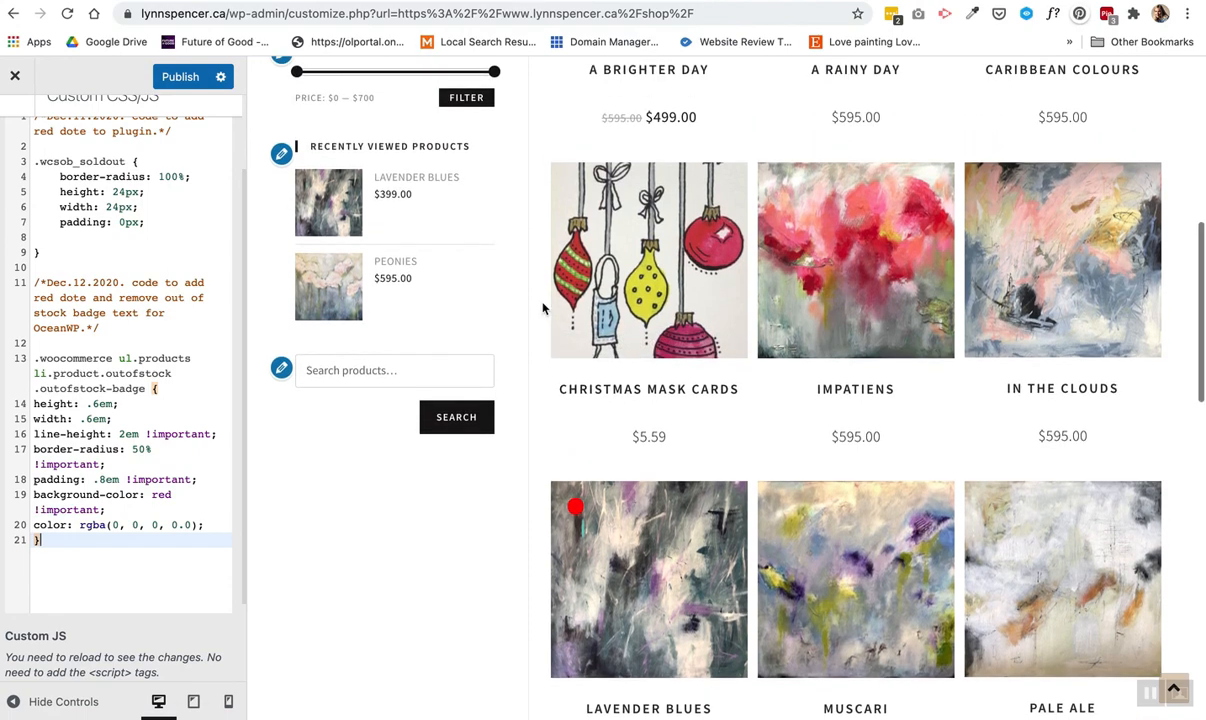
pyautogui.scroll(-3)
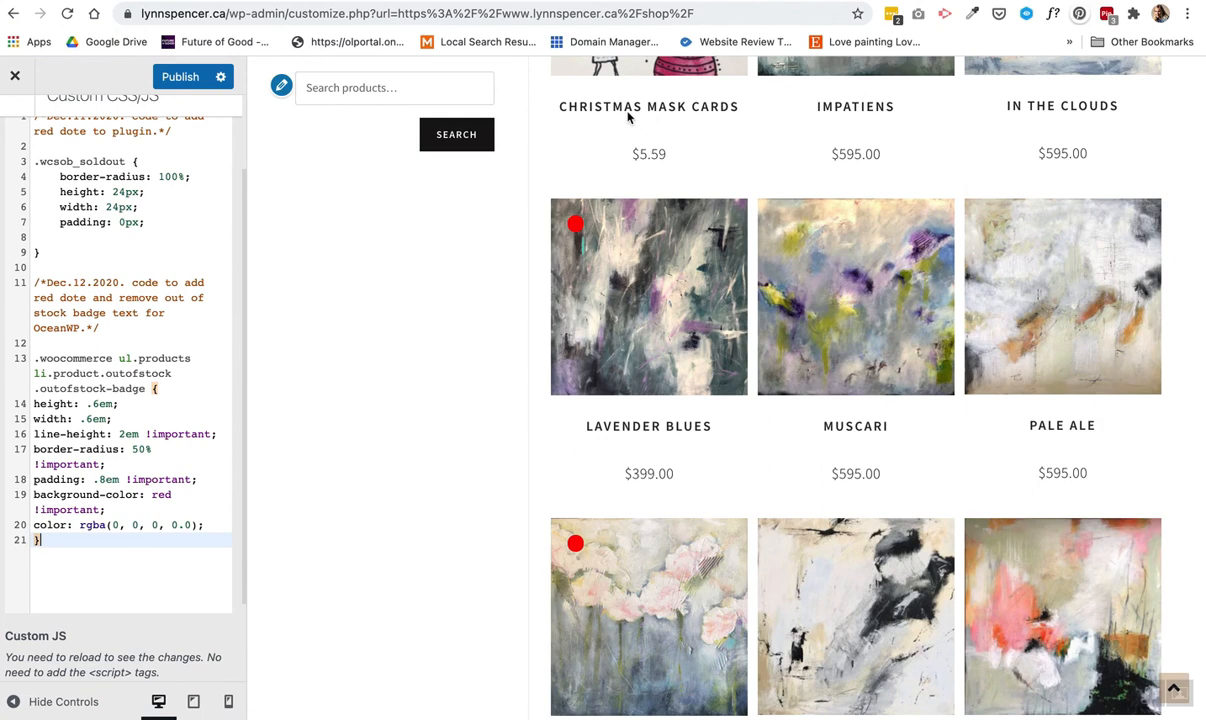